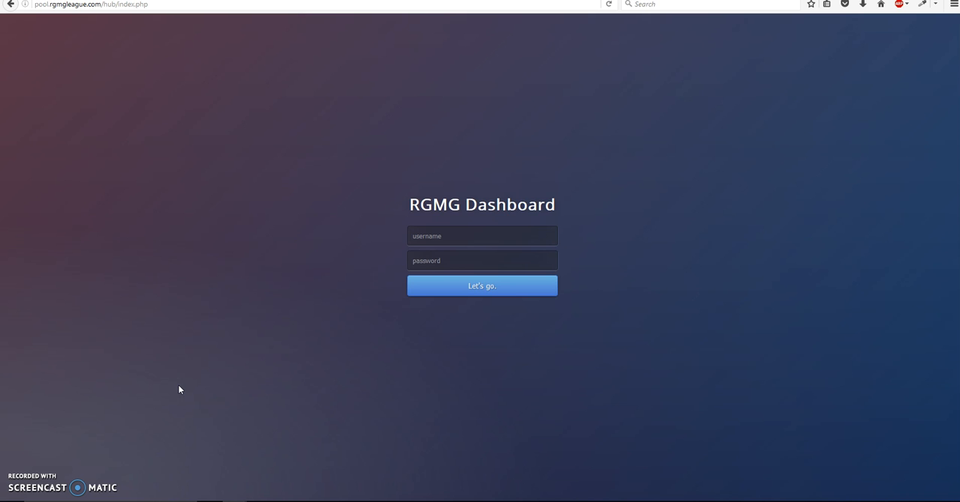
Log in with username 'rol' to reach the Chicago Blackhawks roster page
type("rolo")
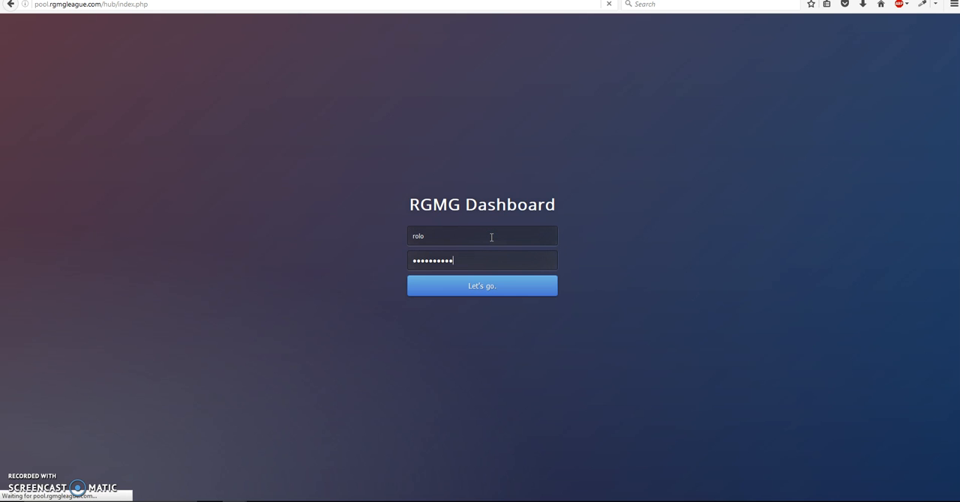
left_click(481, 286)
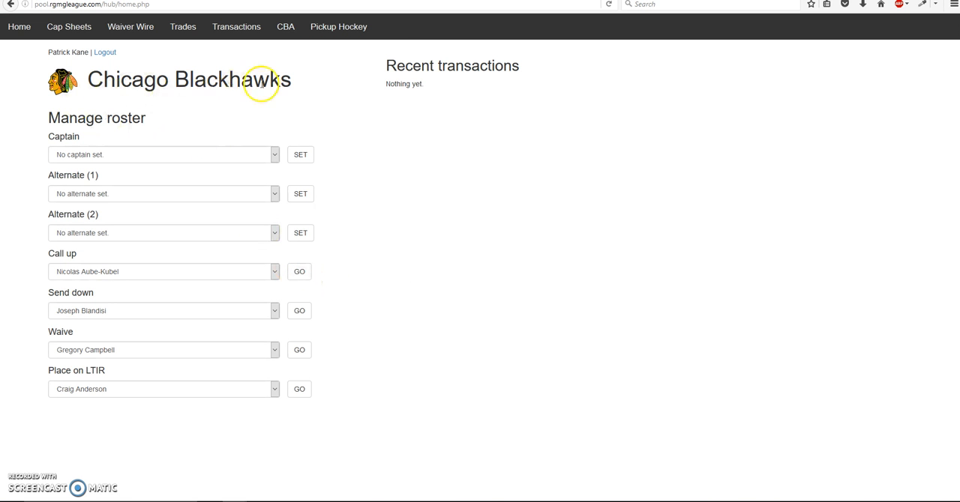
mouse_move(126, 350)
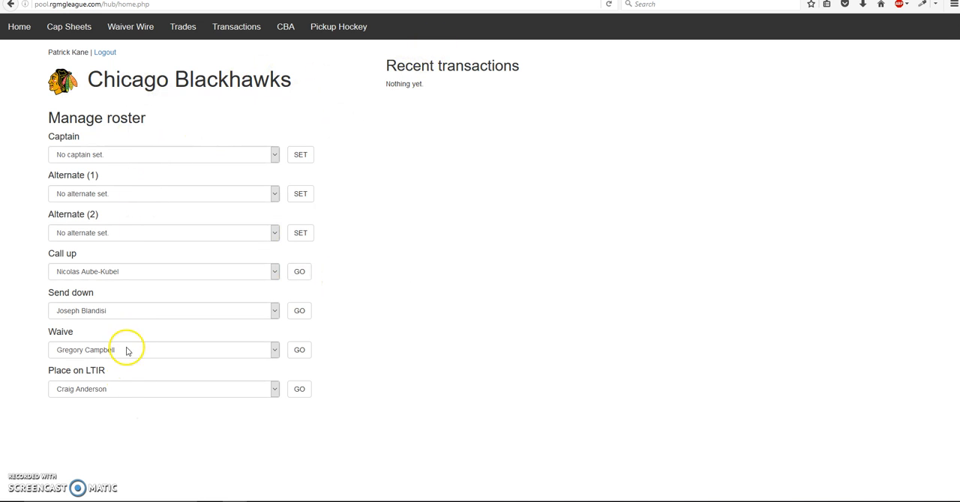
mouse_move(283, 177)
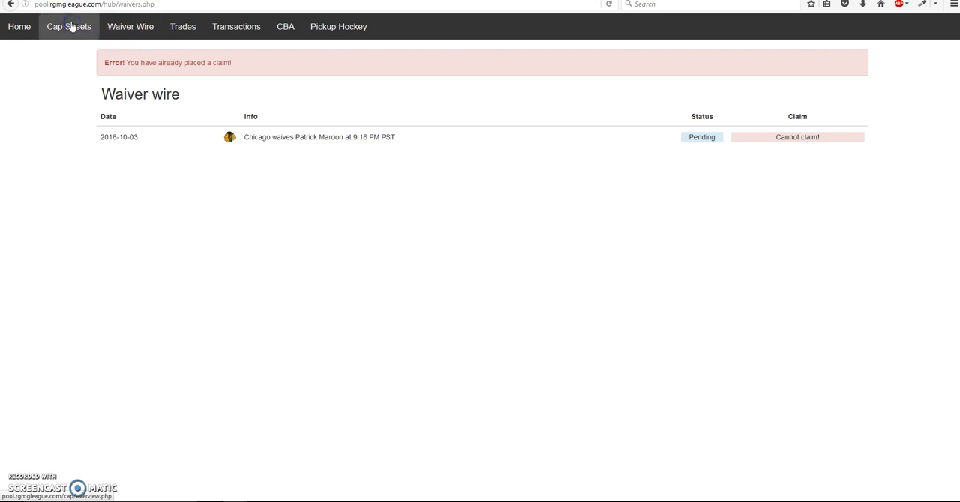
left_click(68, 26)
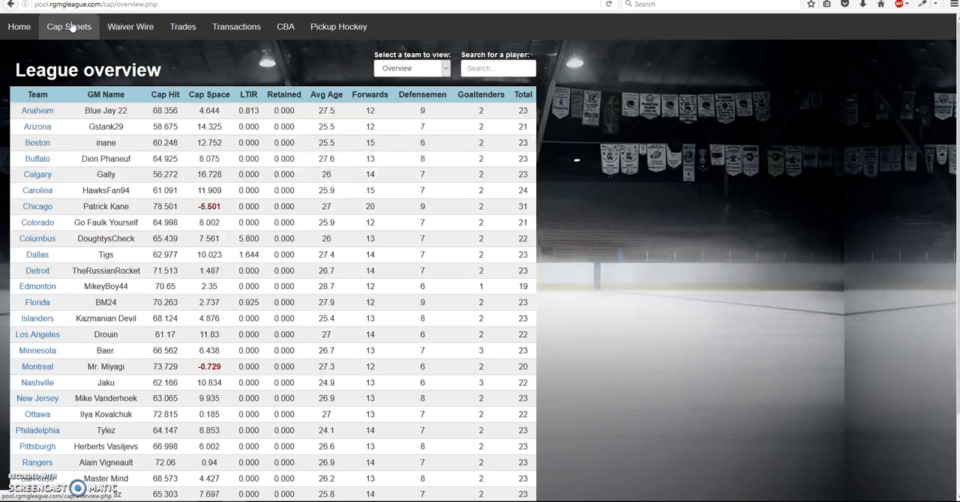
left_click(37, 206)
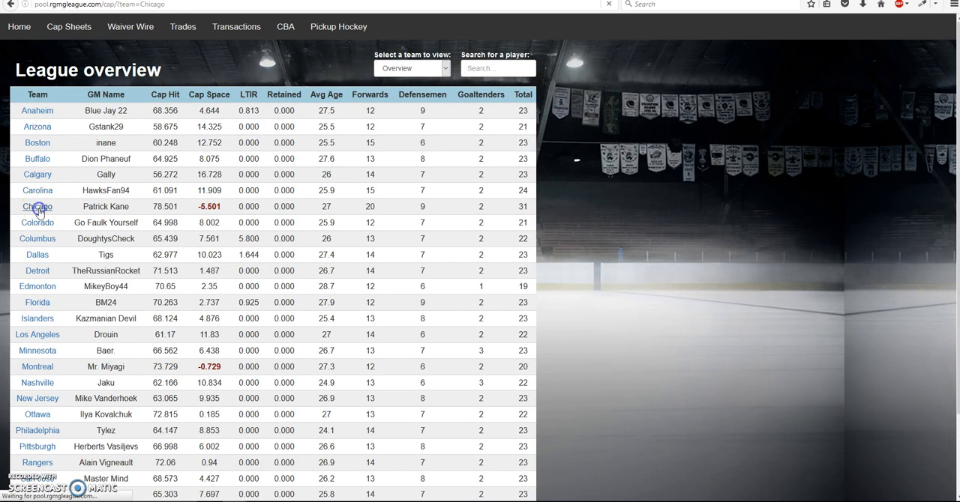
left_click(36, 207)
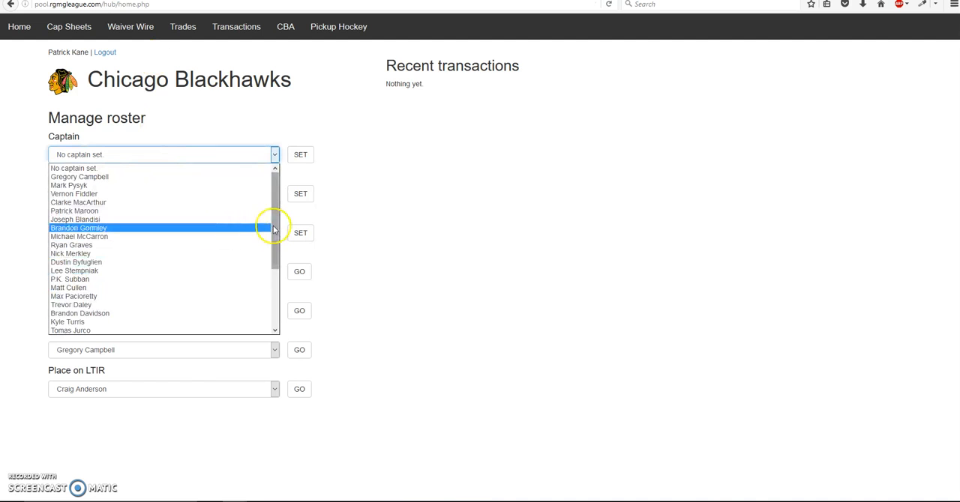
Set Max Pacioretty as Chicago's second alternate captain
scroll("down", 3)
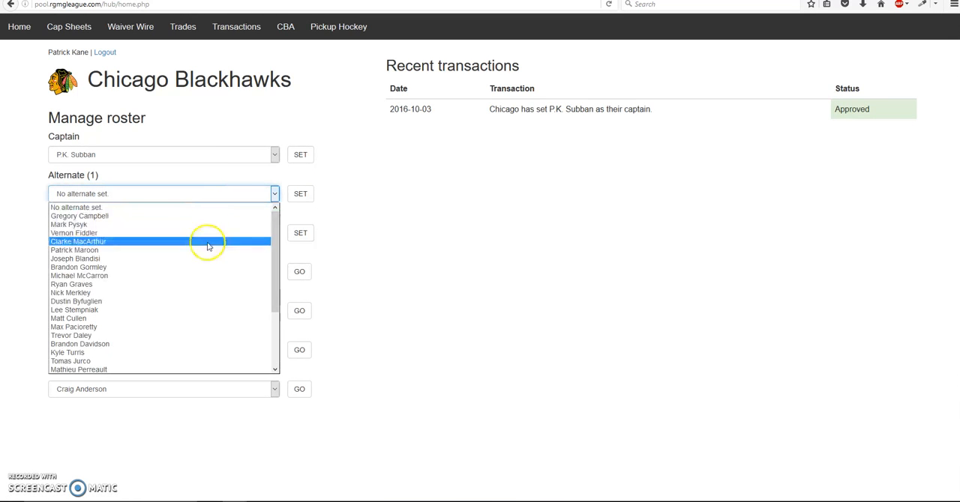
mouse_move(238, 301)
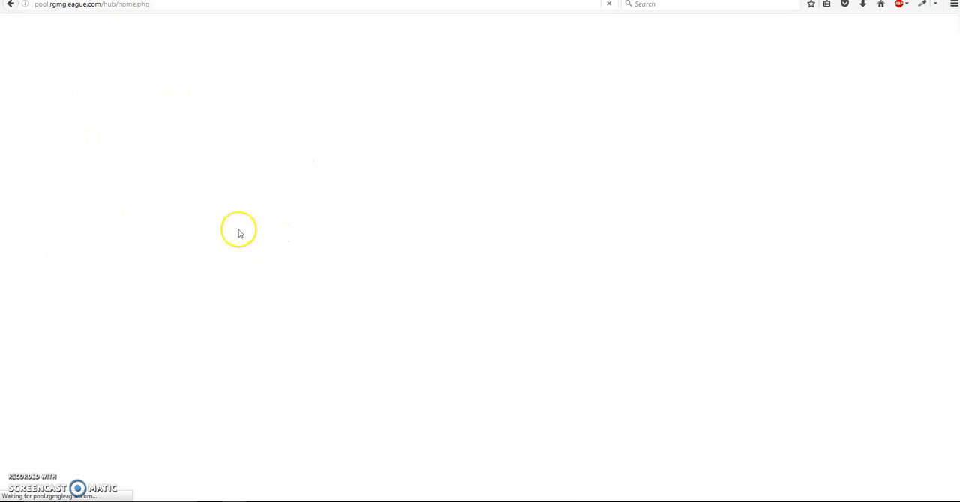
left_click(162, 232)
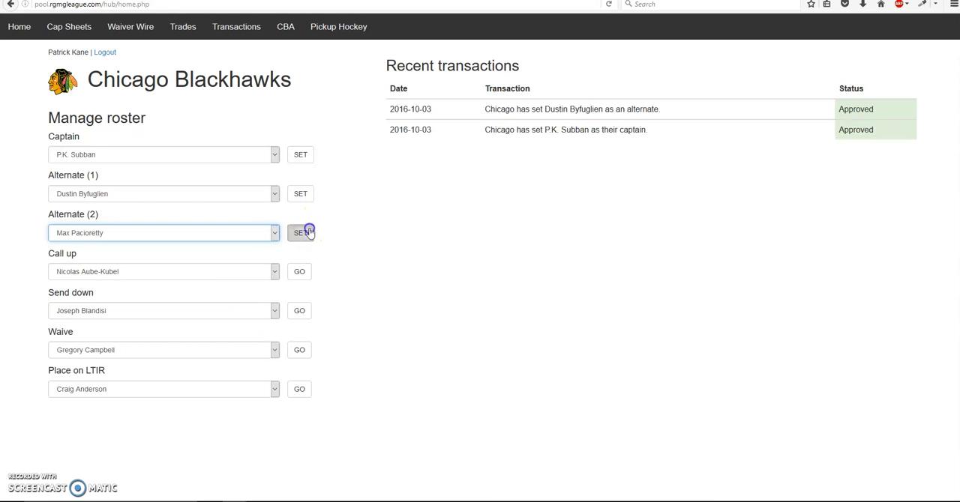
left_click(300, 232)
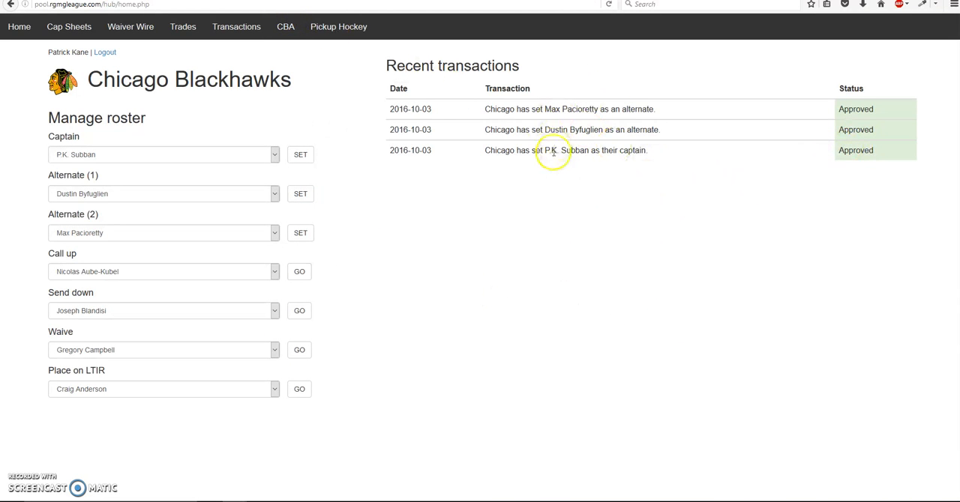
mouse_move(483, 71)
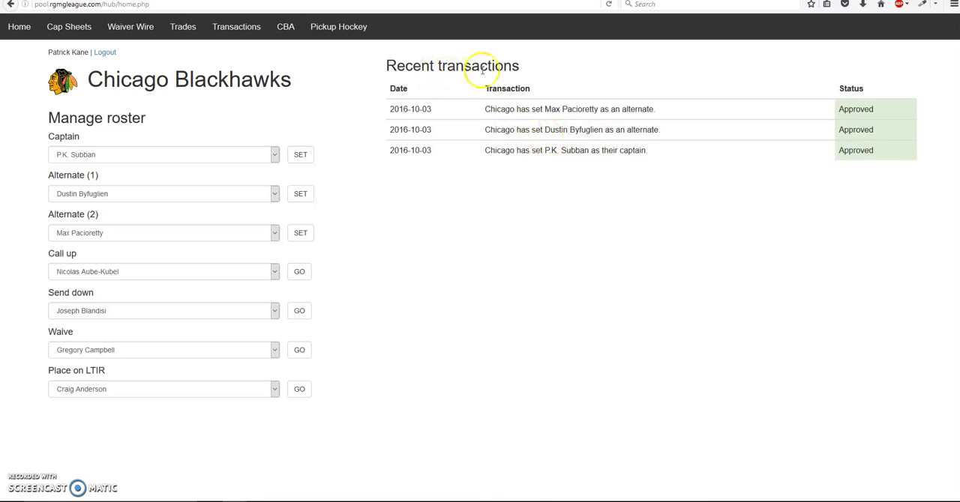
mouse_move(484, 274)
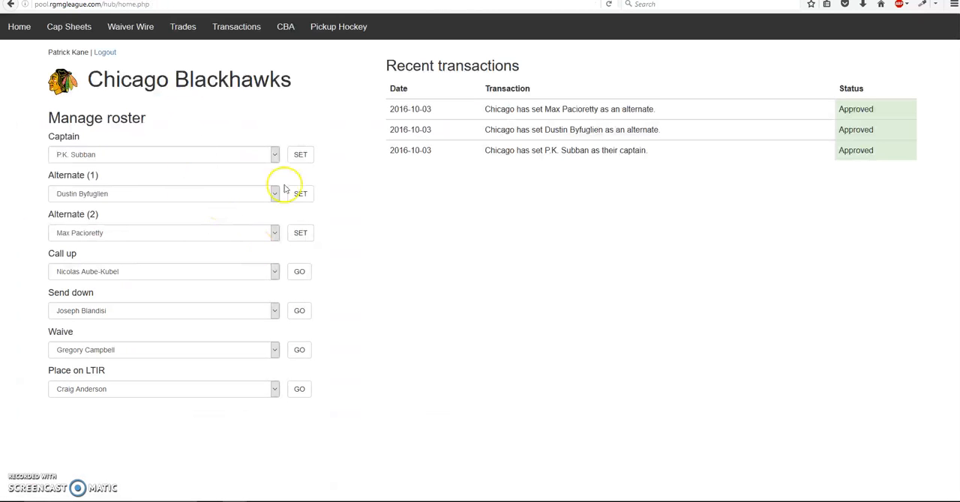
mouse_move(304, 188)
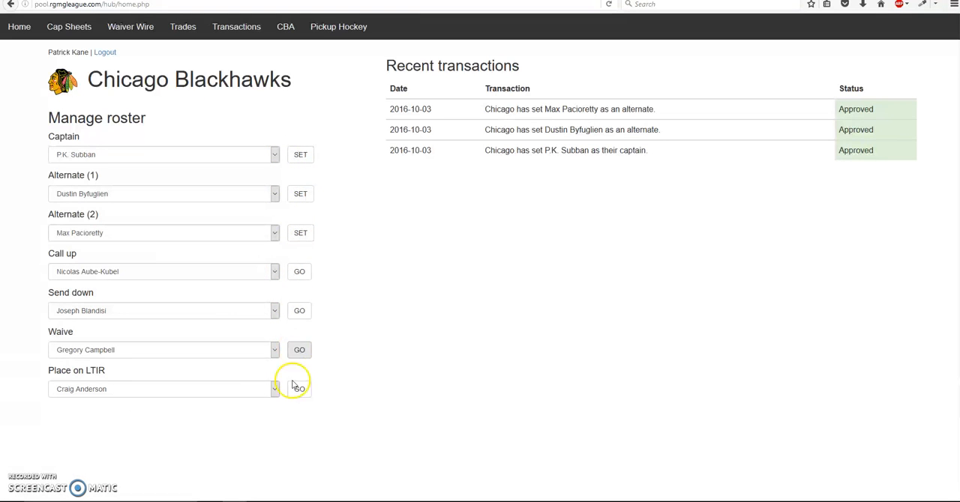
mouse_move(258, 311)
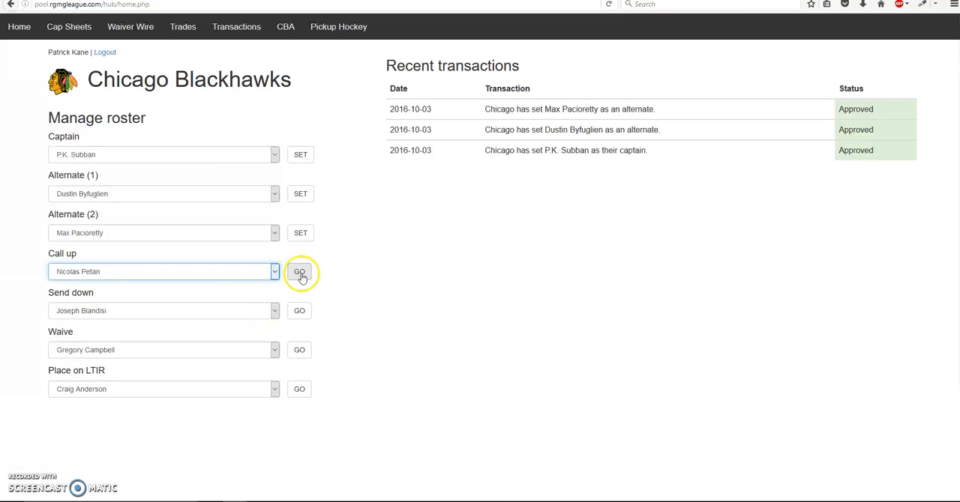
Submit Chicago's call-up of Nicolas Petan as a pending transaction
left_click(299, 272)
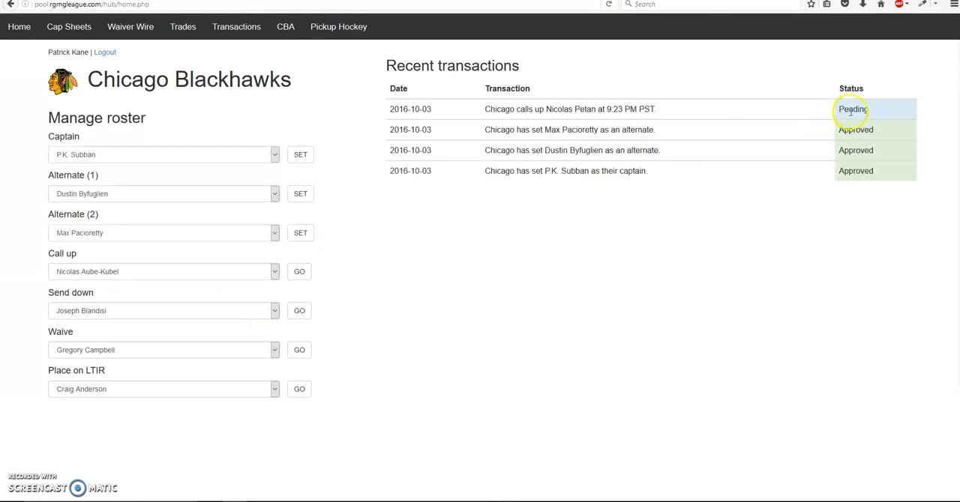
mouse_move(703, 115)
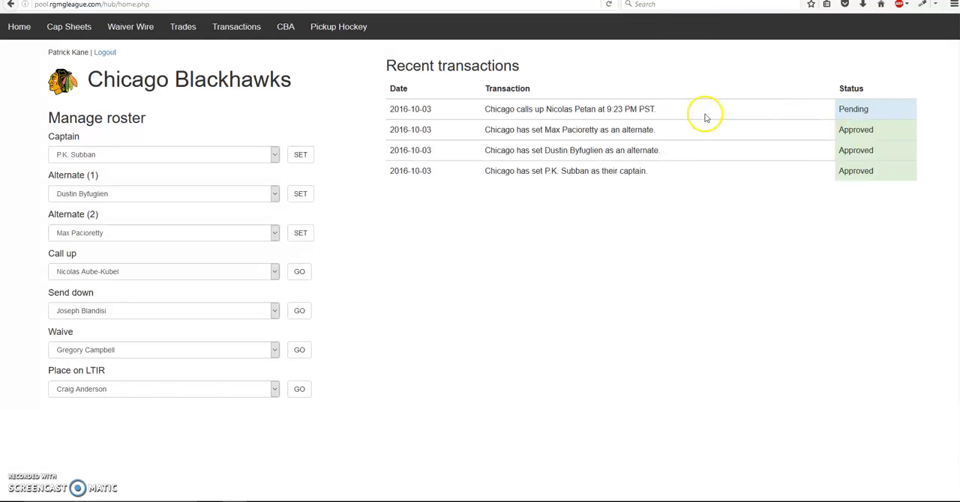
left_click(236, 26)
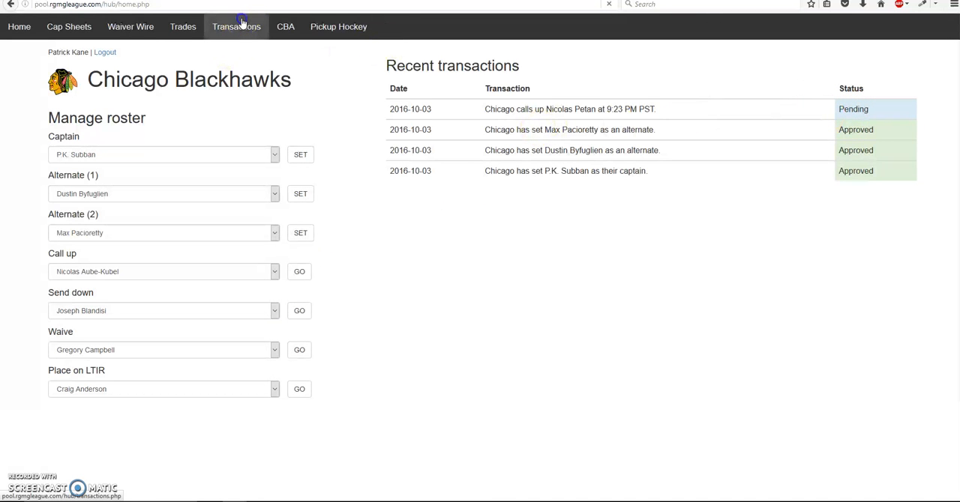
Approve the Petan call-up and review Chicago's cap sheet at 79.364
left_click(236, 26)
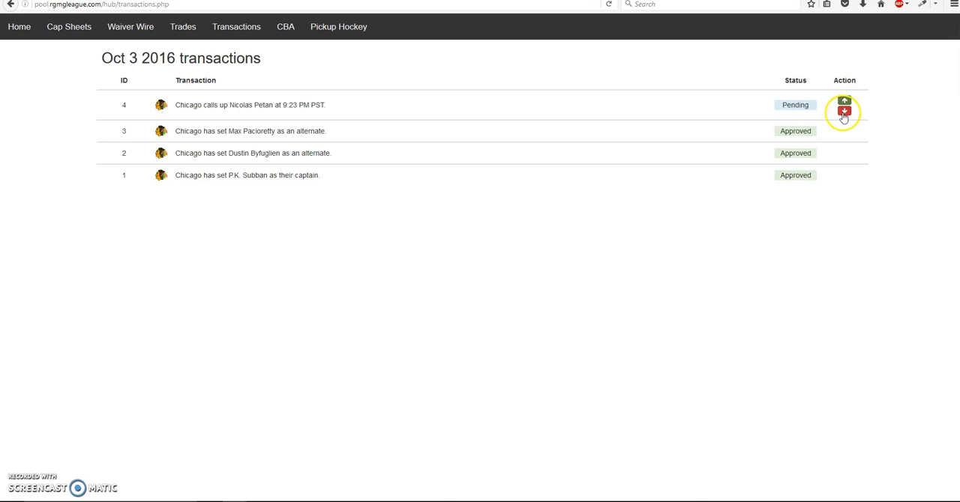
mouse_move(875, 120)
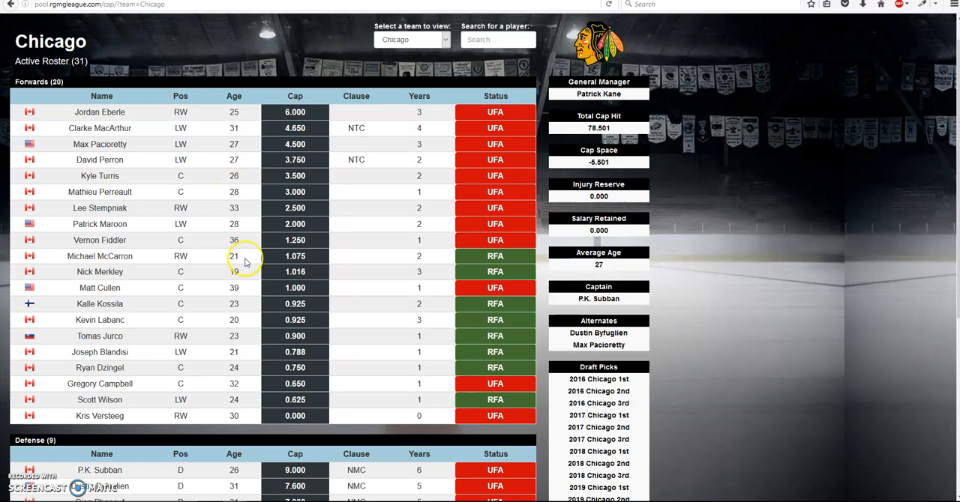
scroll("down", 3)
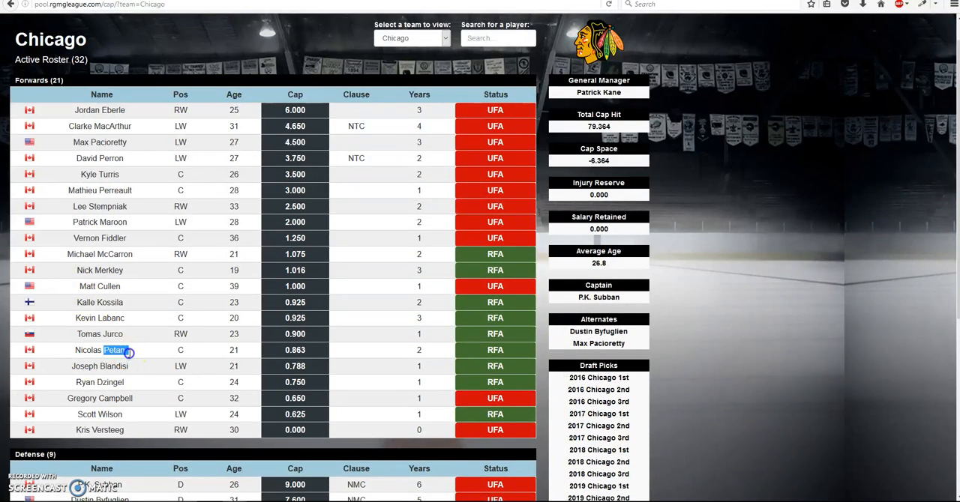
Send Nicolas Petan down to the minors and check Transactions and the cap overview
left_click(236, 26)
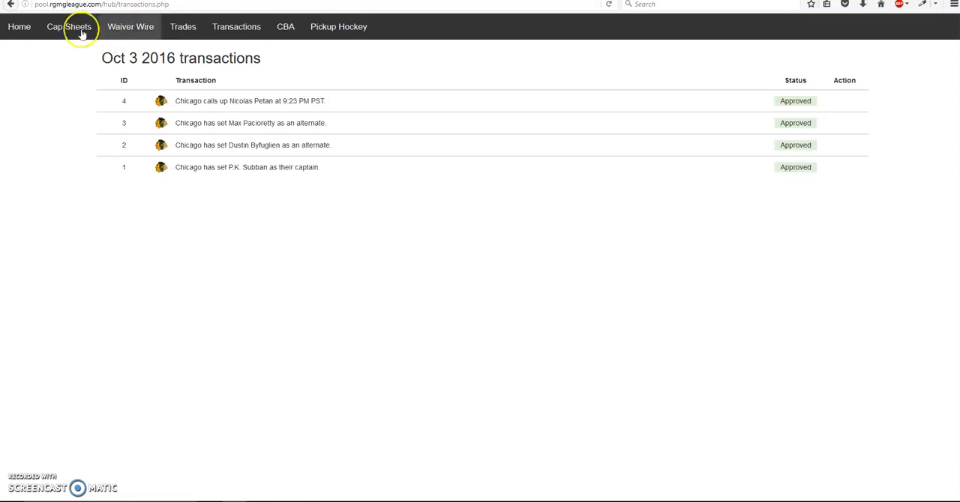
left_click(68, 27)
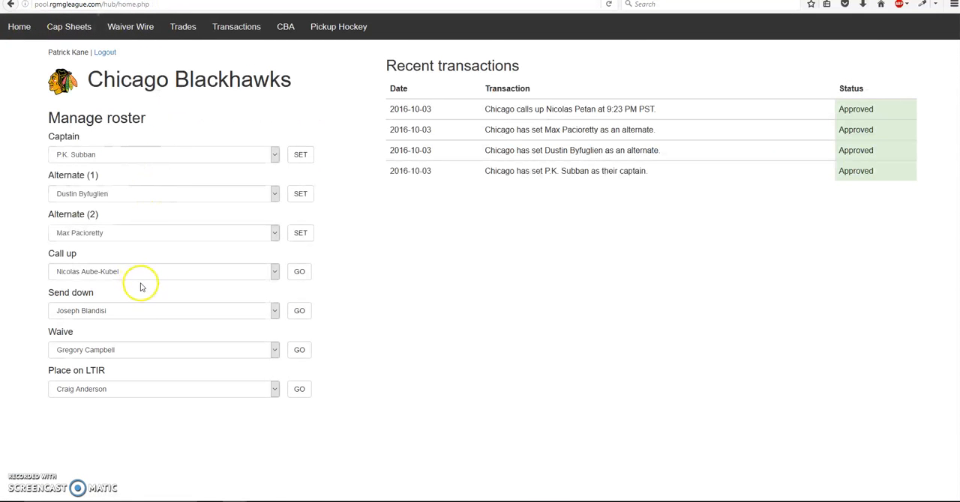
left_click(162, 310)
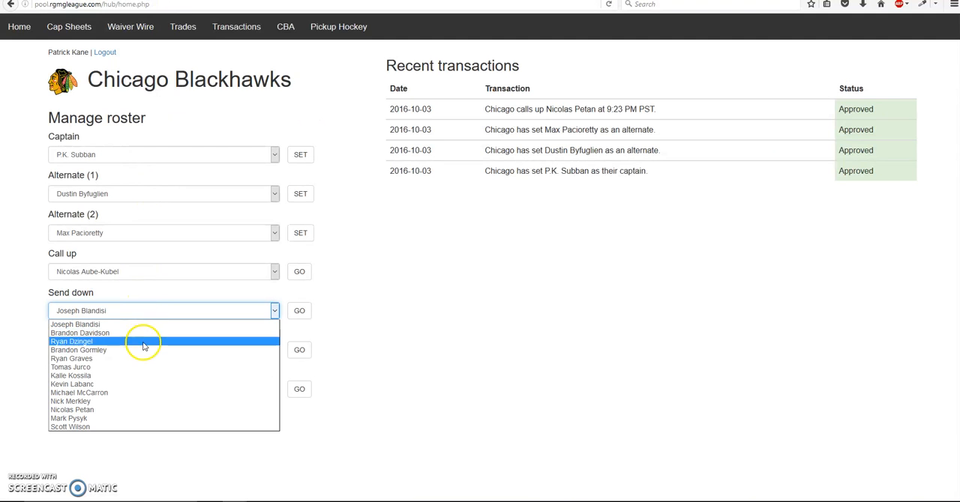
mouse_move(134, 410)
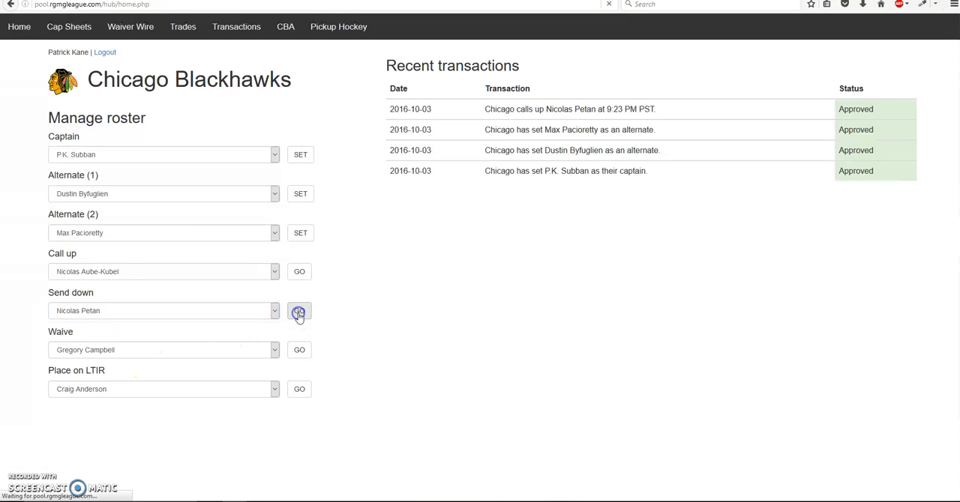
left_click(299, 311)
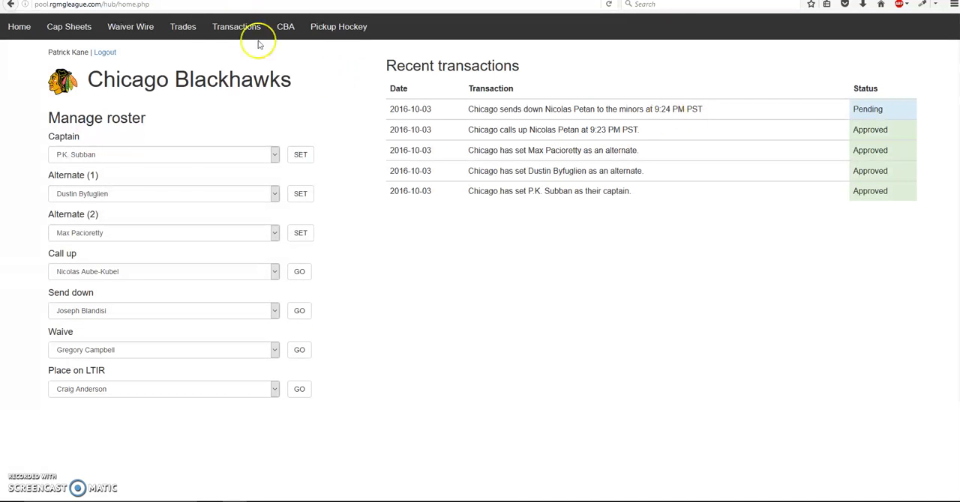
left_click(236, 26)
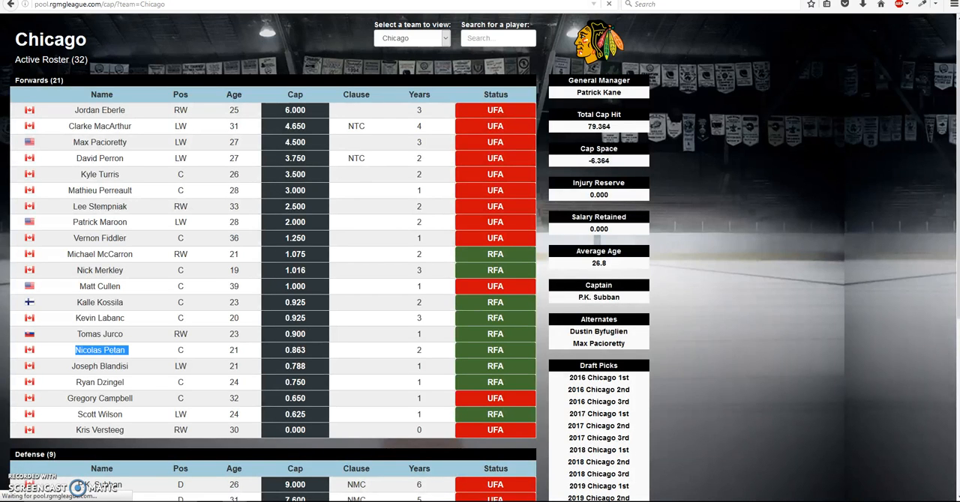
scroll("down", 3)
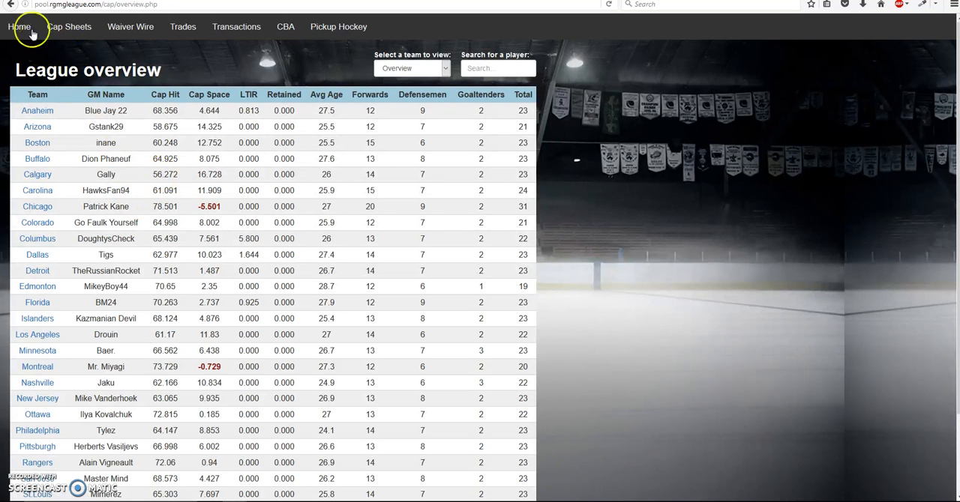
Choose Clarke MacArthur for LTIR placement from the roster hub
left_click(19, 27)
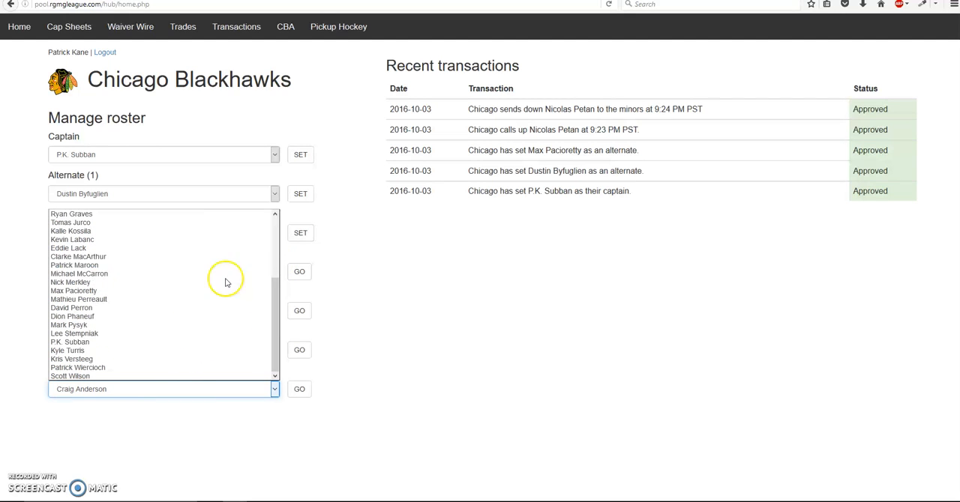
left_click(78, 256)
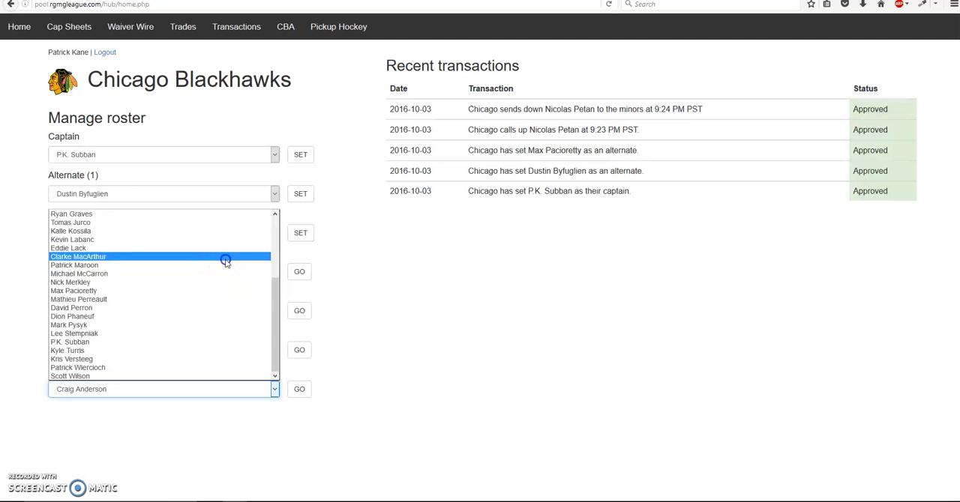
left_click(298, 389)
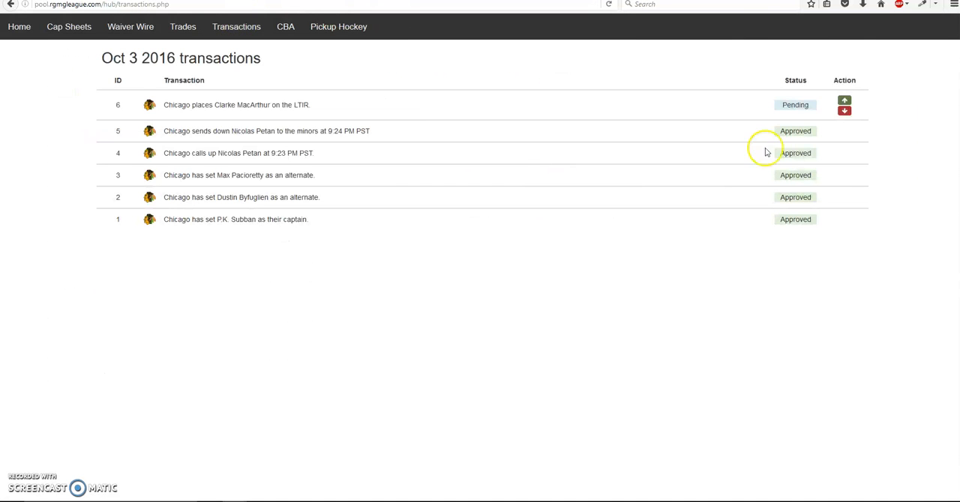
Approve MacArthur's LTIR transaction and scroll the cap sheet to his Ltir entry
left_click(844, 100)
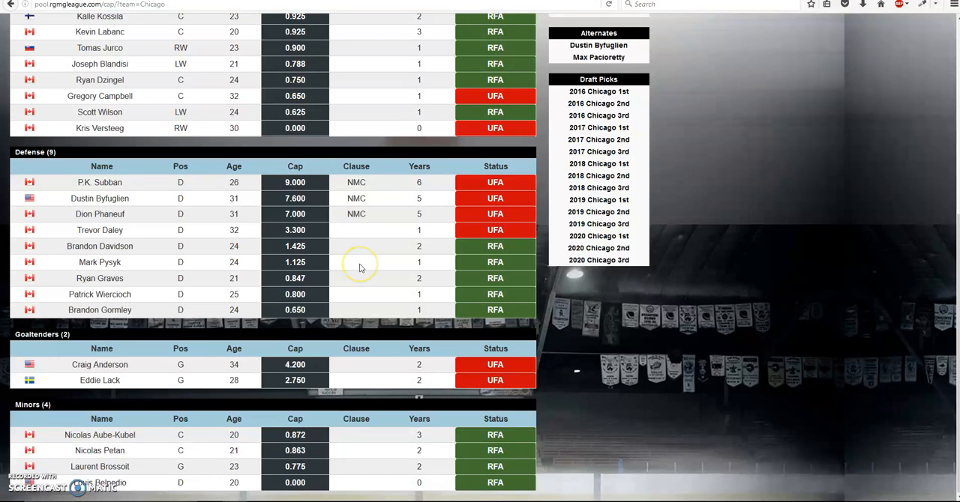
scroll("down", 3)
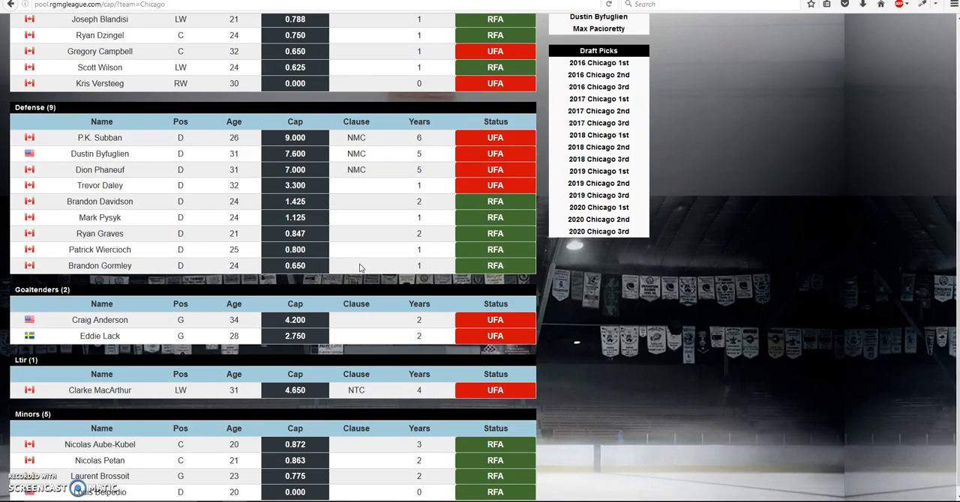
scroll("up", 3)
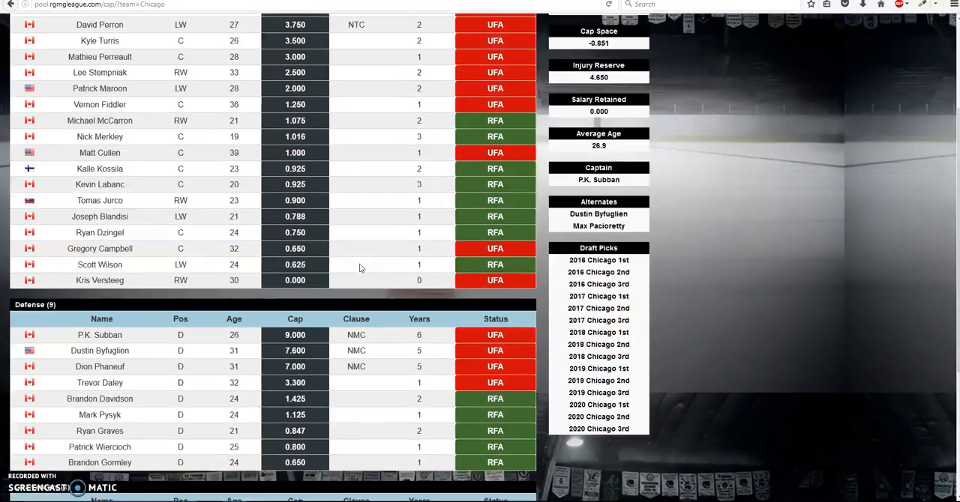
scroll("up", 3)
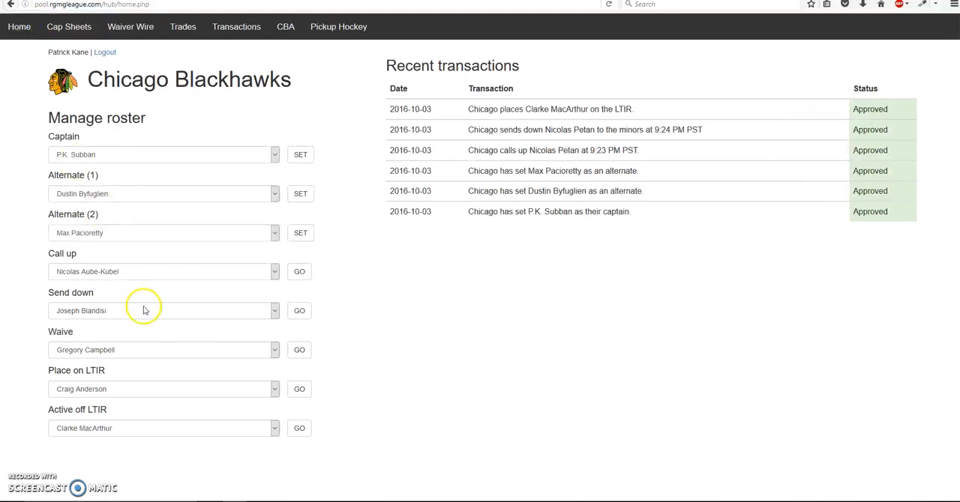
mouse_move(241, 355)
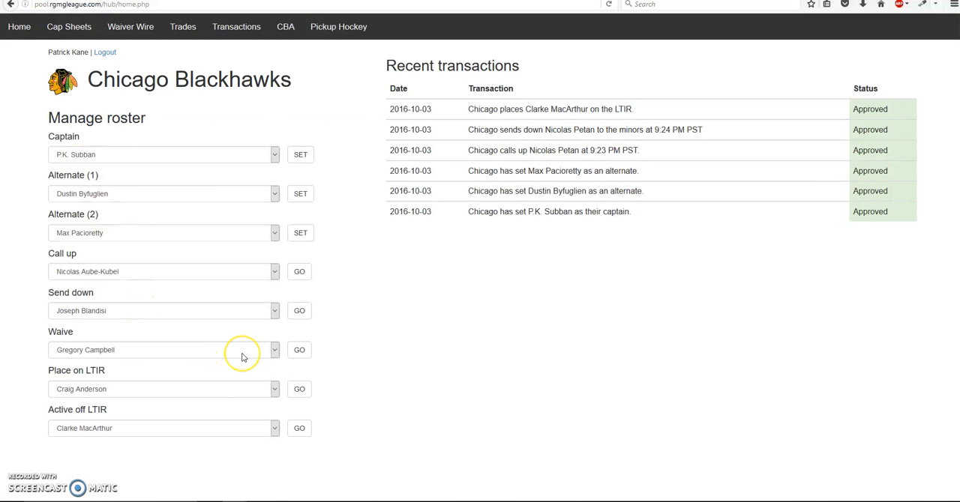
mouse_move(242, 357)
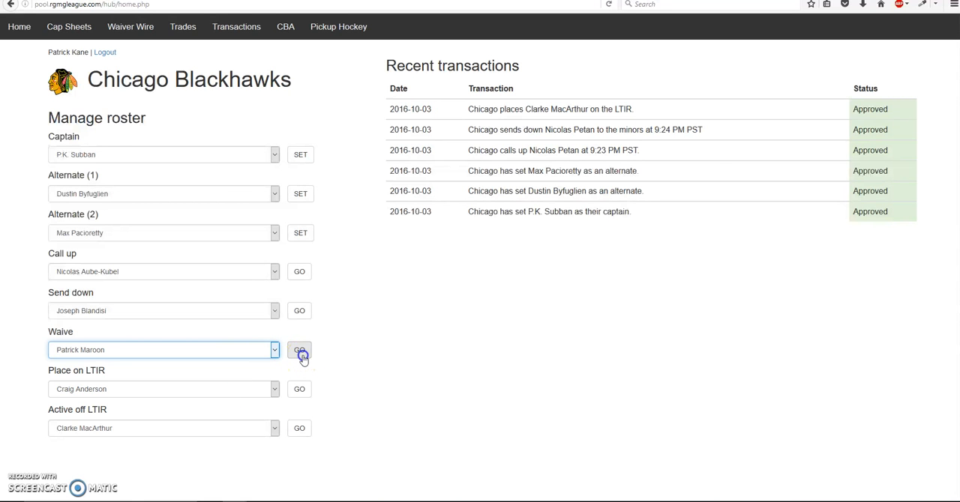
Submit the waiver of Patrick Maroon
left_click(299, 350)
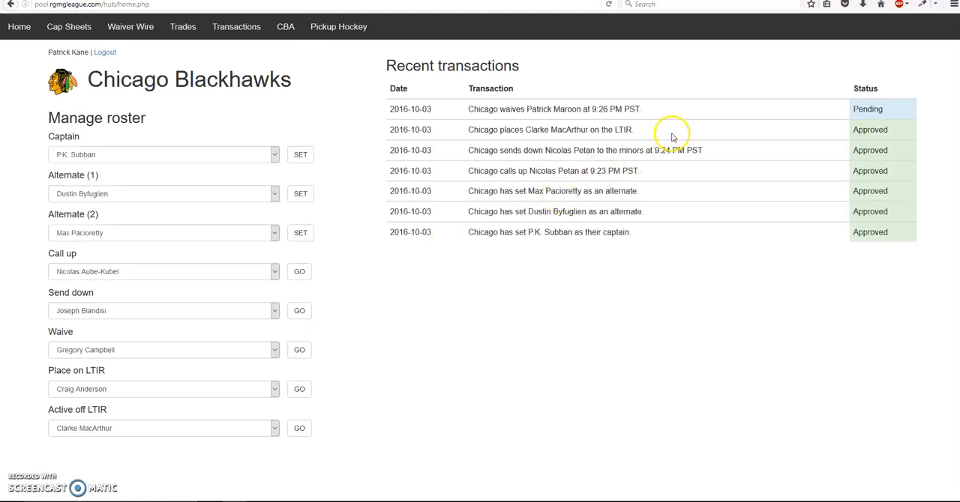
mouse_move(804, 277)
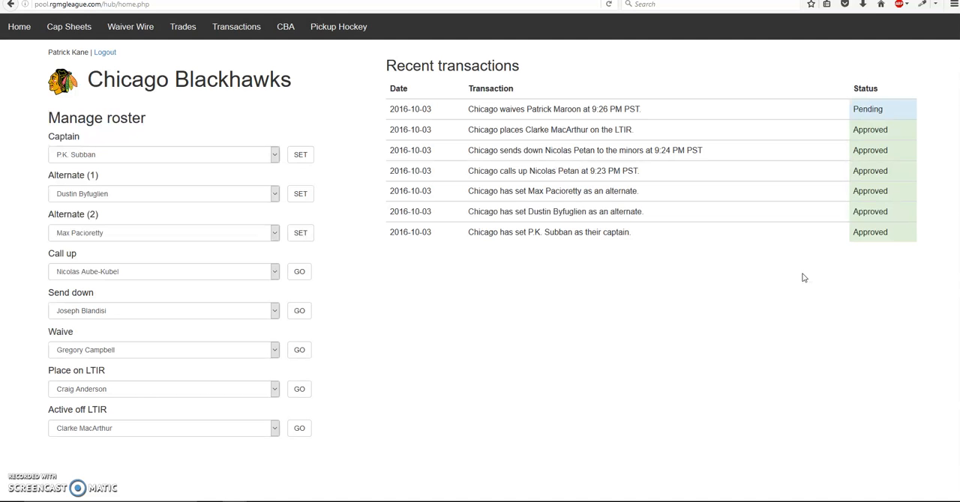
mouse_move(347, 94)
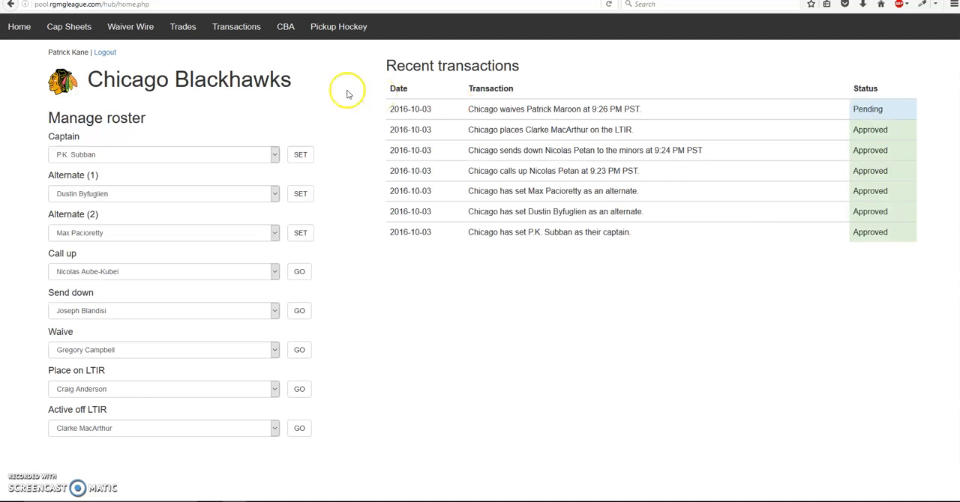
Check the waiver wire and Transactions, then view Maroon's pending, non-claimable waiver
left_click(131, 26)
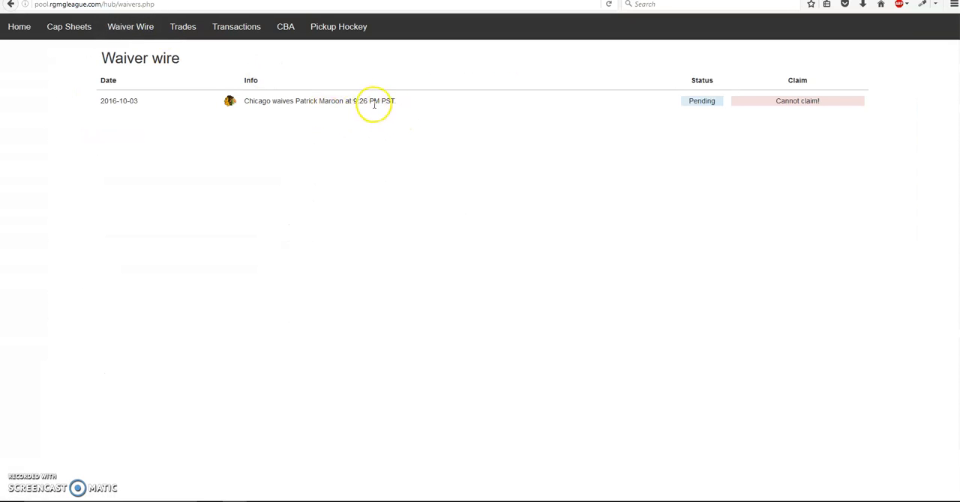
mouse_move(437, 109)
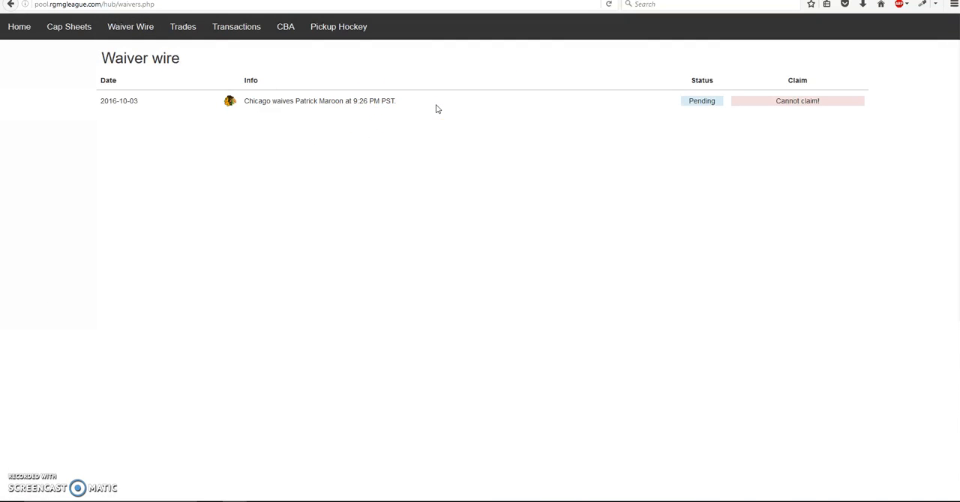
mouse_move(236, 26)
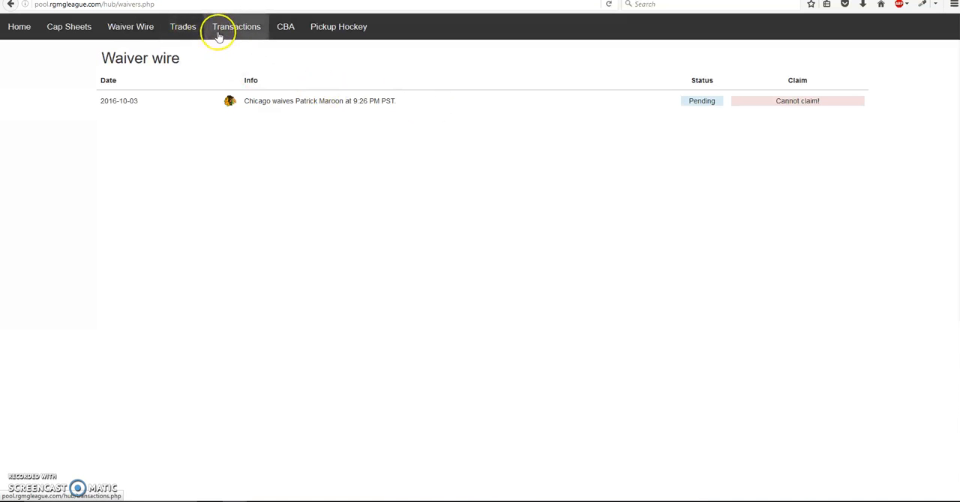
left_click(236, 26)
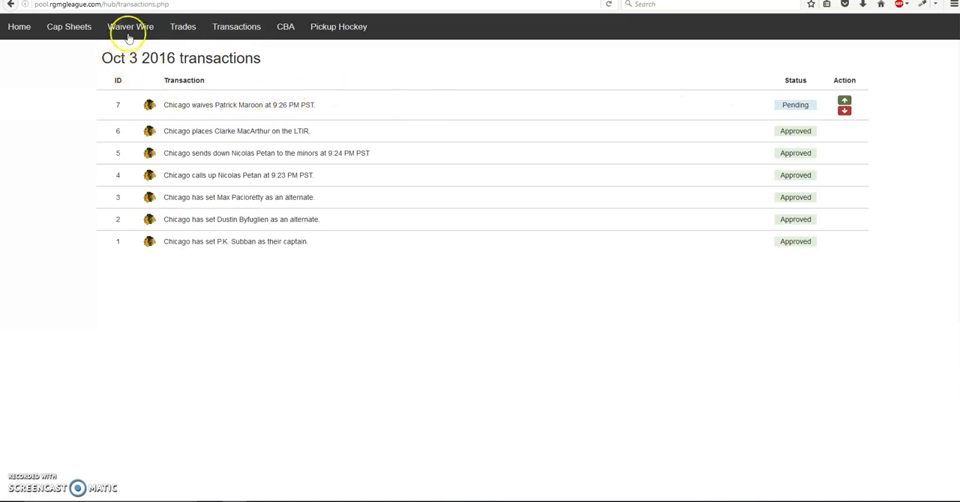
left_click(130, 26)
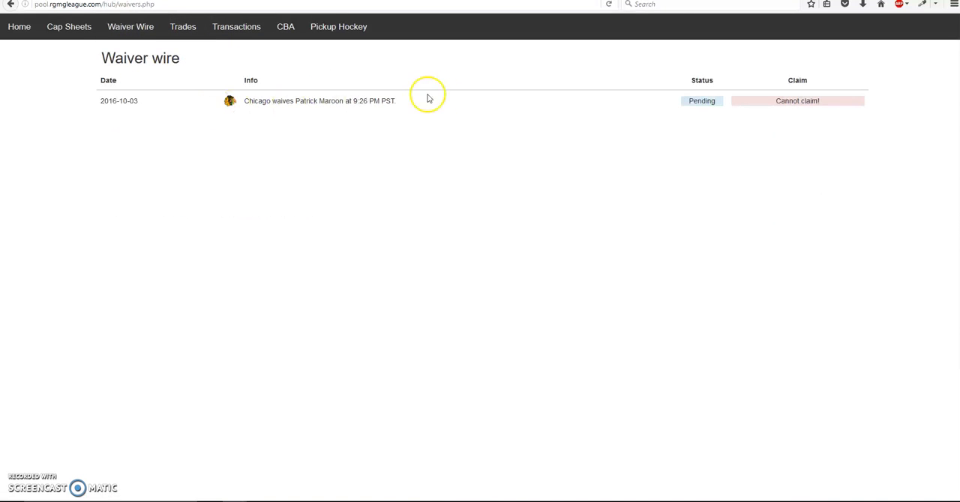
mouse_move(762, 110)
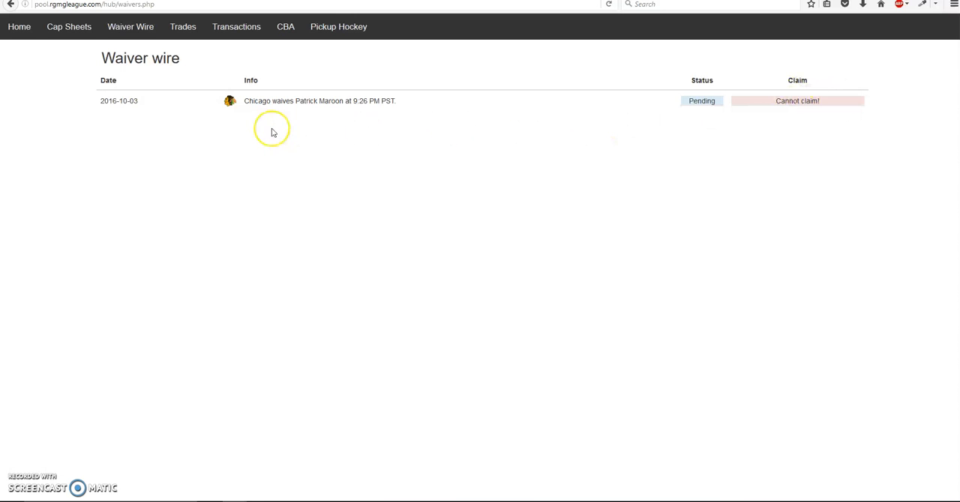
mouse_move(75, 54)
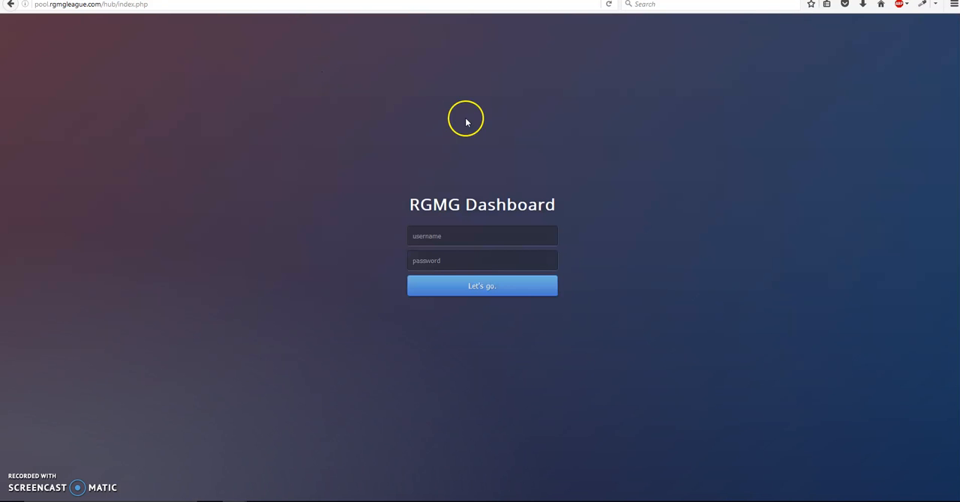
Sign in as Dallas ('tigs') and place a waiver claim on Patrick Maroon
type("tigs")
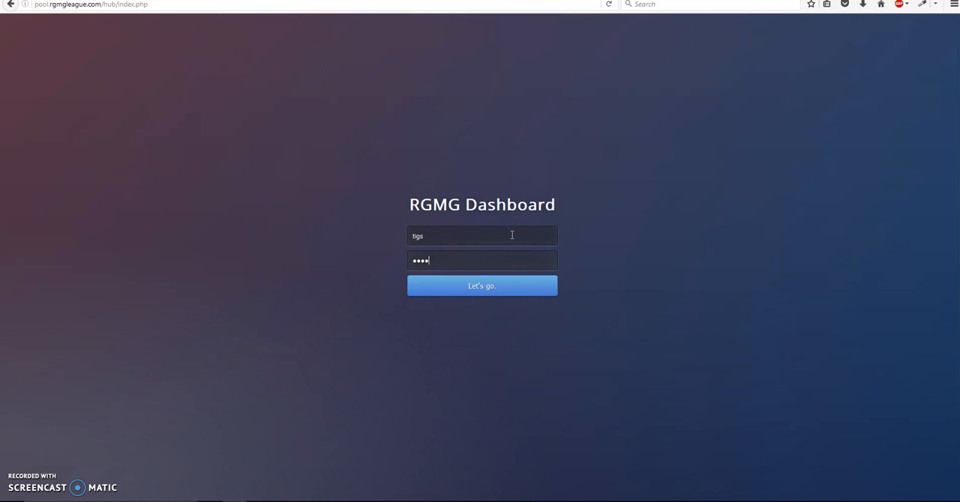
left_click(481, 286)
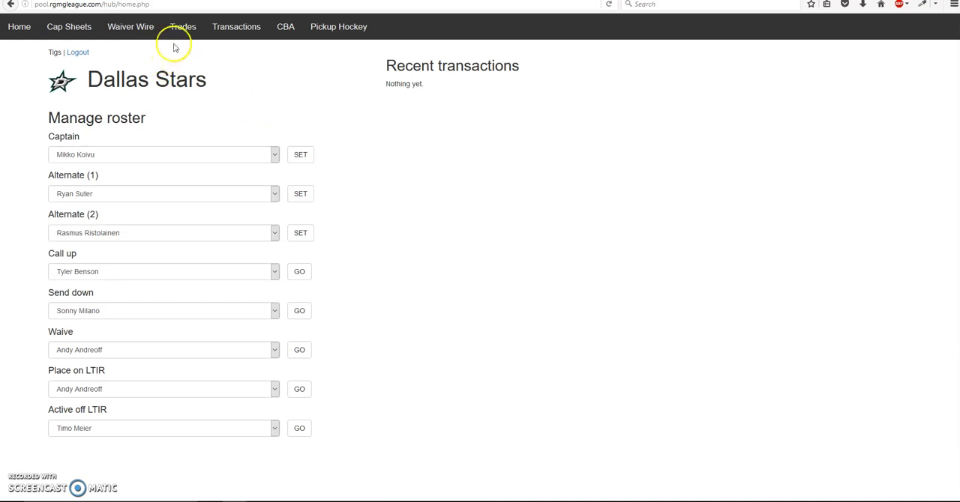
left_click(131, 26)
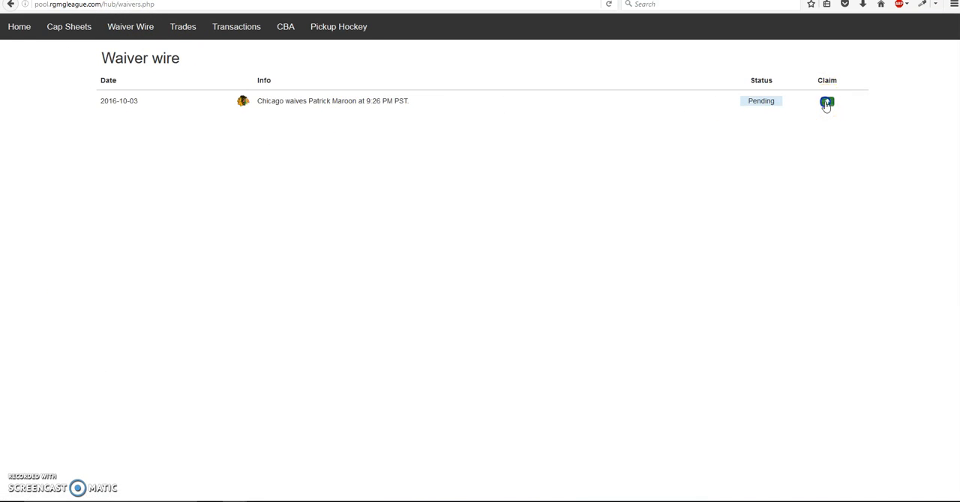
left_click(826, 101)
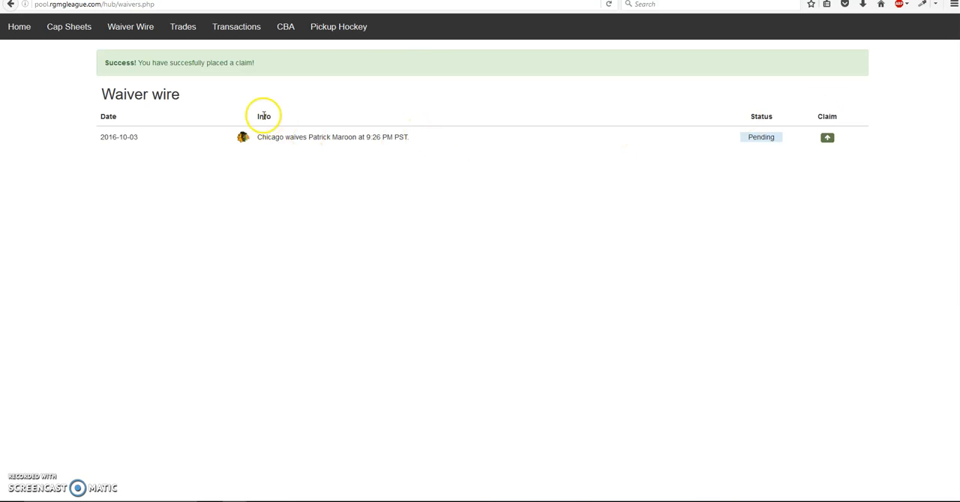
mouse_move(799, 160)
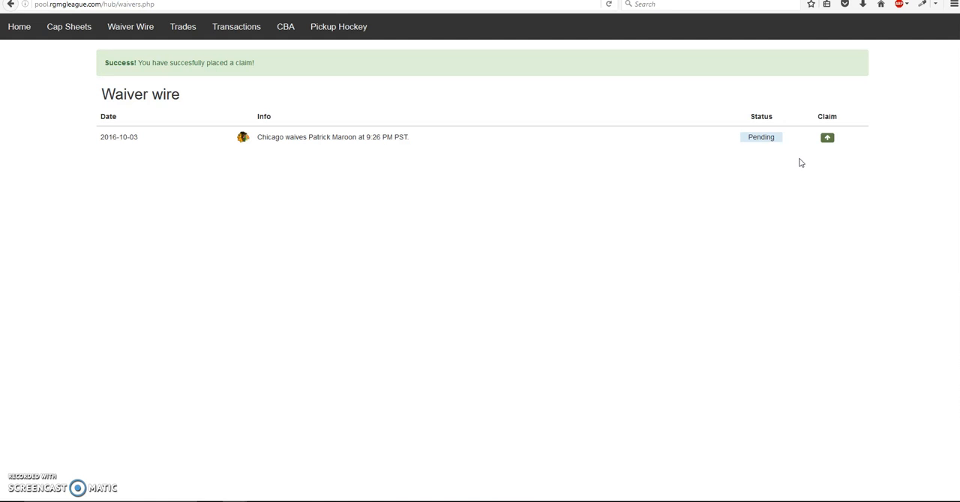
Try claiming Patrick Maroon again and see the duplicate claim rejected
left_click(827, 137)
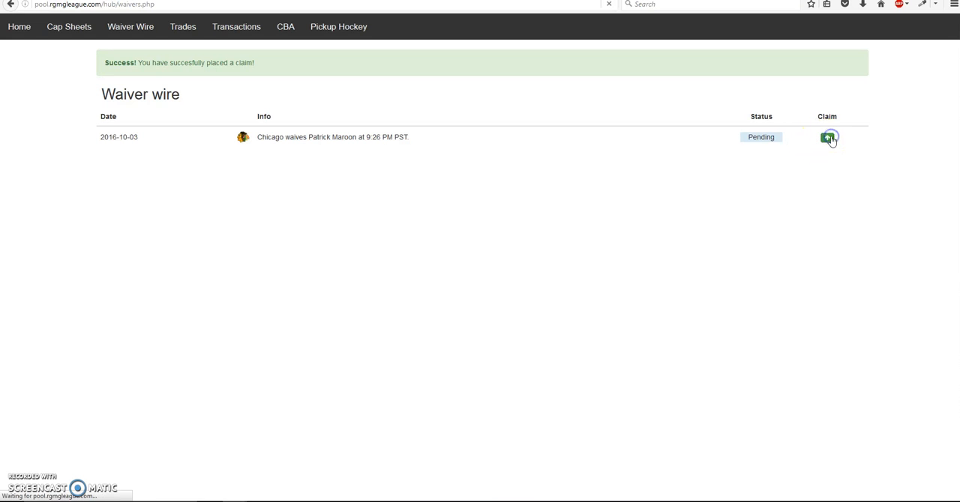
left_click(827, 138)
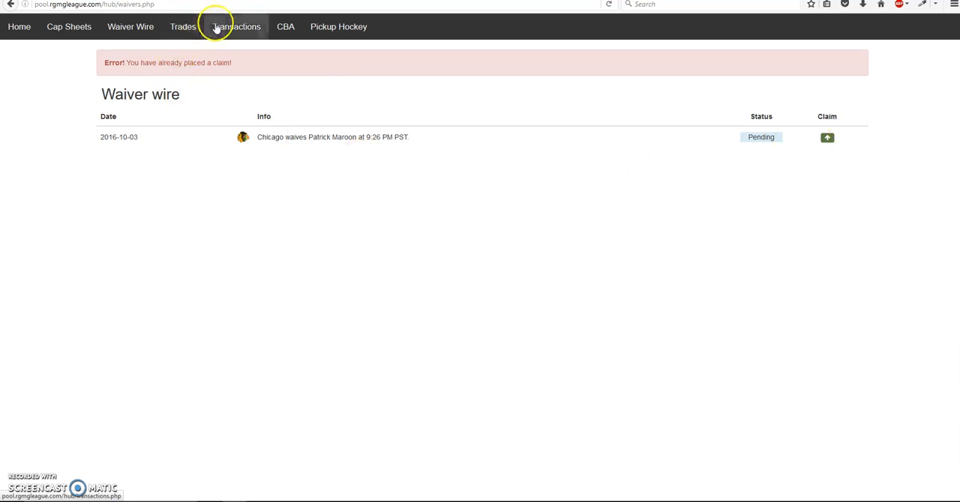
left_click(235, 26)
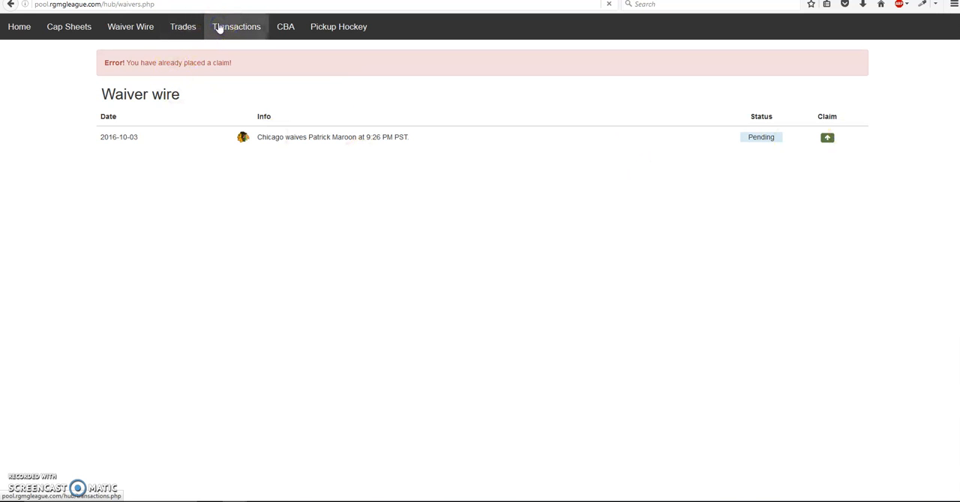
Confirm Dallas's approved Maroon claim in Transactions, then sign out
left_click(236, 27)
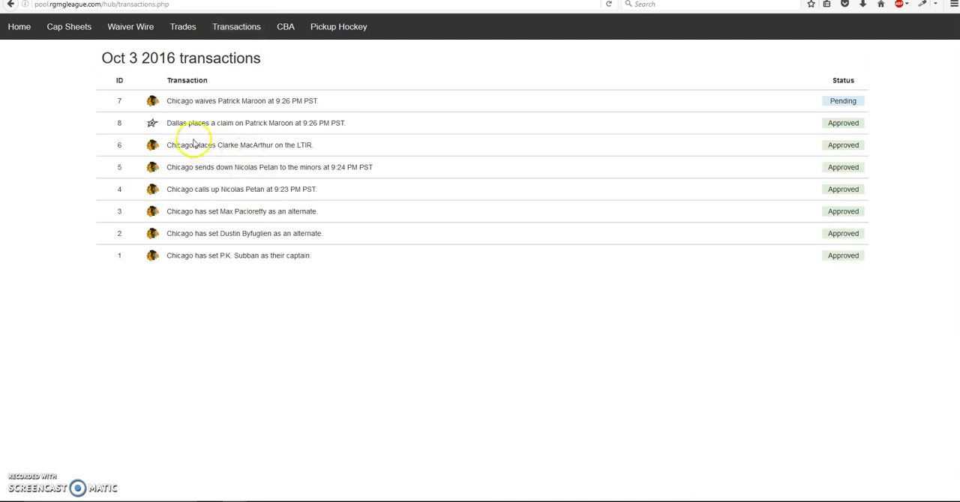
mouse_move(290, 132)
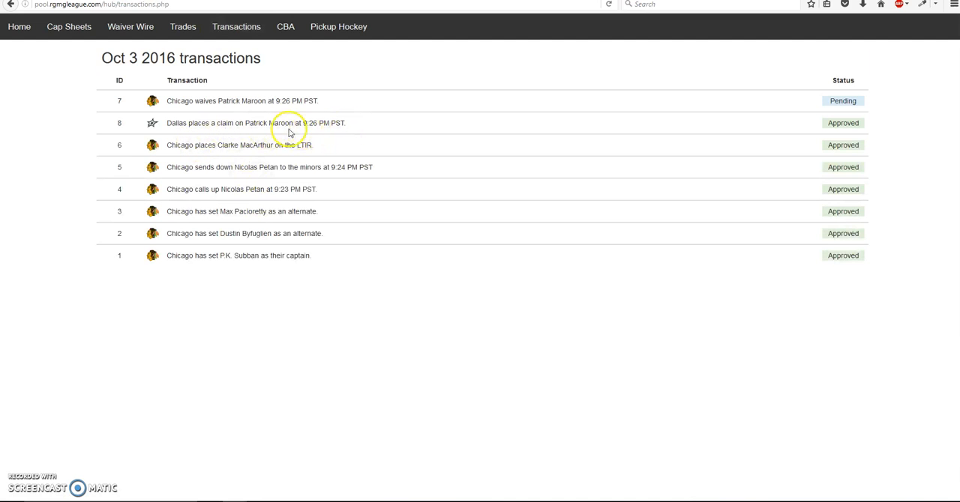
mouse_move(304, 98)
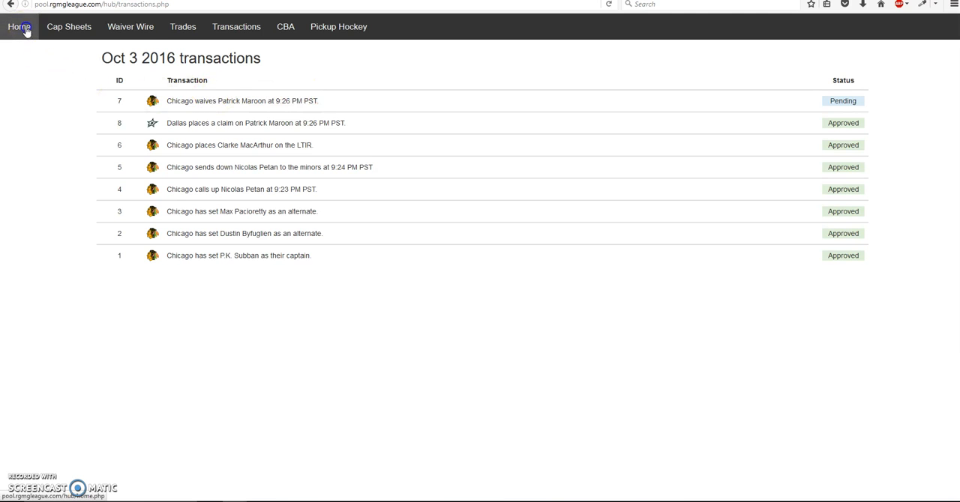
left_click(20, 27)
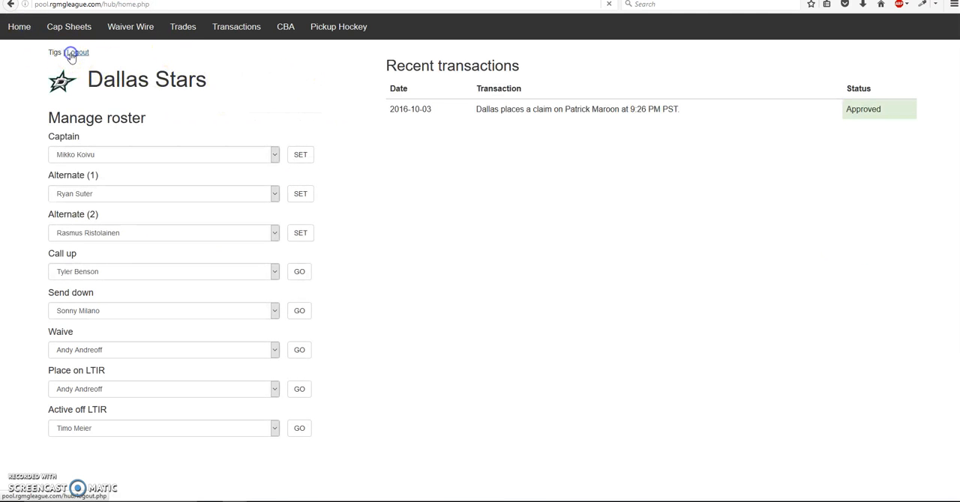
left_click(77, 52)
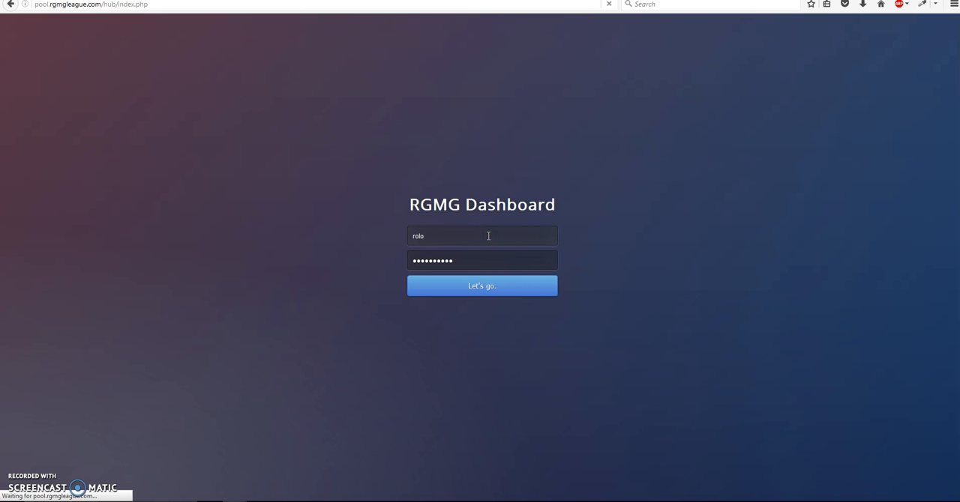
Sign in, approve Patrick Maroon's pending waiver, and record Dallas claiming him
left_click(481, 286)
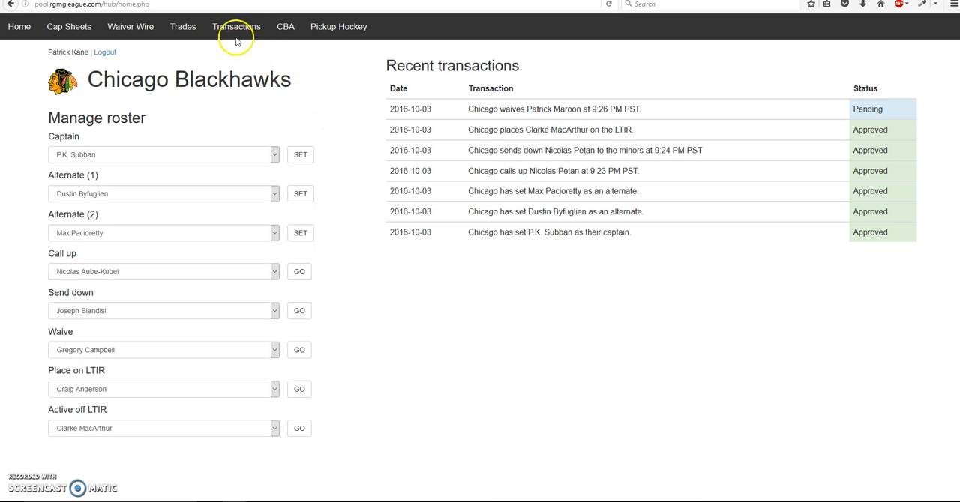
left_click(236, 26)
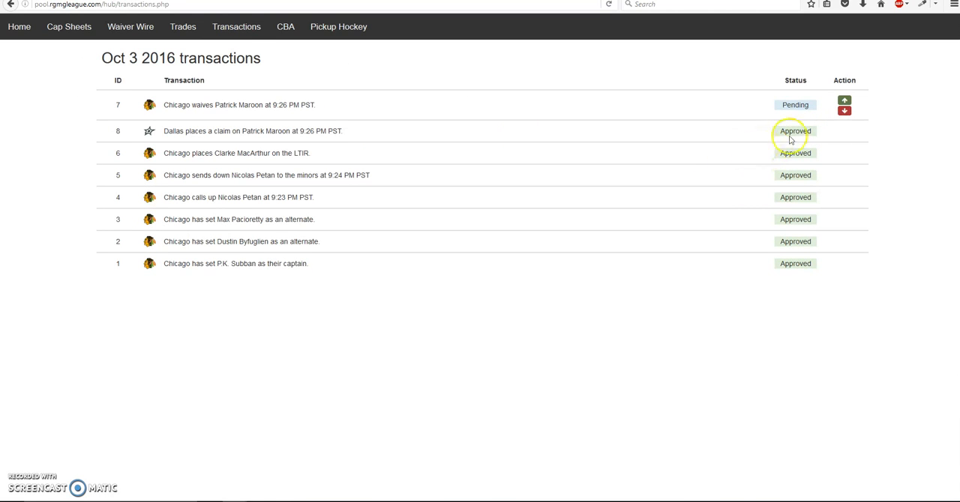
left_click(845, 99)
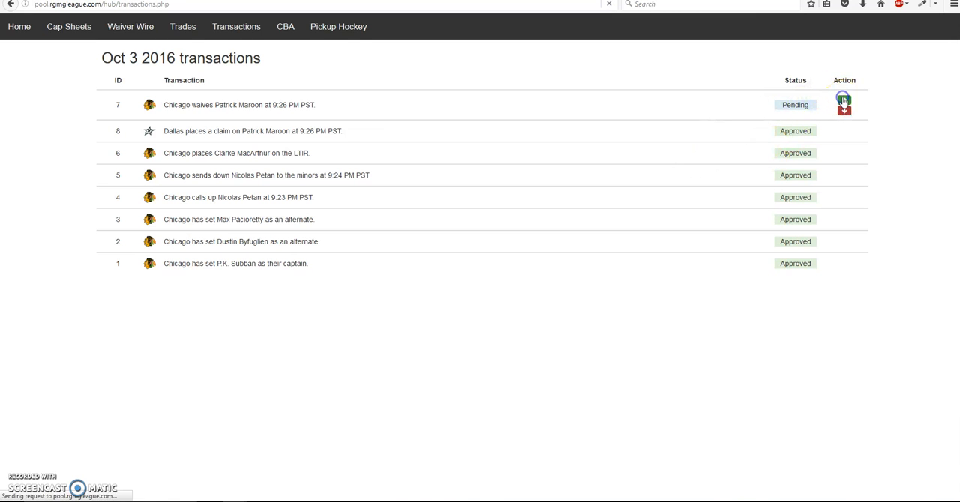
left_click(843, 101)
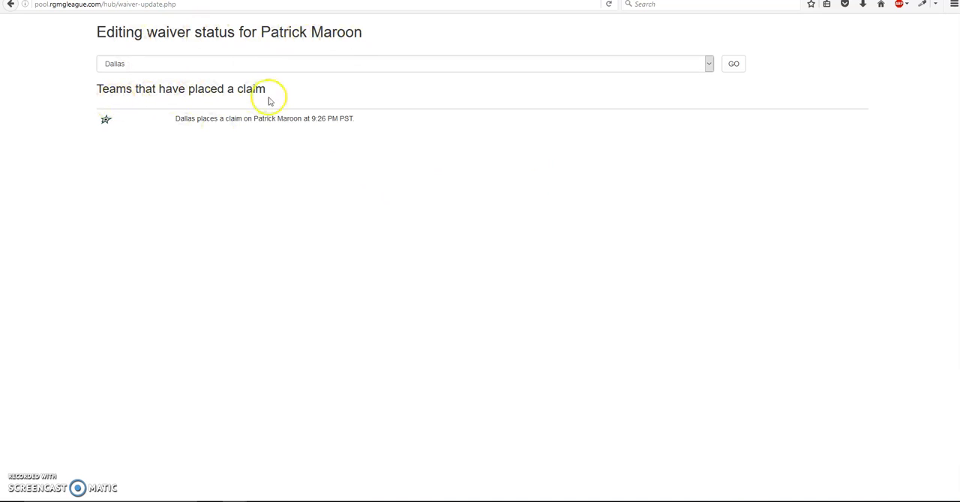
mouse_move(378, 63)
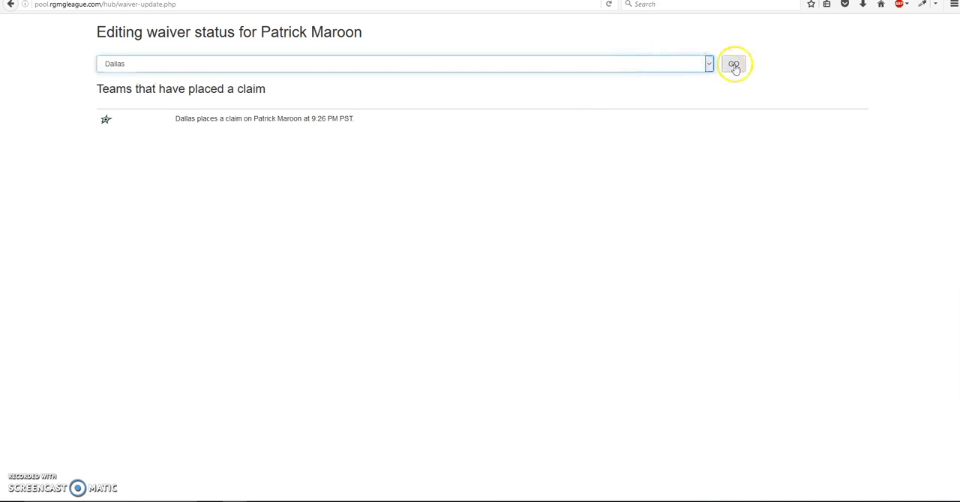
left_click(734, 64)
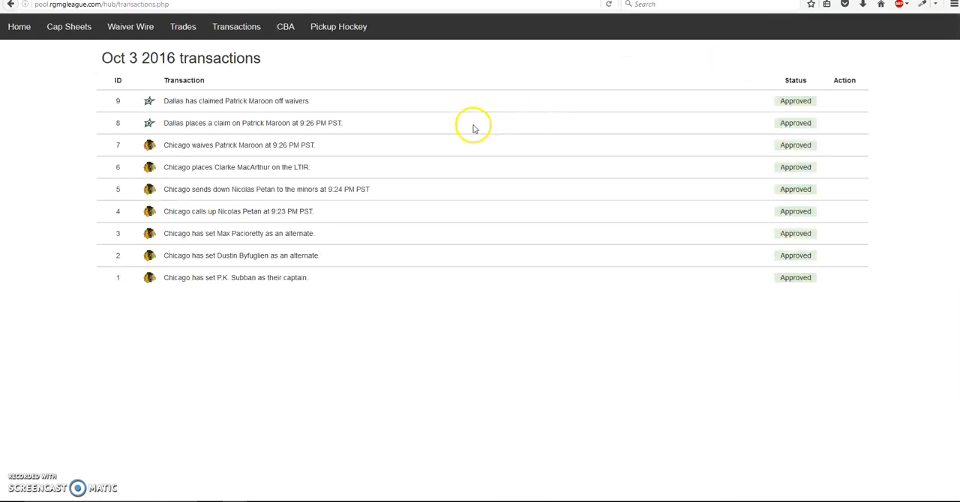
mouse_move(311, 109)
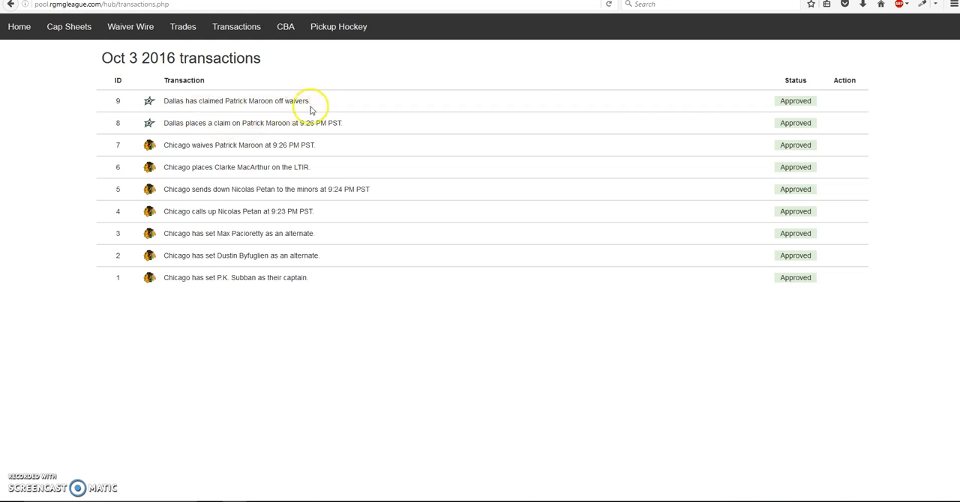
Check Dallas's cap sheet for Patrick Maroon, then return to the Chicago hub
left_click(68, 26)
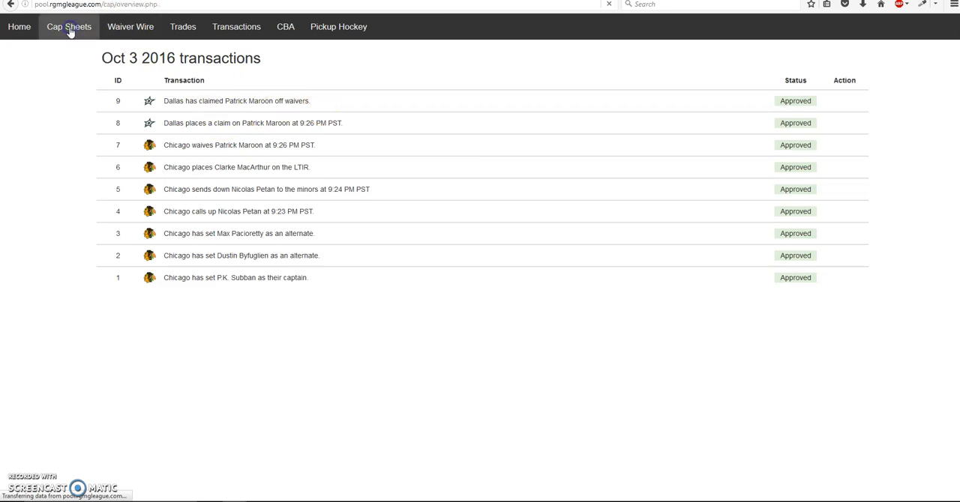
left_click(69, 26)
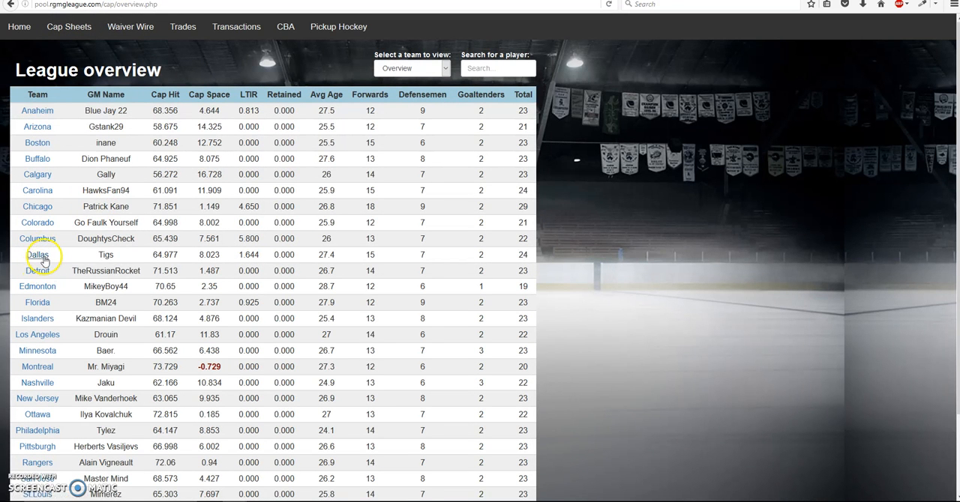
left_click(37, 255)
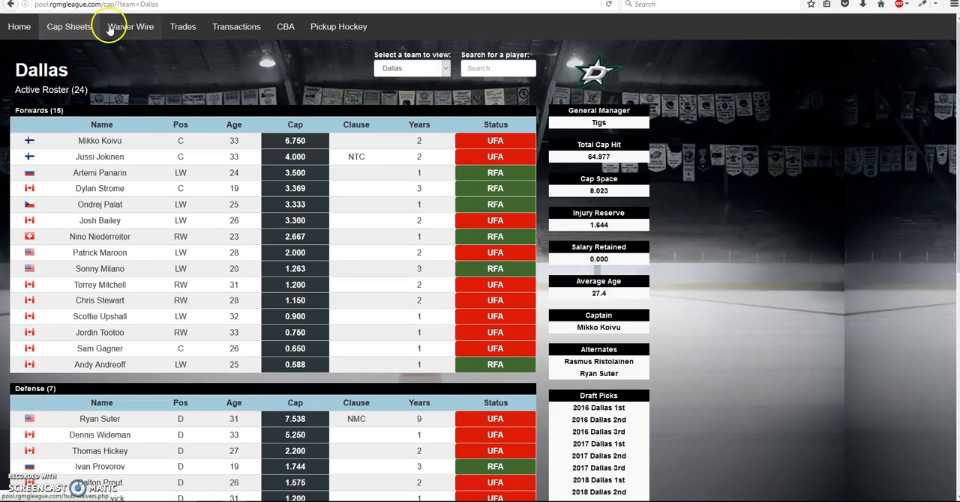
left_click(130, 26)
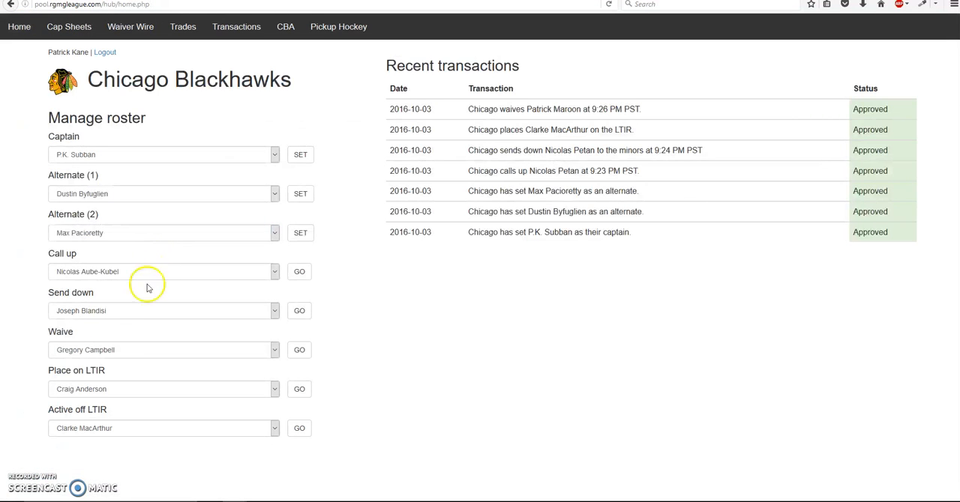
Waive Gregory Campbell from Chicago and approve him as having cleared waivers
left_click(164, 349)
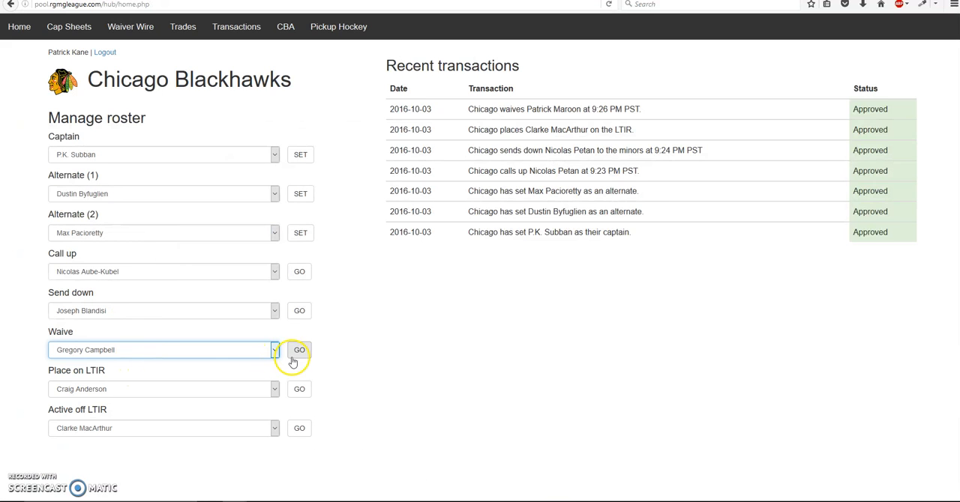
left_click(299, 350)
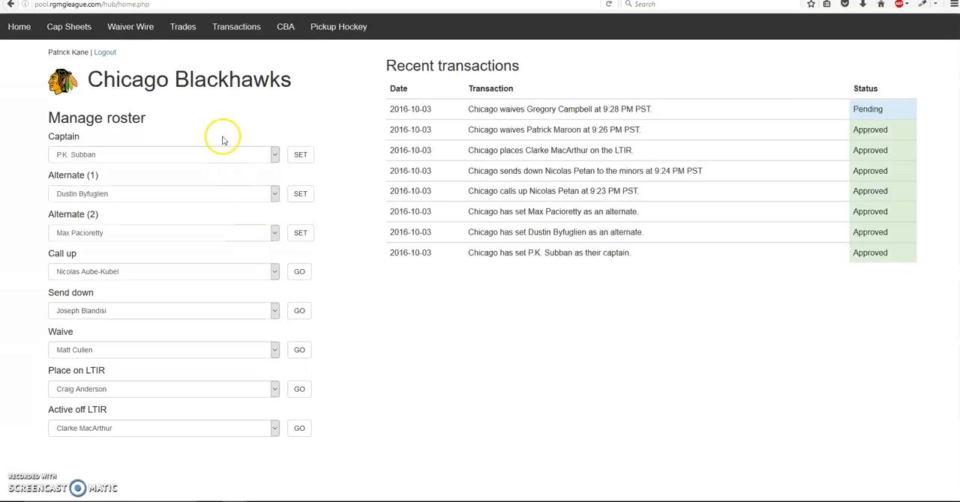
left_click(236, 26)
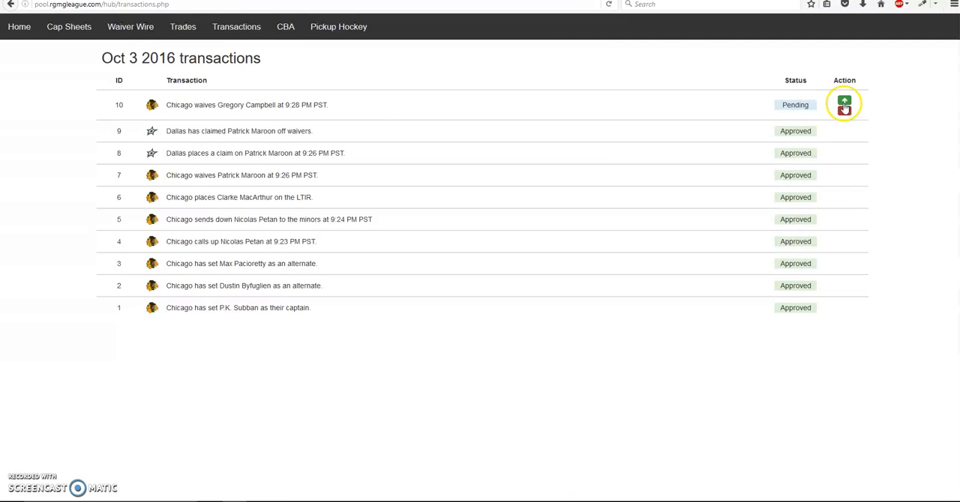
left_click(843, 104)
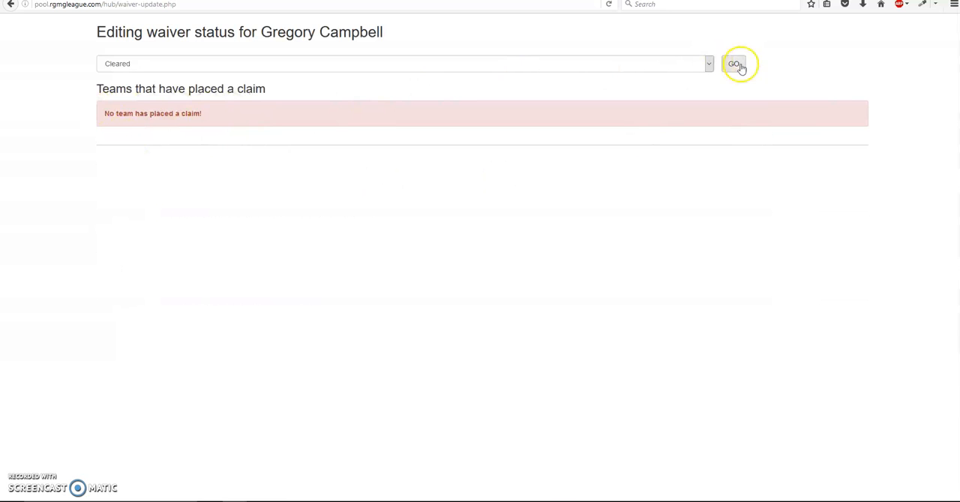
left_click(738, 64)
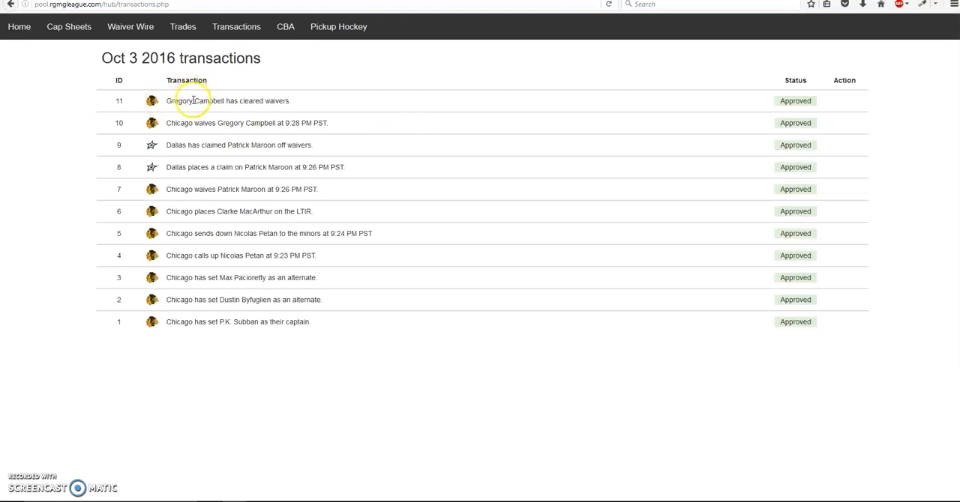
Find Gregory Campbell on Chicago's cap sheet, then return to the Blackhawks hub
left_click(68, 27)
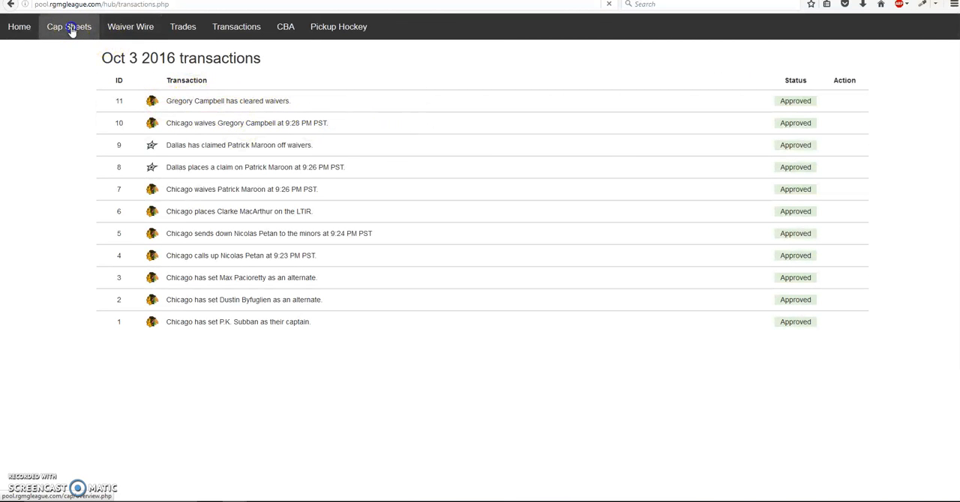
left_click(68, 26)
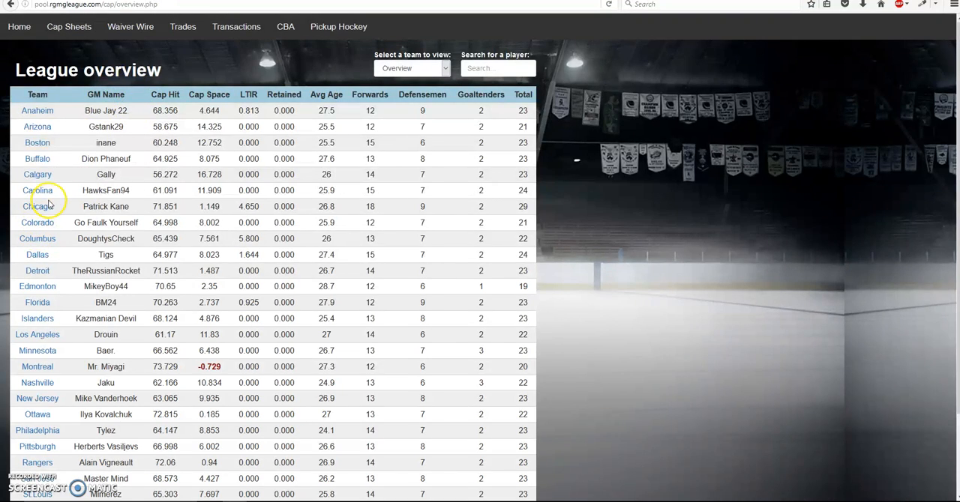
left_click(35, 206)
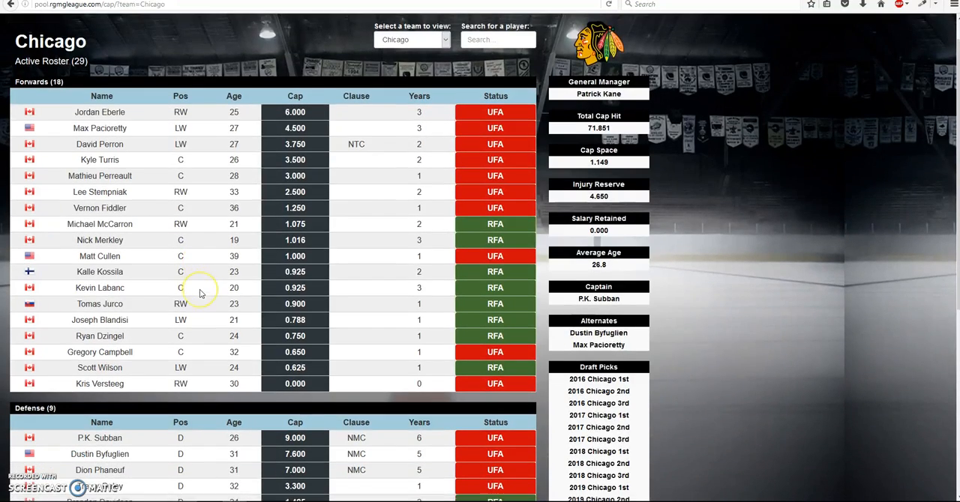
scroll("down", 3)
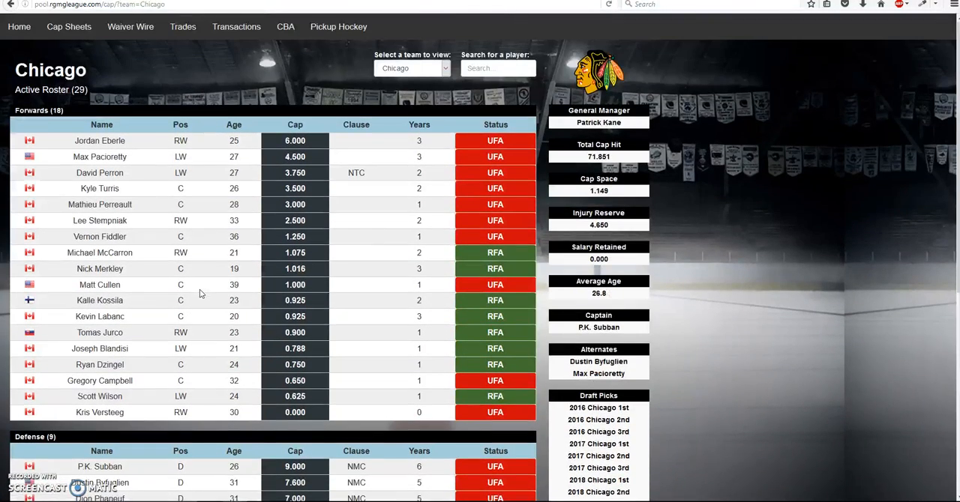
double_click(99, 380)
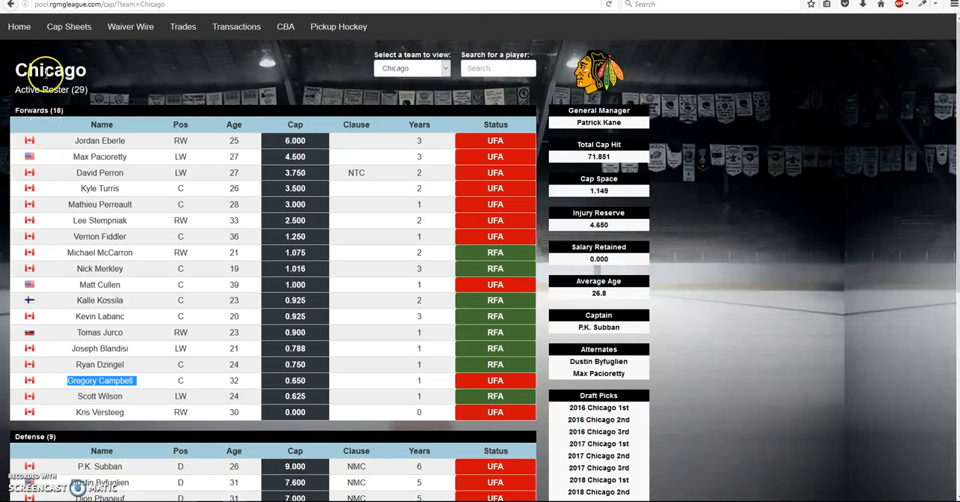
left_click(130, 26)
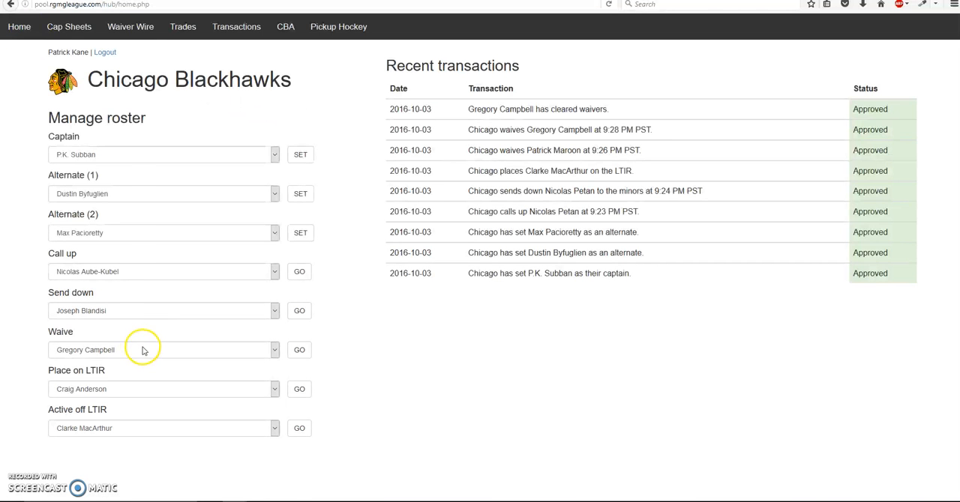
Waive Vernon Fiddler, view his non-claimable Waiver Wire entry, and return Home
left_click(163, 350)
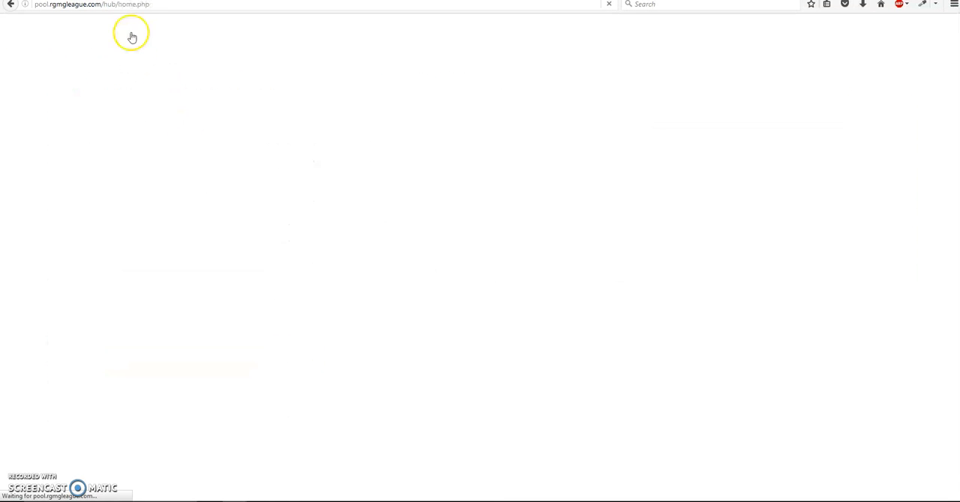
left_click(131, 26)
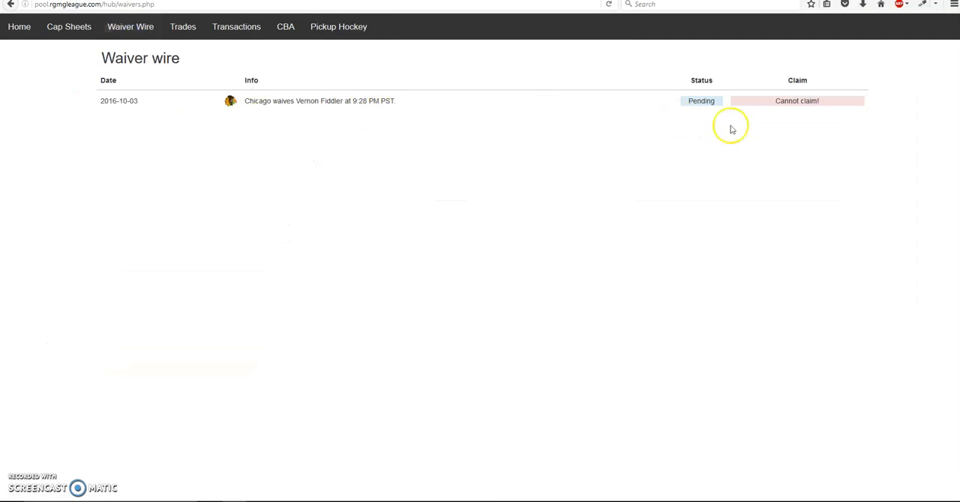
mouse_move(780, 101)
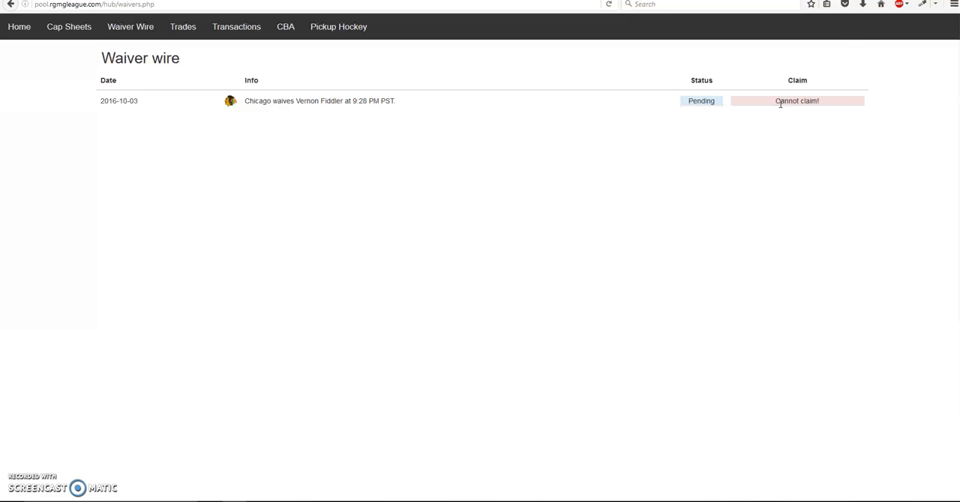
mouse_move(797, 100)
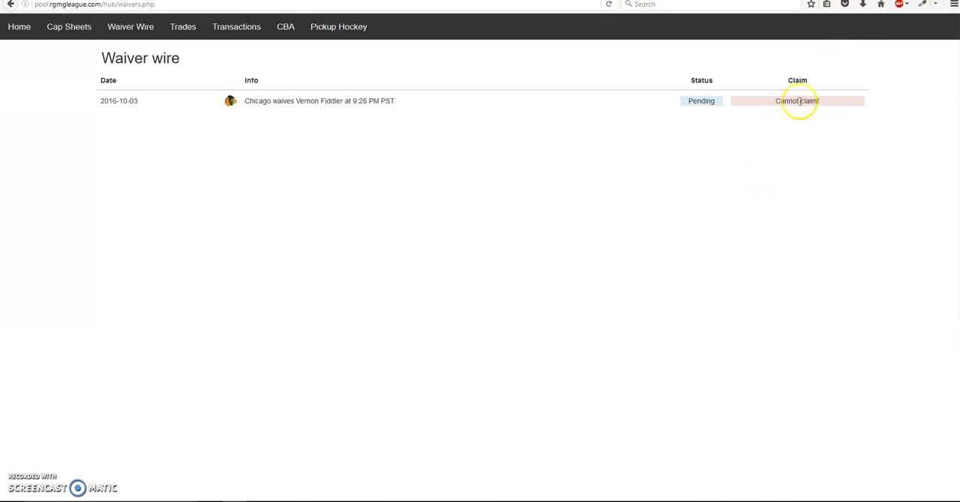
mouse_move(23, 42)
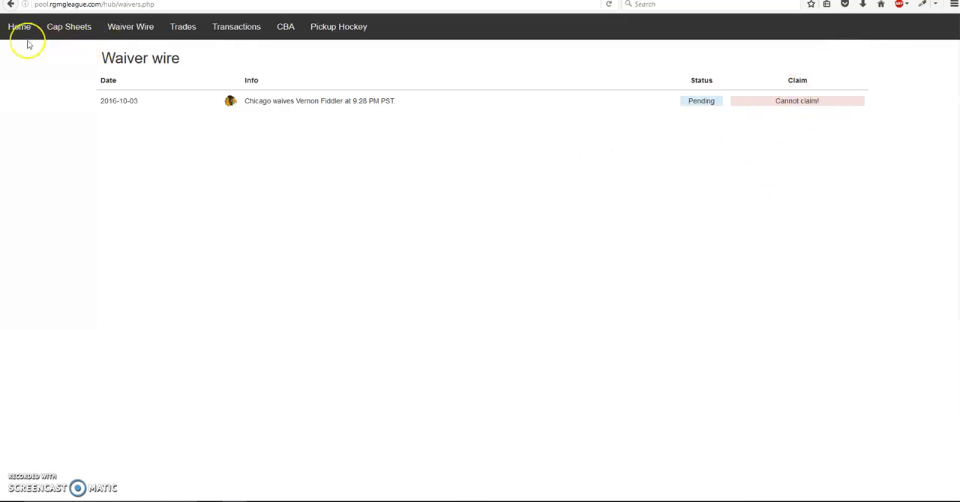
left_click(19, 27)
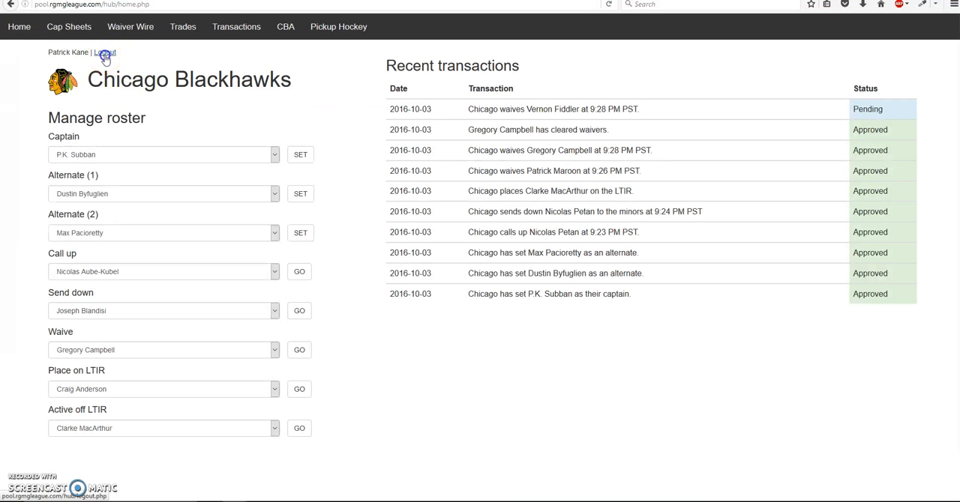
Log in as Dallas, see Vernon Fiddler claimable on waivers, and view league cap overview
left_click(104, 52)
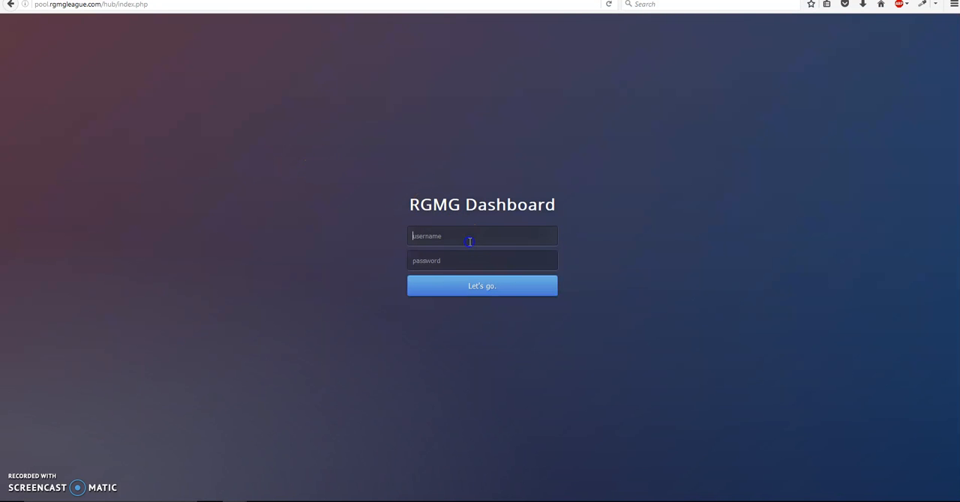
left_click(482, 285)
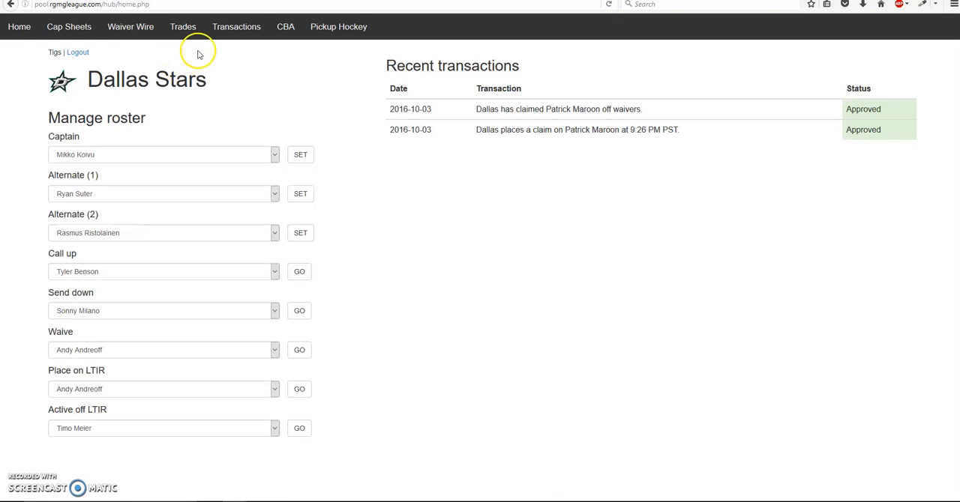
left_click(130, 26)
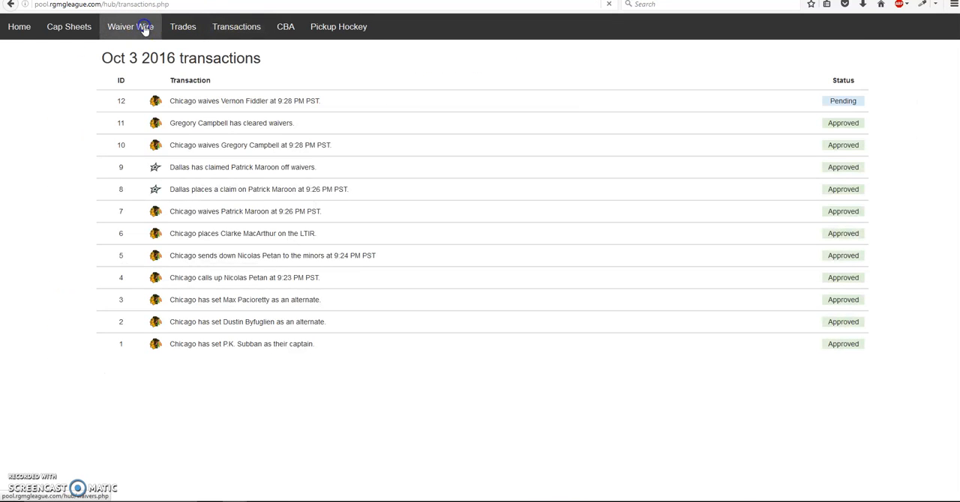
left_click(130, 26)
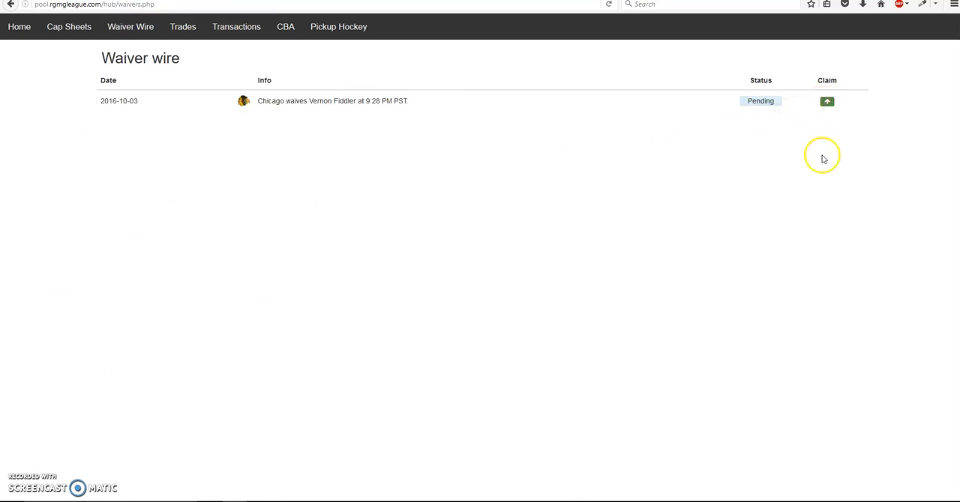
mouse_move(826, 159)
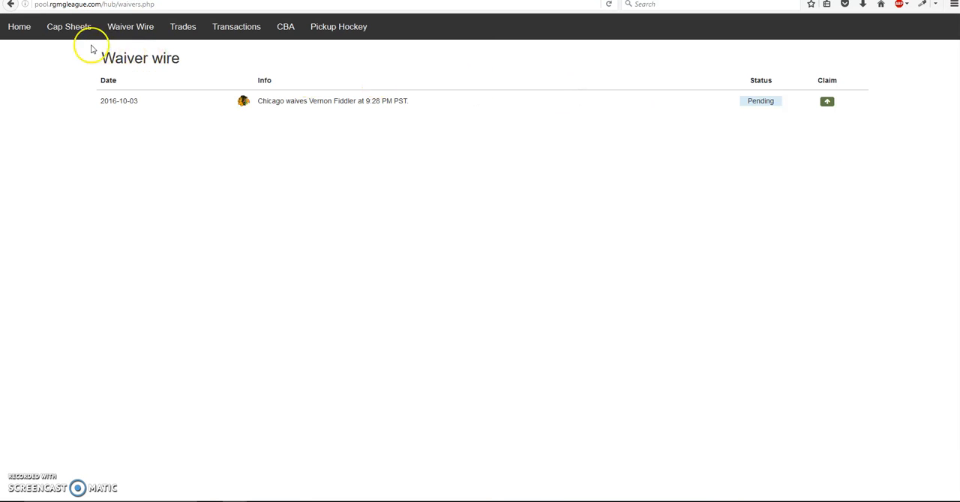
left_click(19, 27)
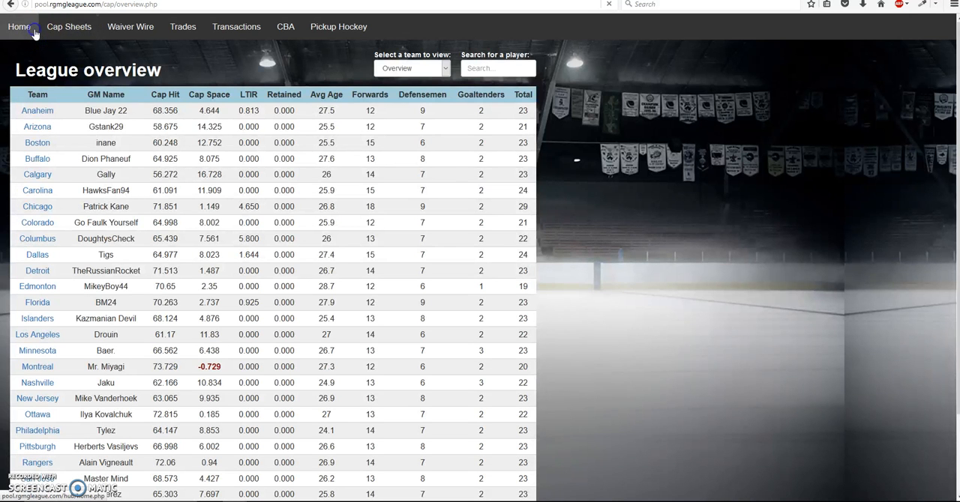
Request Timo Meier's activation off LTIR for Dallas and verify it in transactions
left_click(19, 26)
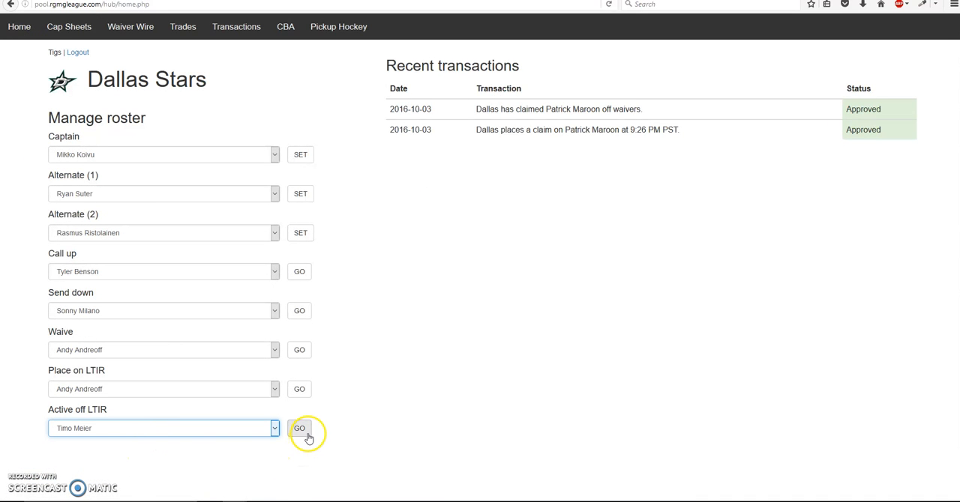
left_click(300, 428)
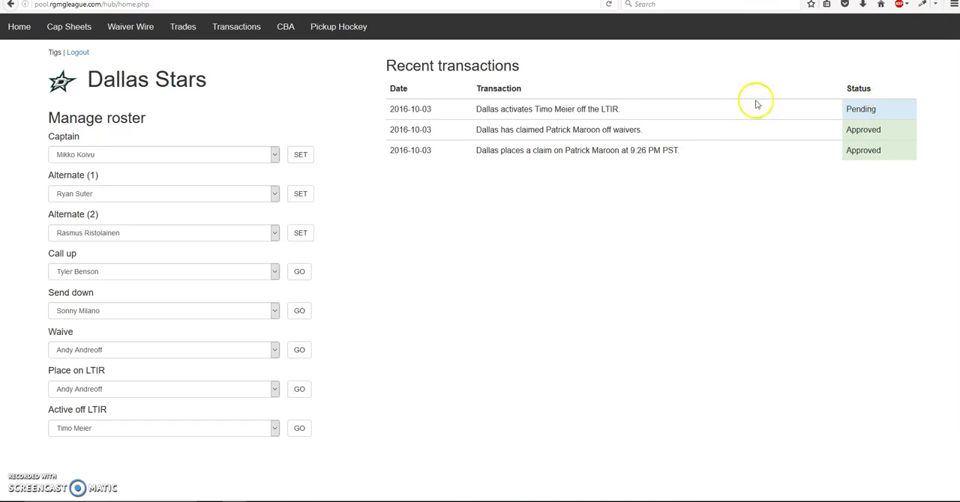
left_click(236, 26)
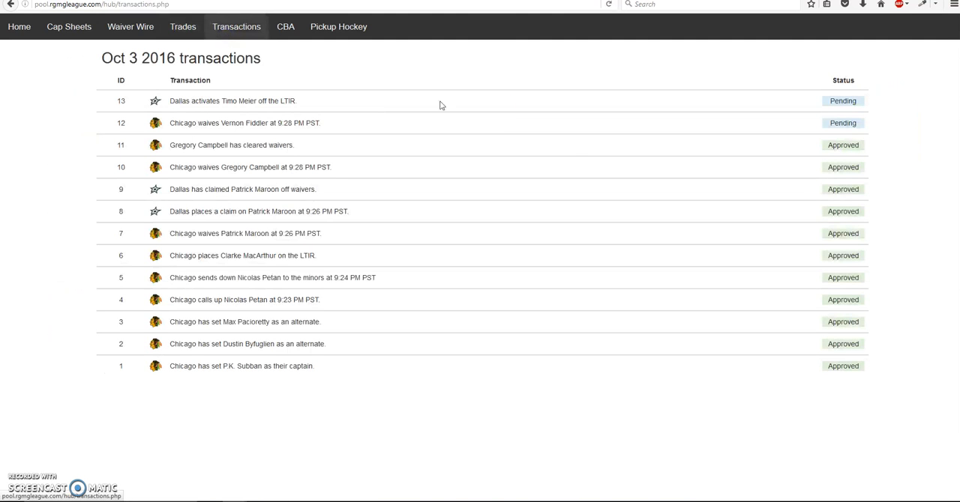
mouse_move(502, 159)
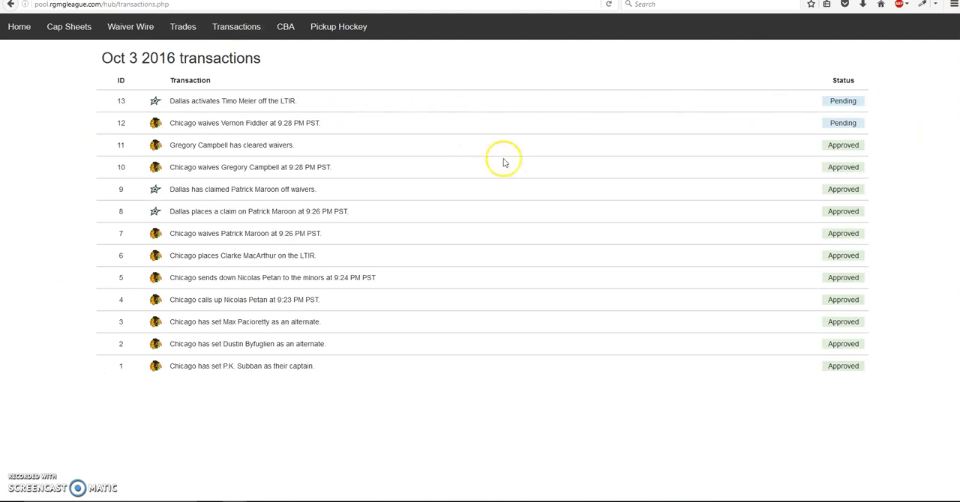
left_click(19, 26)
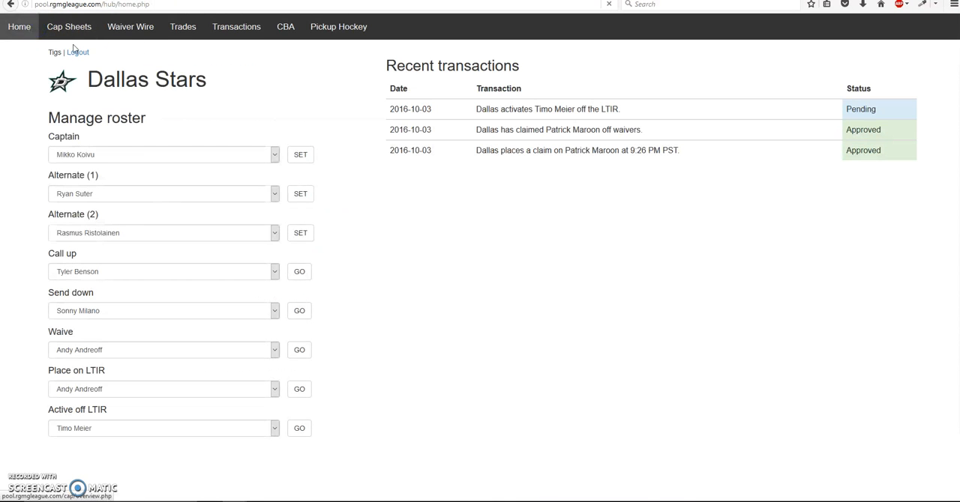
Sign in as Chicago's manager and decline transaction 13, Dallas's Timo Meier LTIR activation
left_click(78, 52)
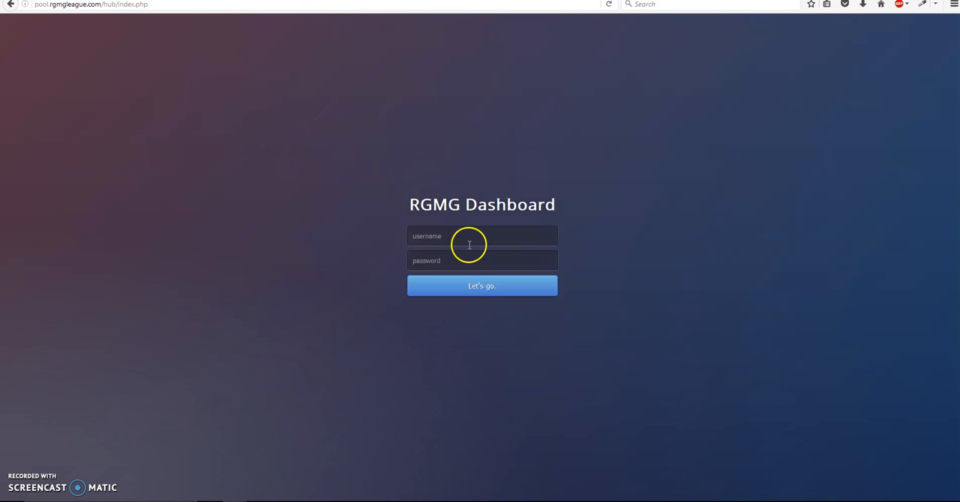
left_click(481, 286)
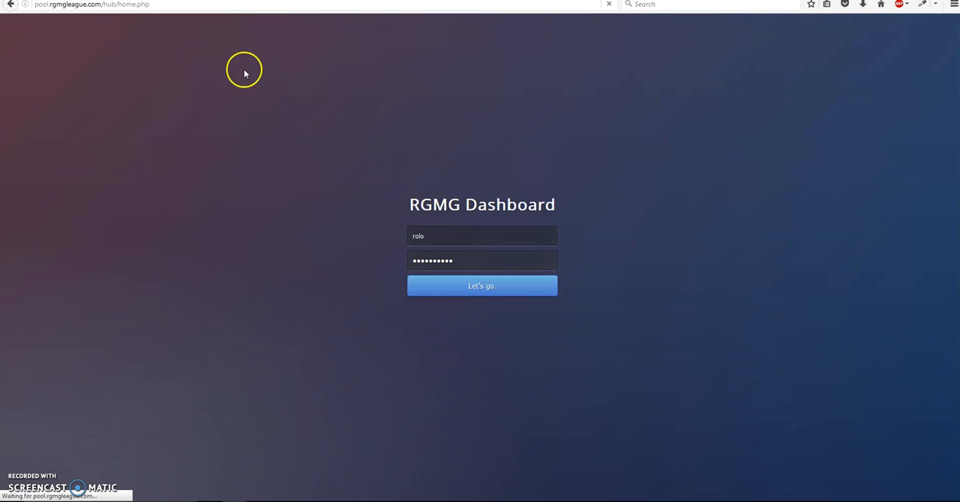
left_click(481, 285)
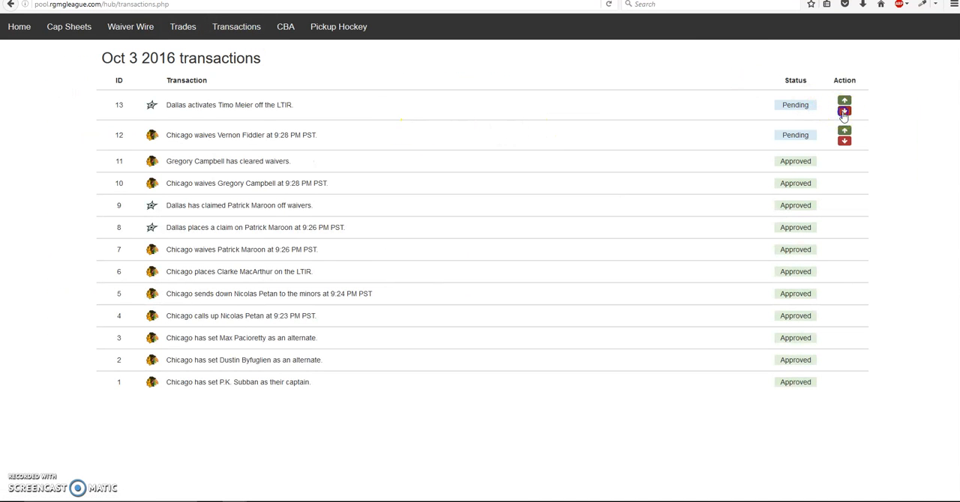
left_click(844, 111)
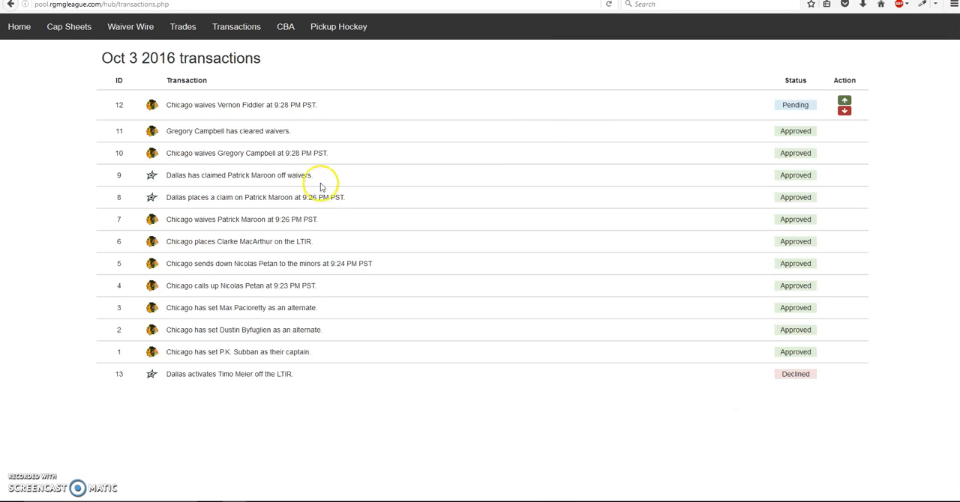
left_click(20, 26)
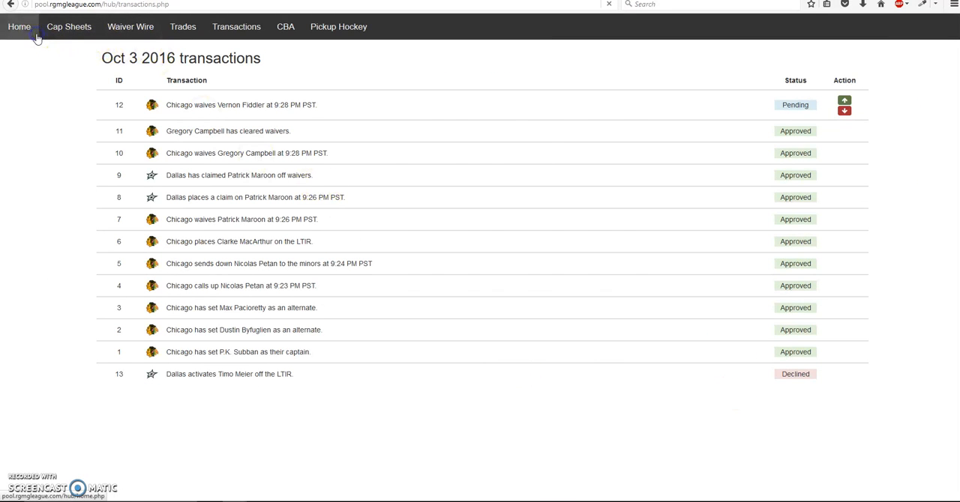
left_click(18, 26)
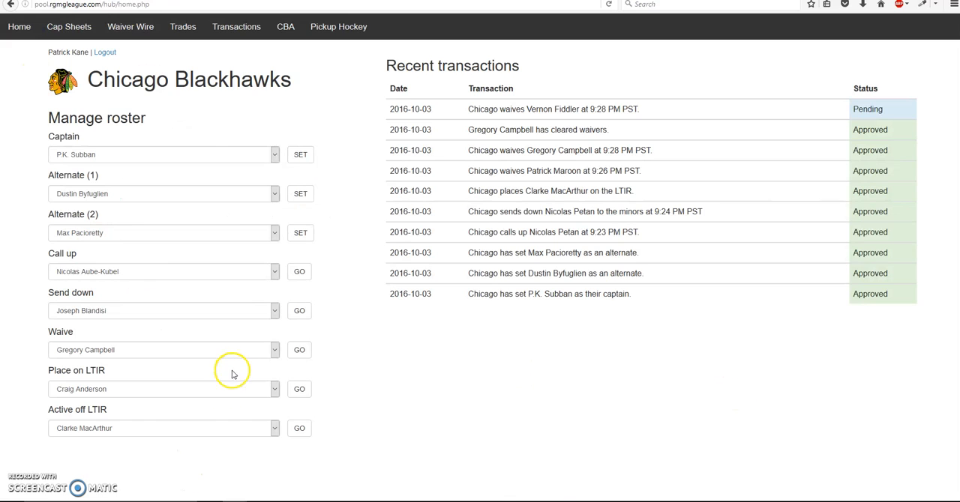
mouse_move(225, 213)
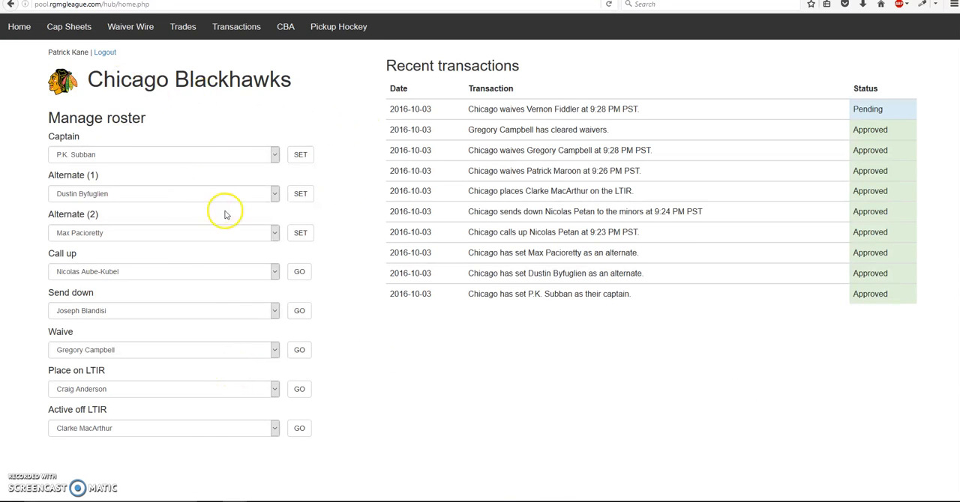
mouse_move(309, 489)
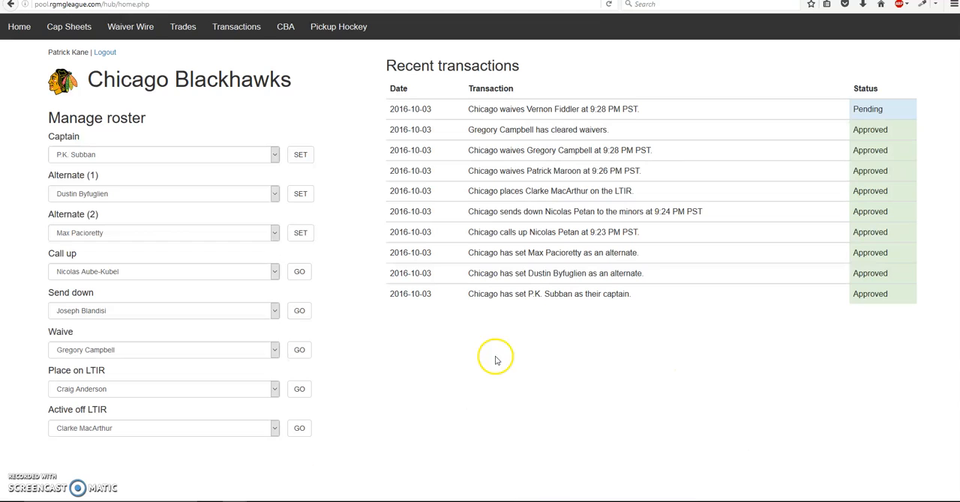
mouse_move(527, 377)
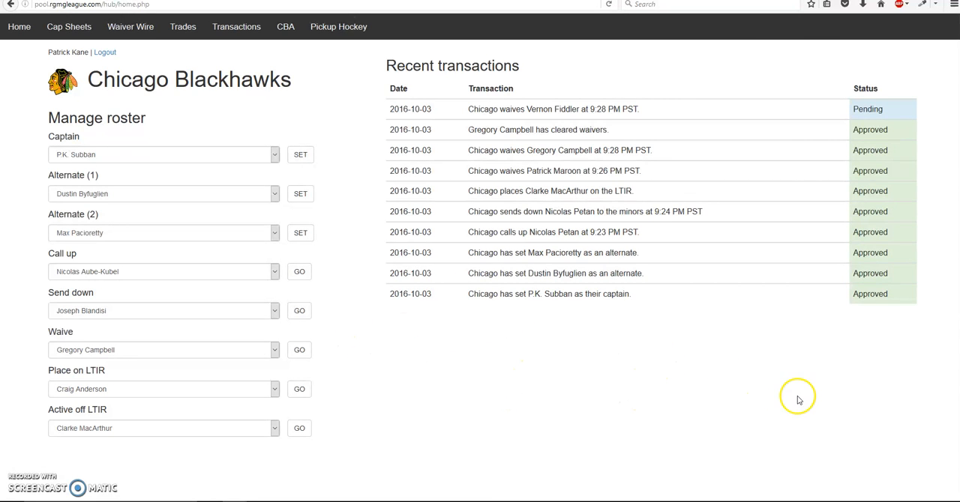
mouse_move(772, 377)
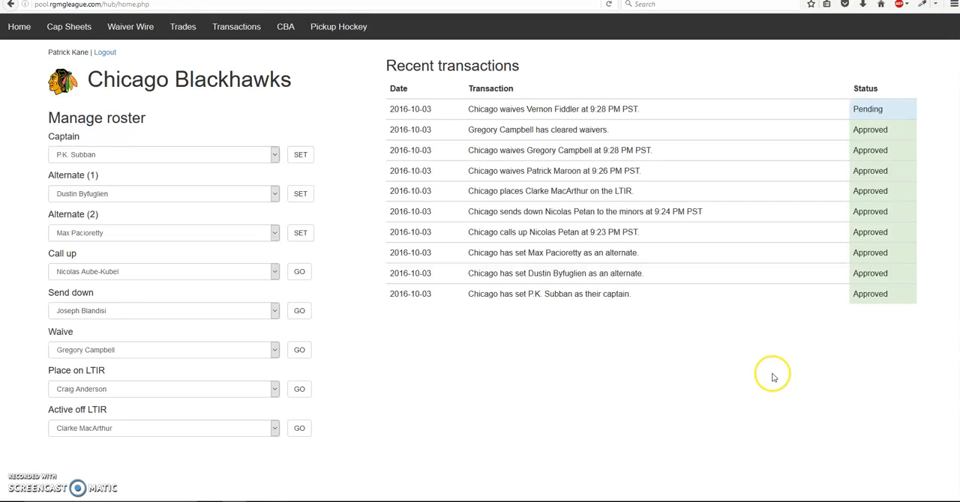
mouse_move(555, 418)
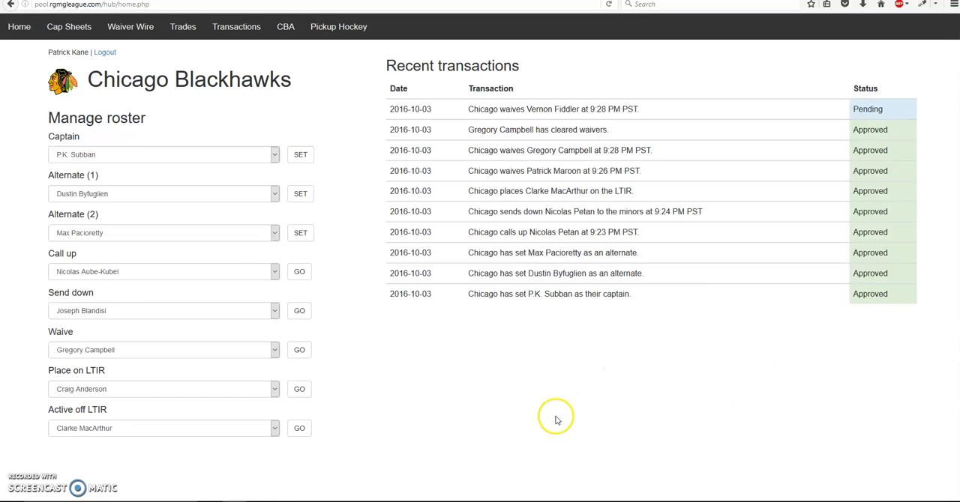
mouse_move(185, 66)
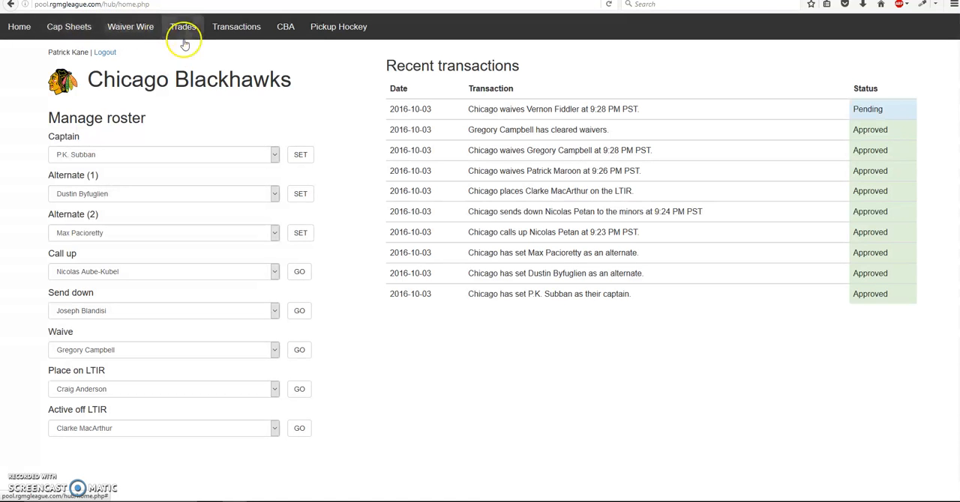
left_click(183, 26)
type("sim")
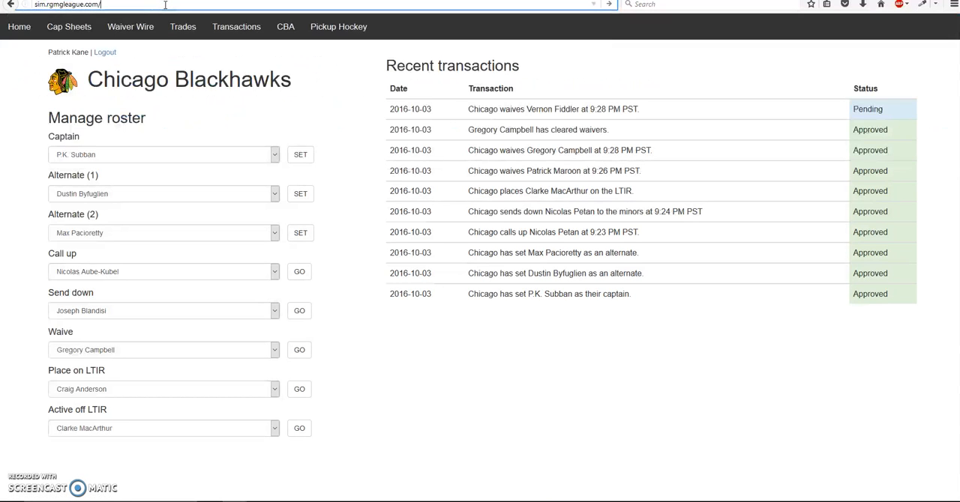
Open the cap site's trade log and scroll through the September 22, 2016 trades
type("cap/trades.php")
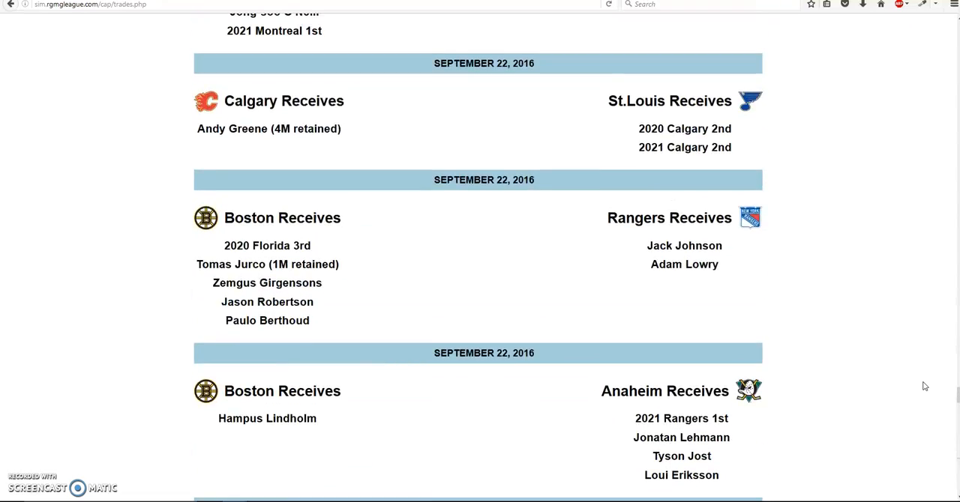
scroll("down", 3)
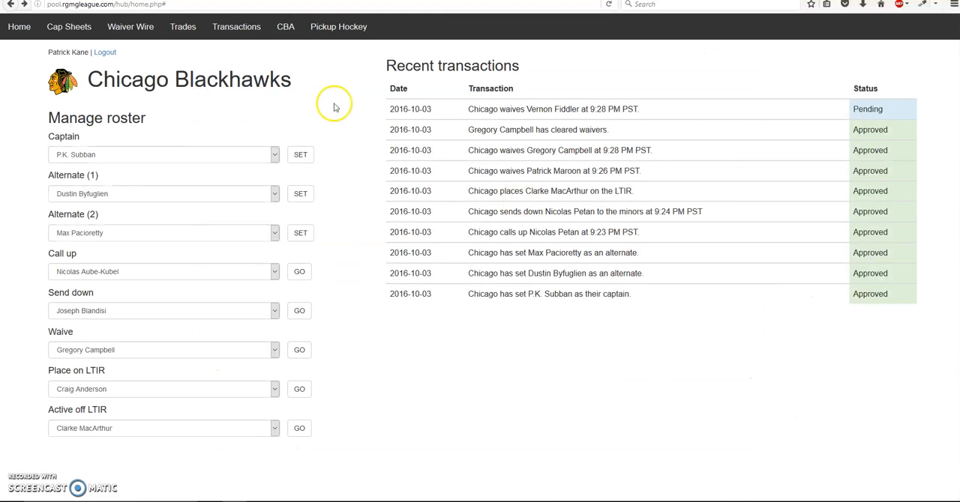
Open Cap Sheets to see every team's cap hit, cap space and roster counts
left_click(236, 26)
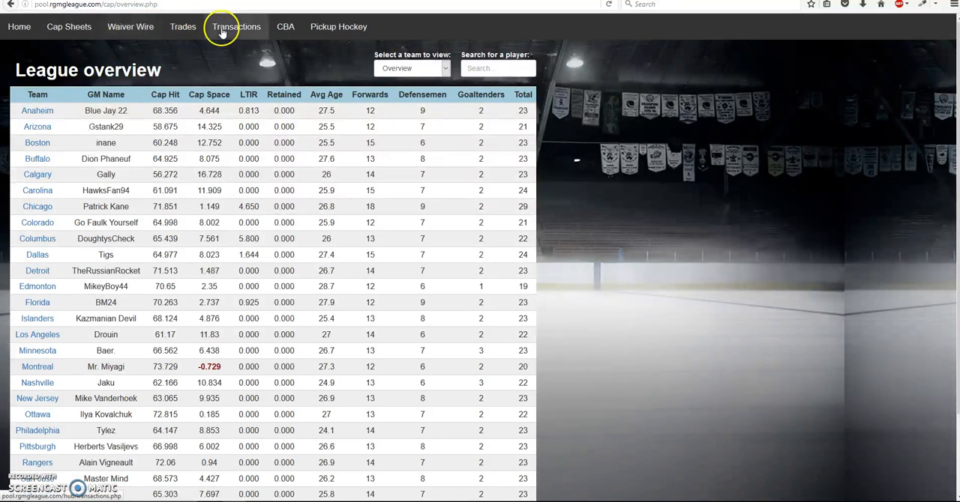
mouse_move(284, 35)
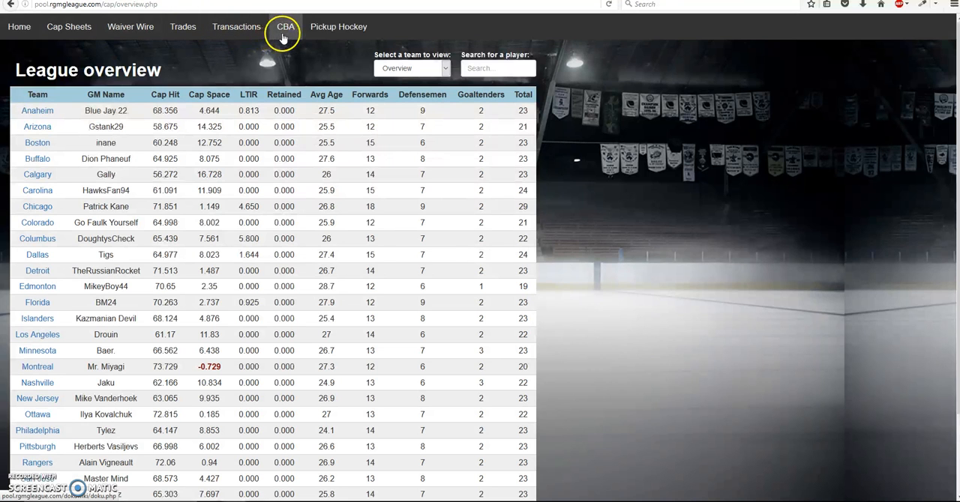
Open the league rules wiki and read its Waivers page on offseason and regular waivers
left_click(284, 26)
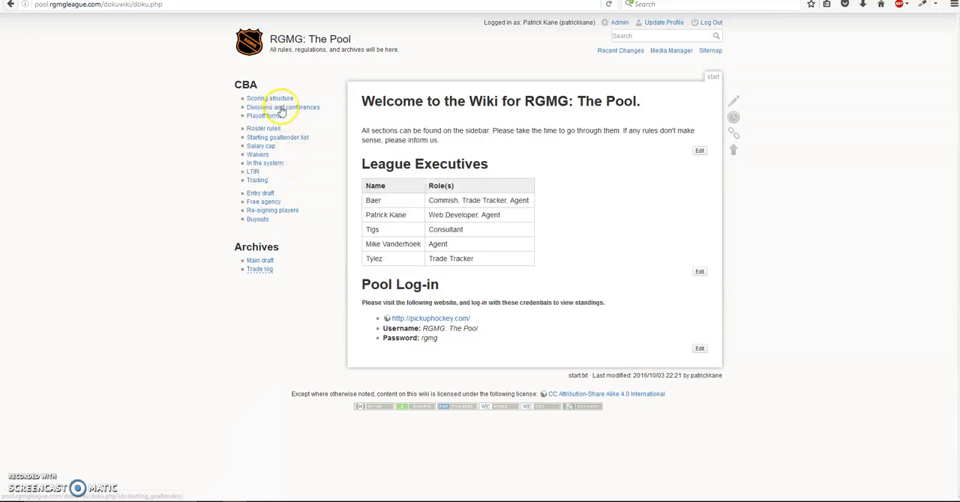
mouse_move(262, 146)
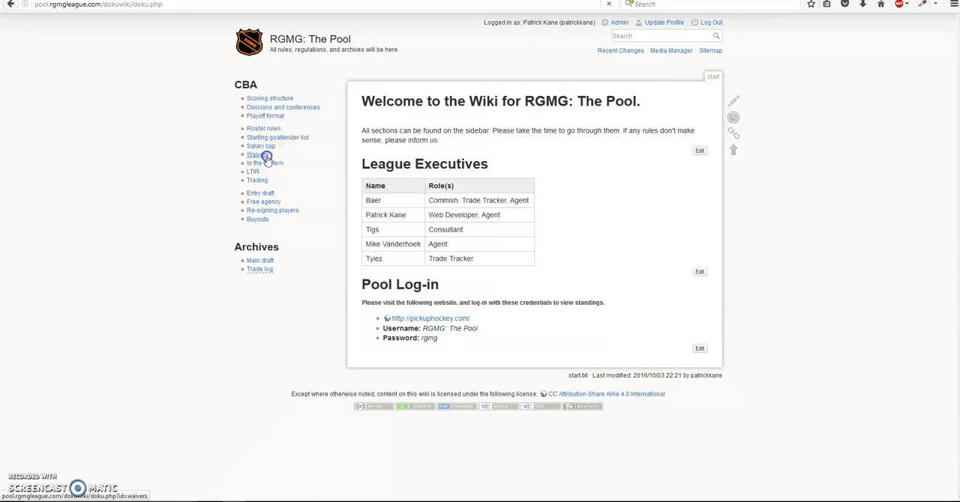
left_click(257, 155)
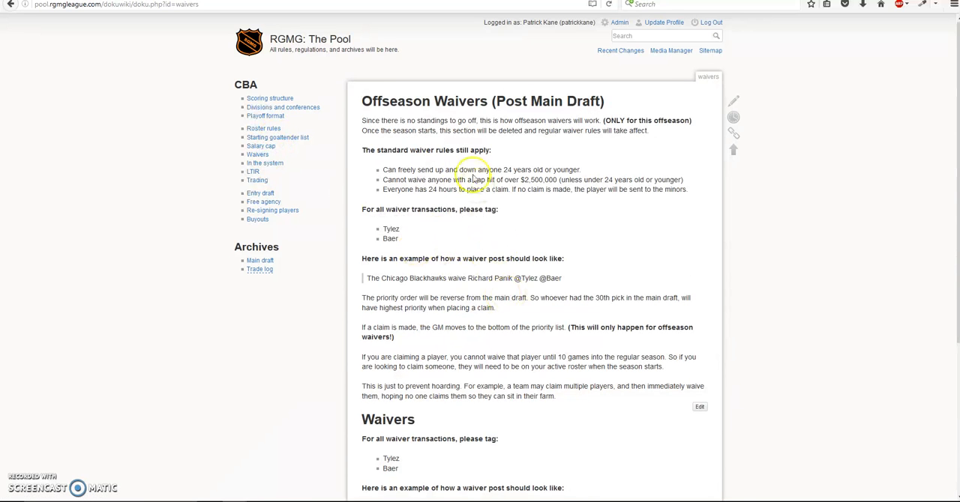
mouse_move(498, 360)
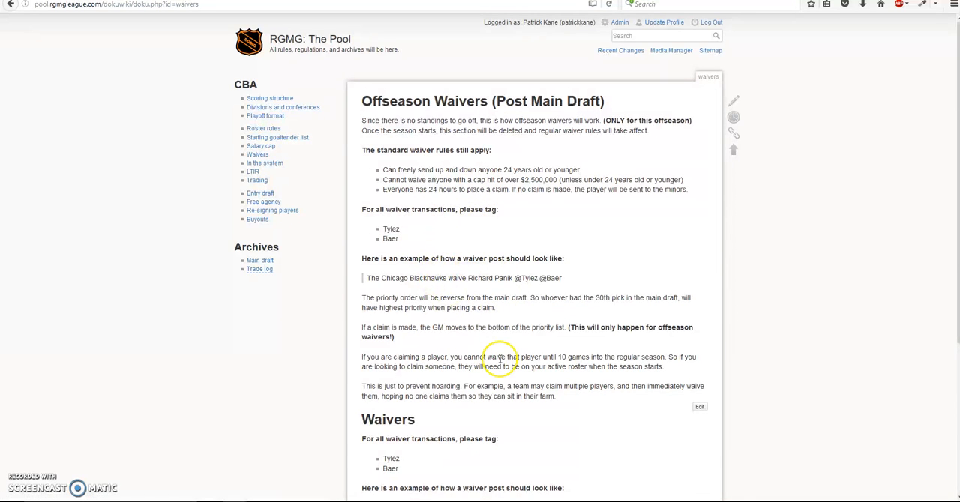
scroll("down", 3)
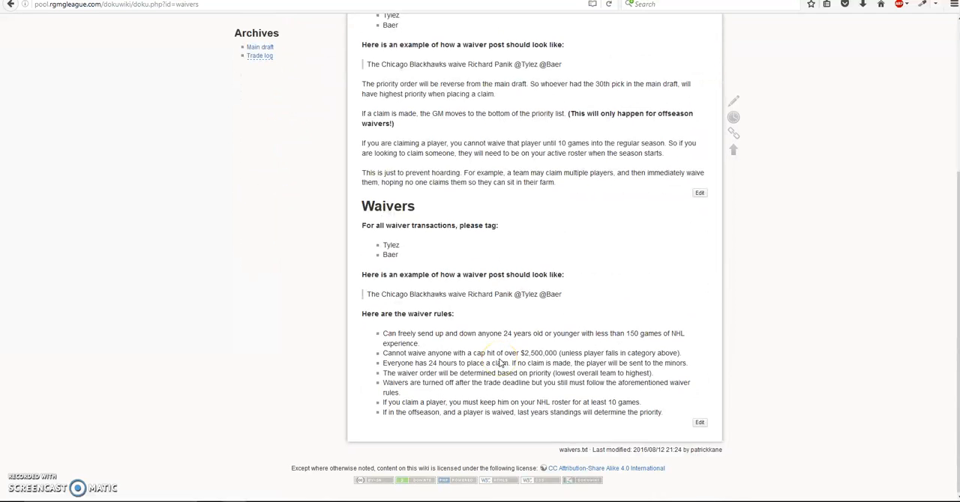
scroll("up", 3)
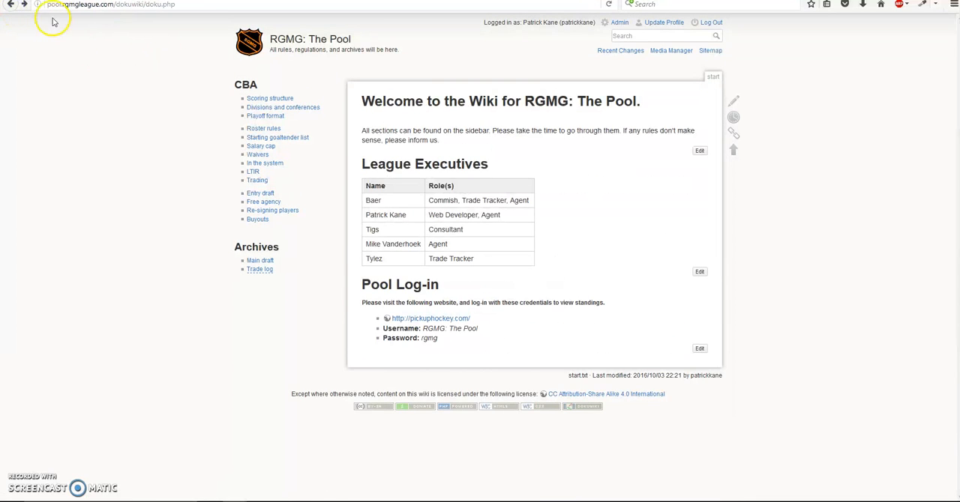
Log into the RGMG: The Pool on PickupHockey and view its zero-point official standings
left_click(354, 26)
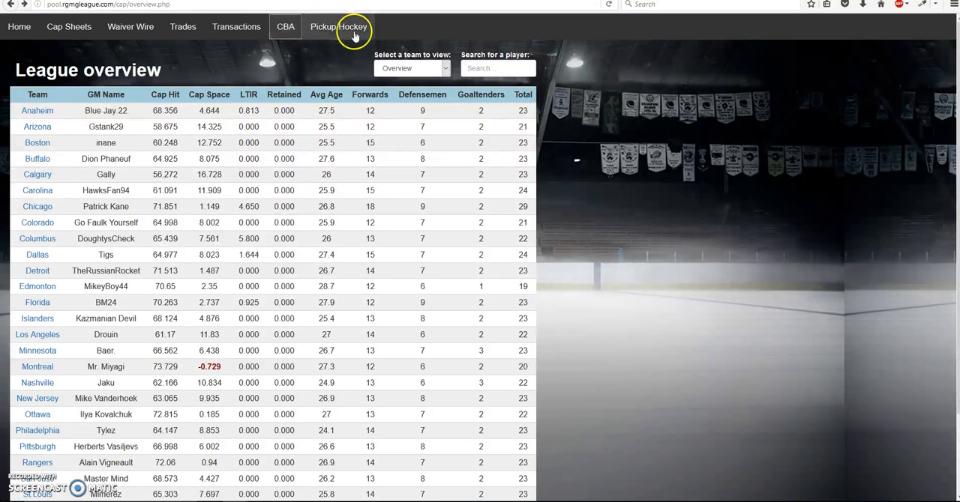
left_click(353, 26)
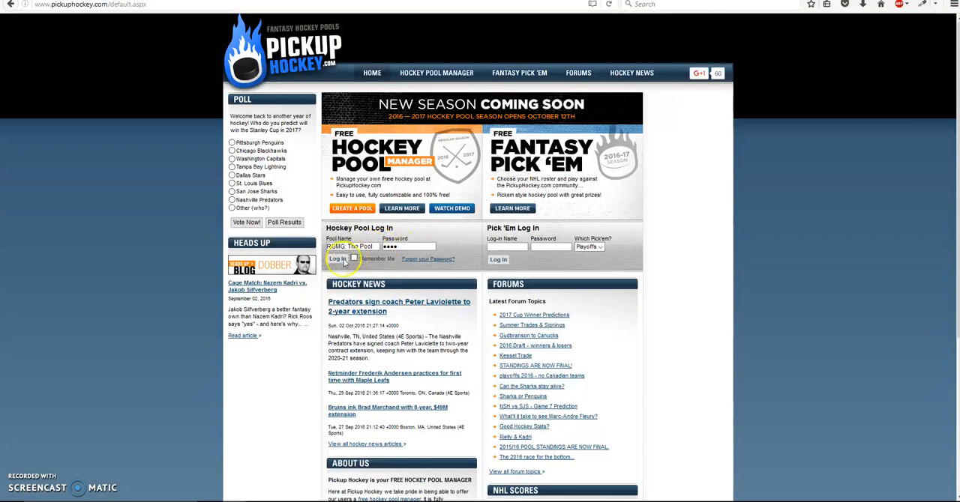
left_click(338, 259)
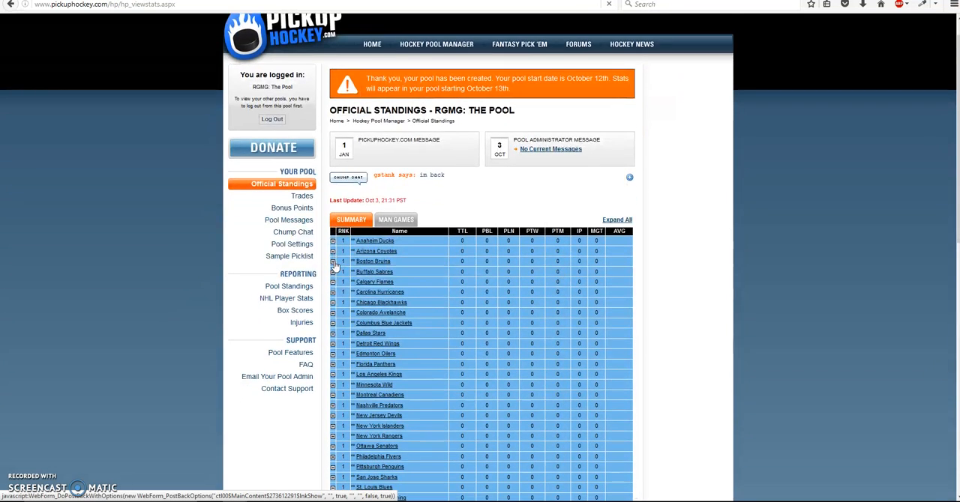
scroll("down", 3)
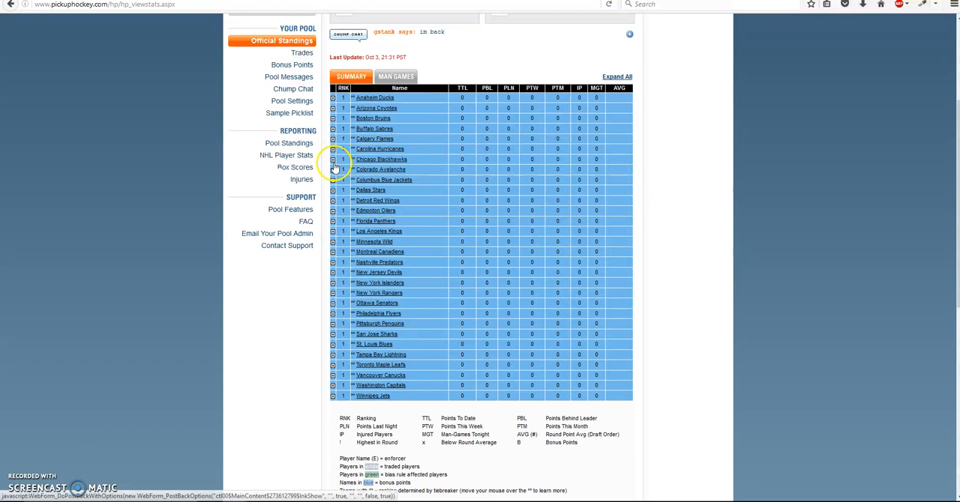
left_click(333, 159)
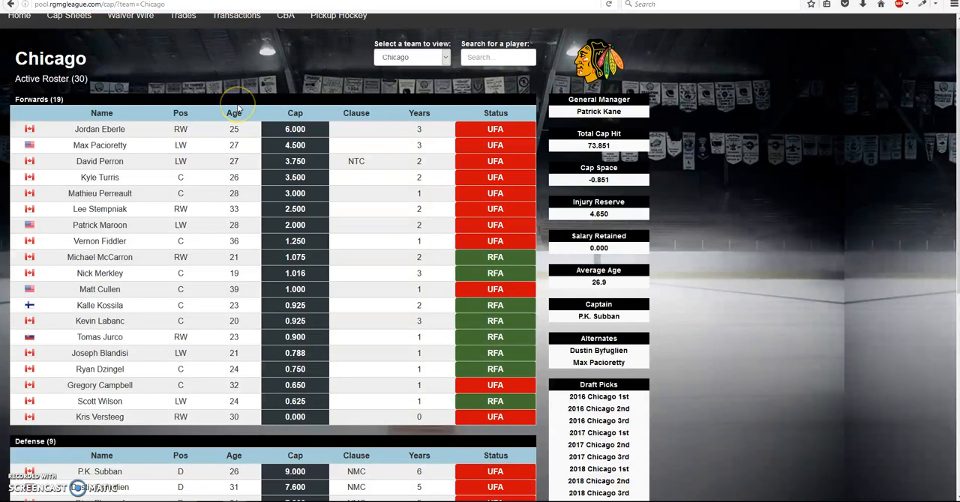
Open the league-wide cap overview and scroll through the team table
left_click(68, 15)
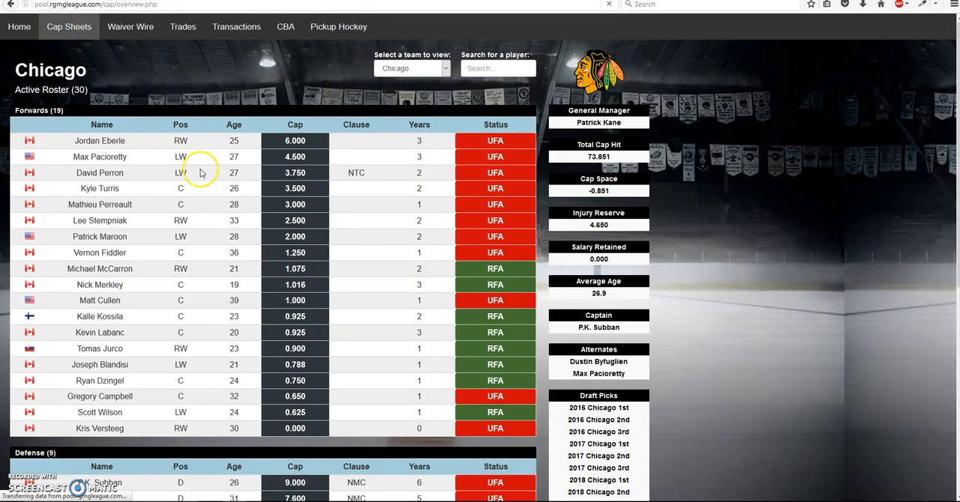
left_click(411, 68)
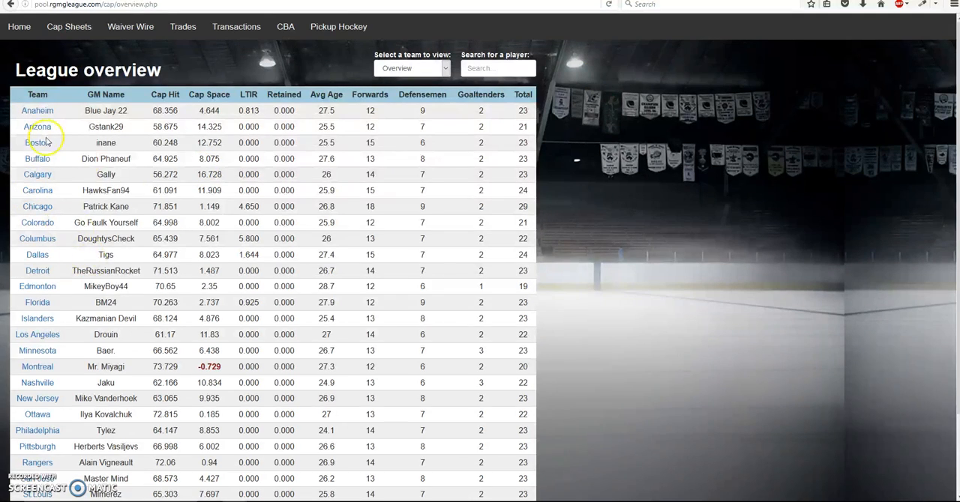
scroll("down", 3)
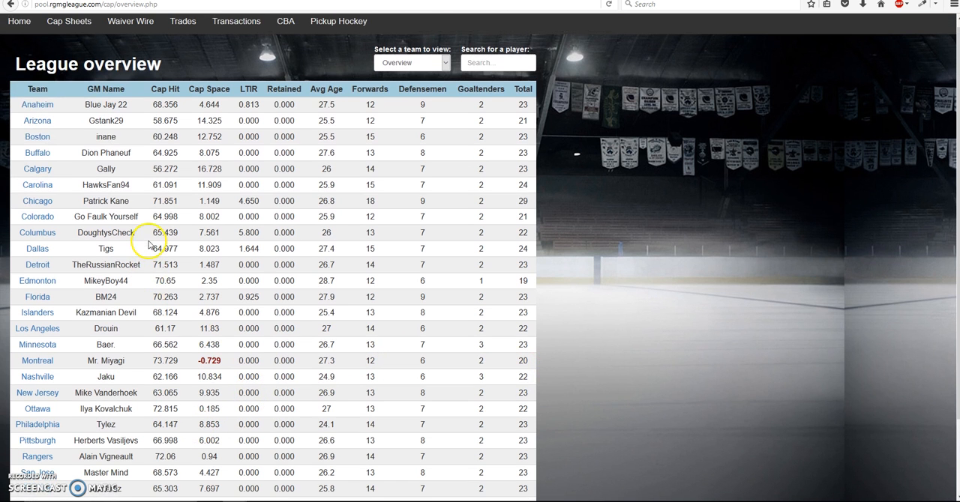
View Anaheim's cap sheet: forwards, defense, goalies, LTIR and minors, then return to Chicago's hub
left_click(36, 111)
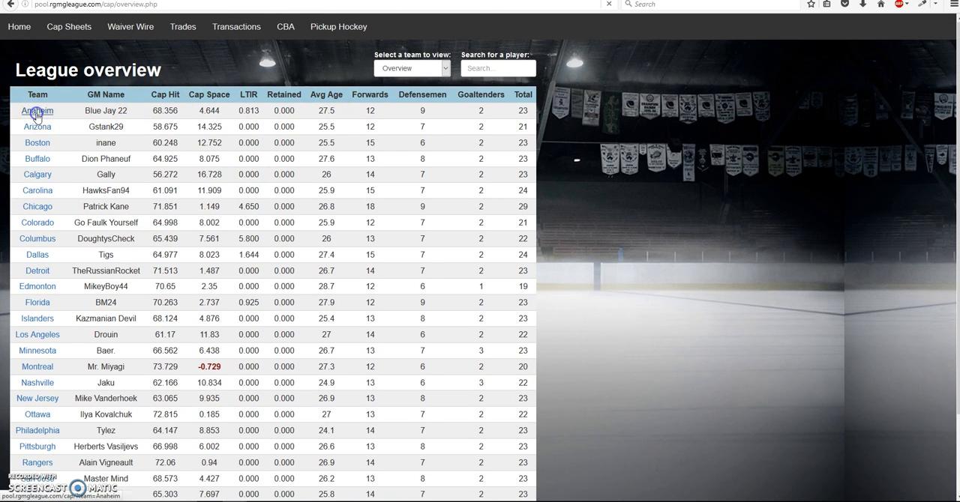
left_click(37, 111)
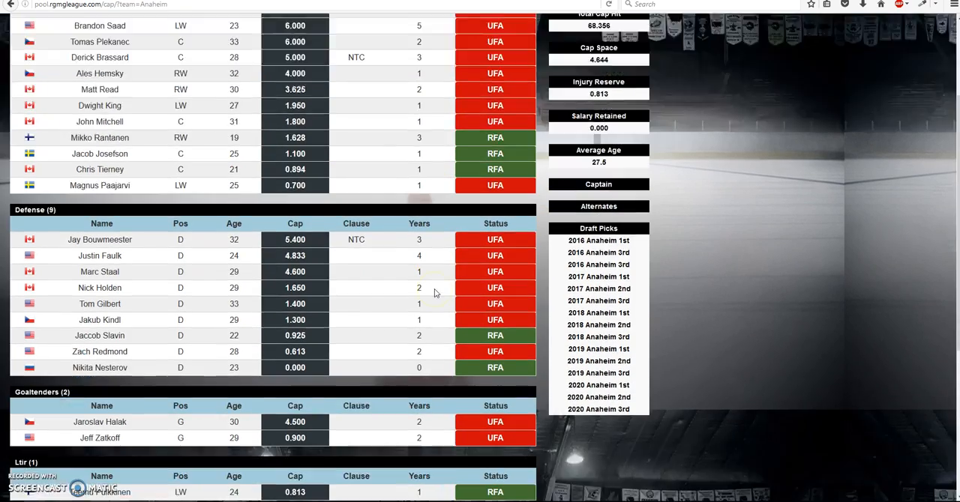
scroll("down", 3)
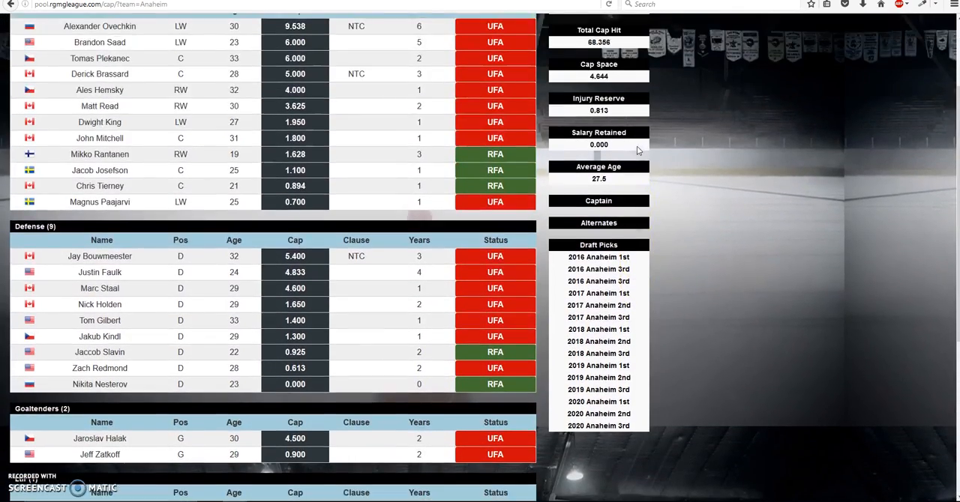
scroll("down", 3)
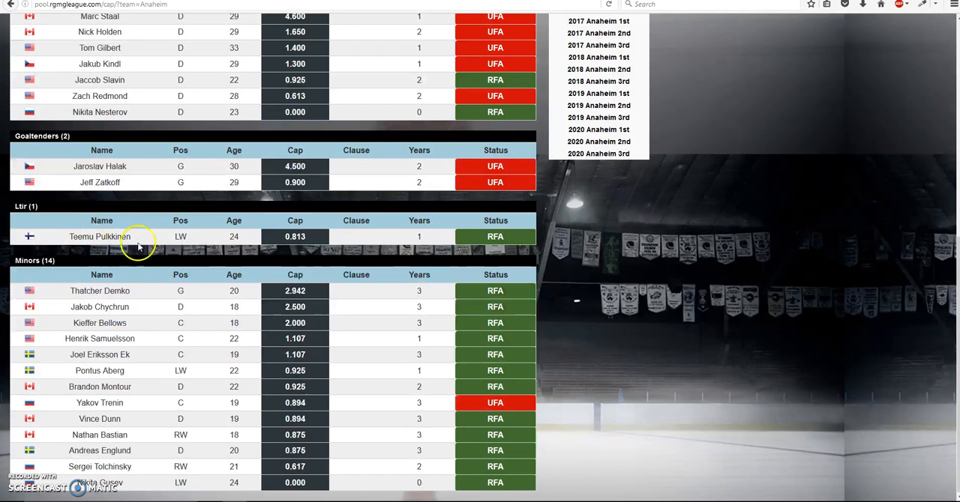
scroll("down", 3)
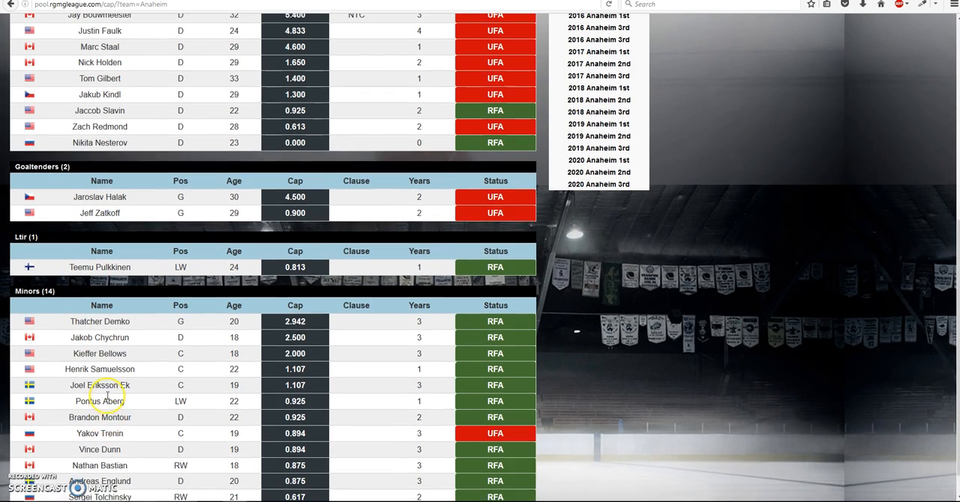
scroll("up", 3)
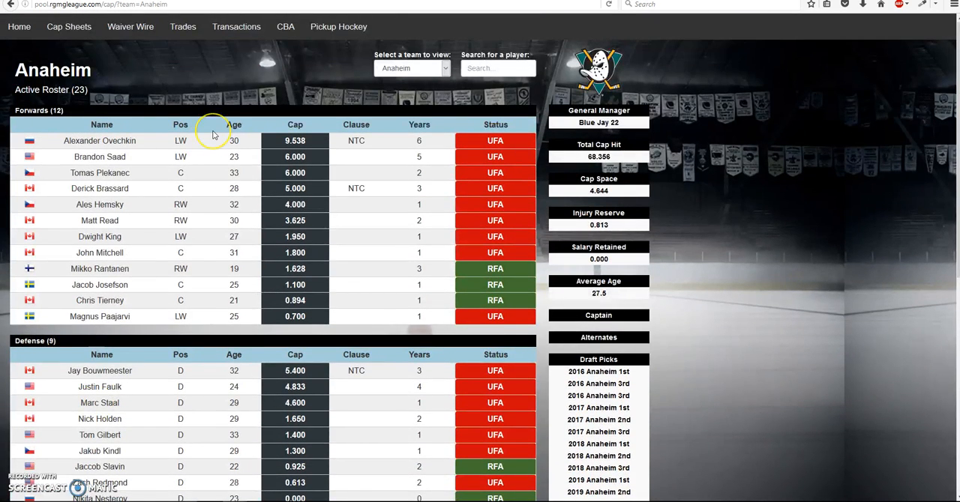
mouse_move(121, 68)
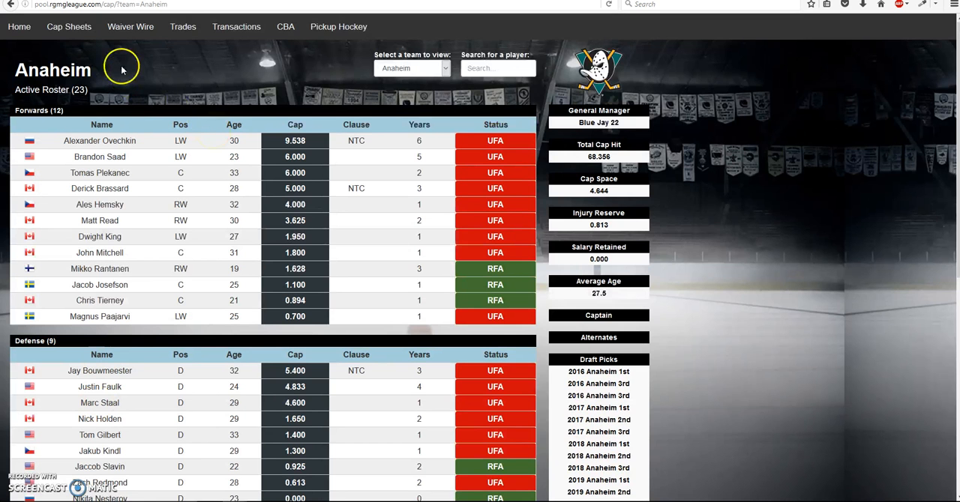
left_click(18, 27)
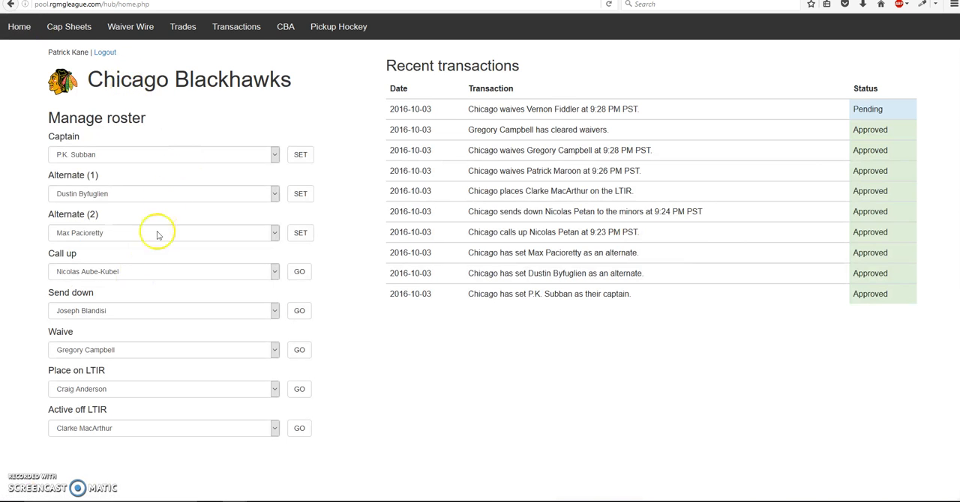
mouse_move(212, 114)
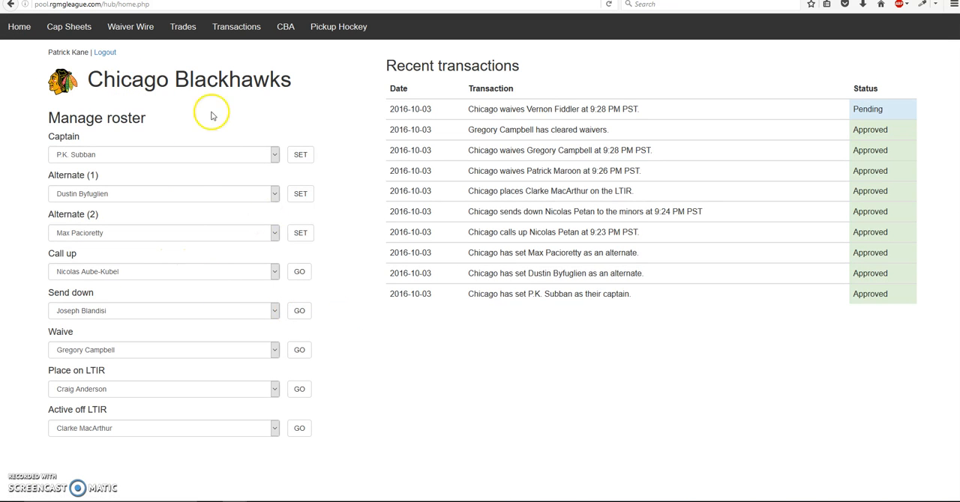
Revisit the waiver wire, trades, transactions and Chicago home, ending on the cap overview
left_click(68, 27)
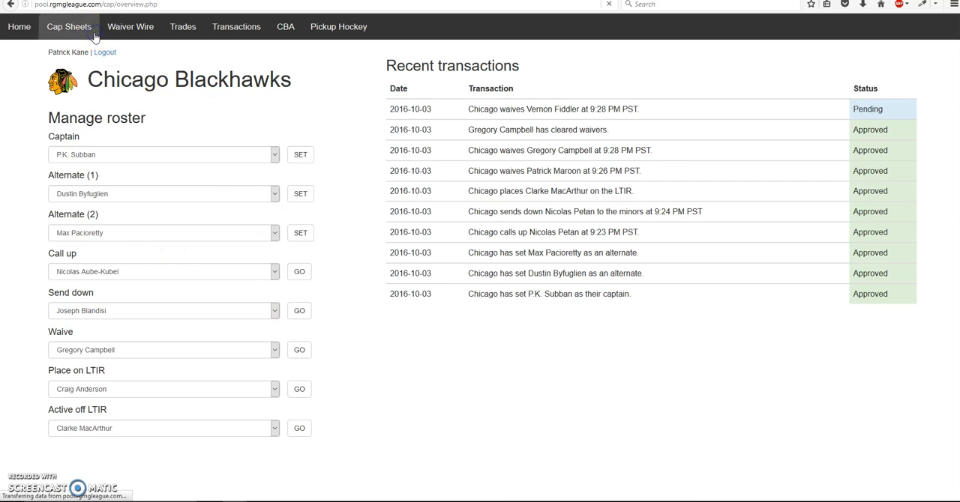
left_click(130, 26)
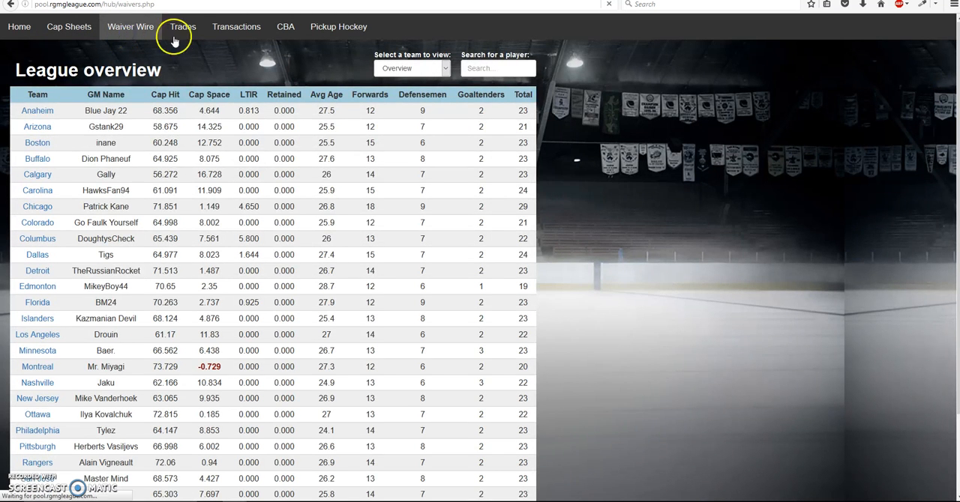
left_click(130, 26)
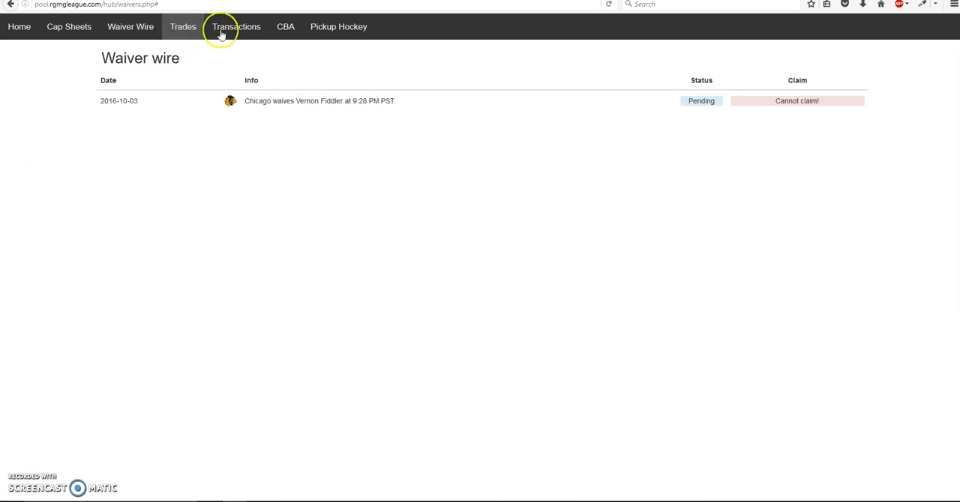
left_click(237, 26)
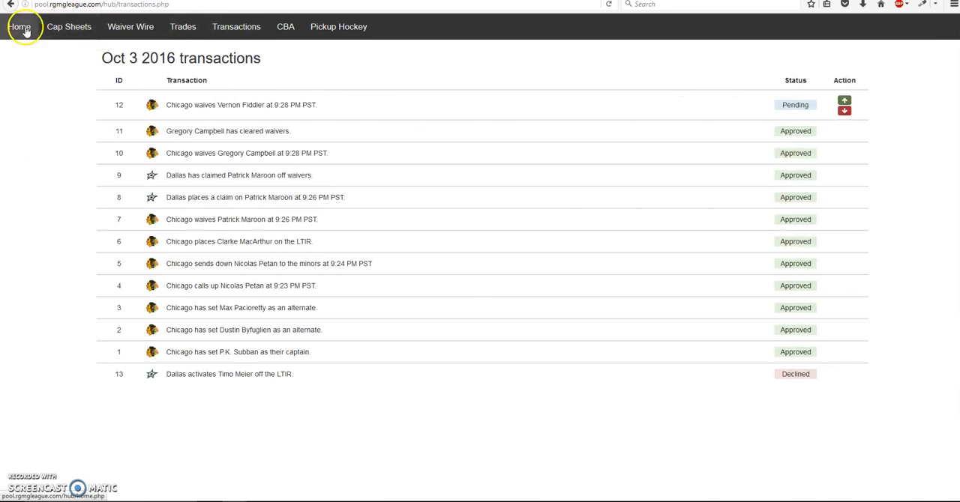
left_click(19, 27)
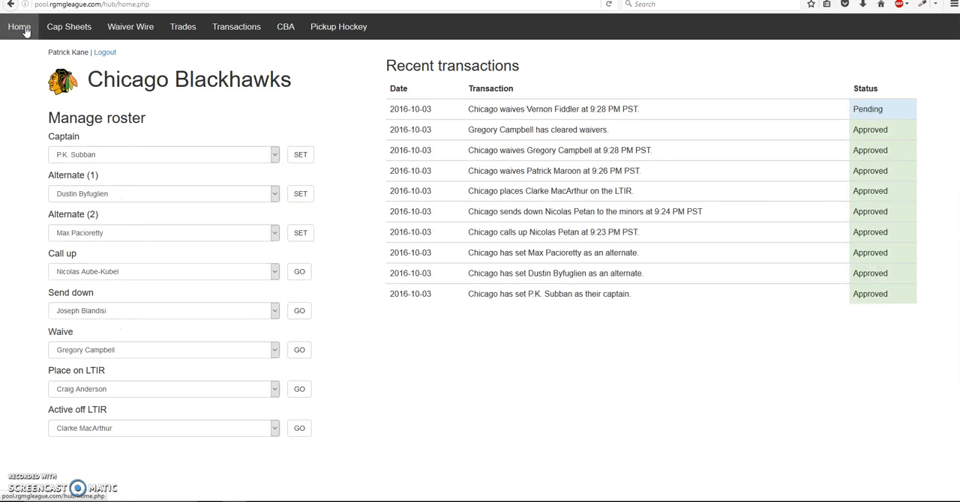
left_click(68, 26)
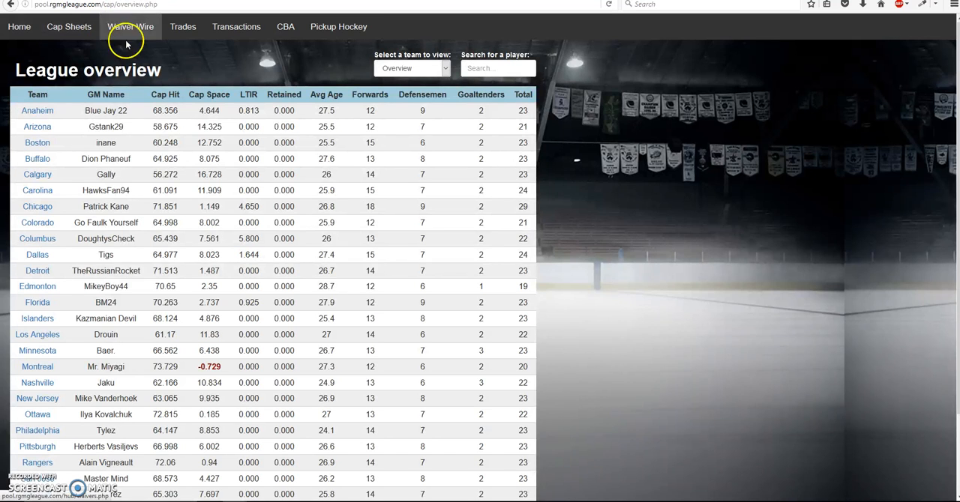
mouse_move(614, 98)
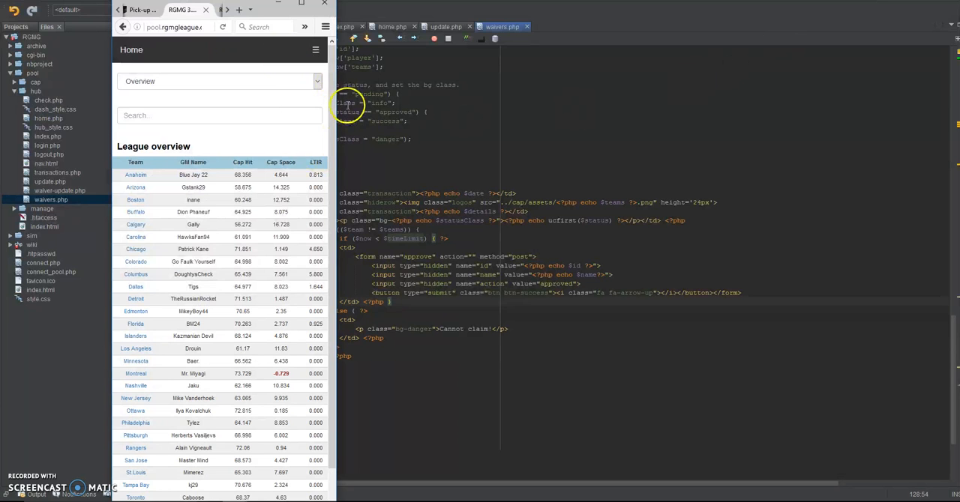
At mobile width, expand the hamburger navigation menu above the league cap overview
scroll("down", 3)
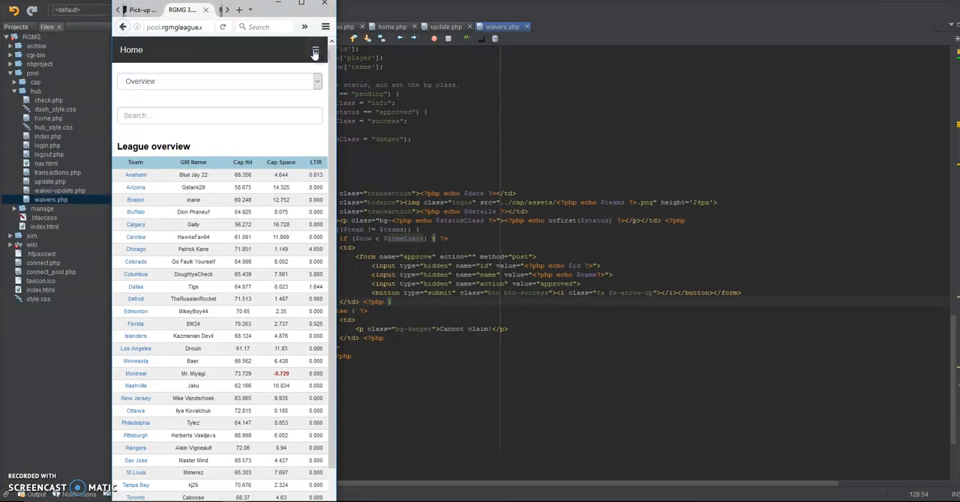
left_click(315, 49)
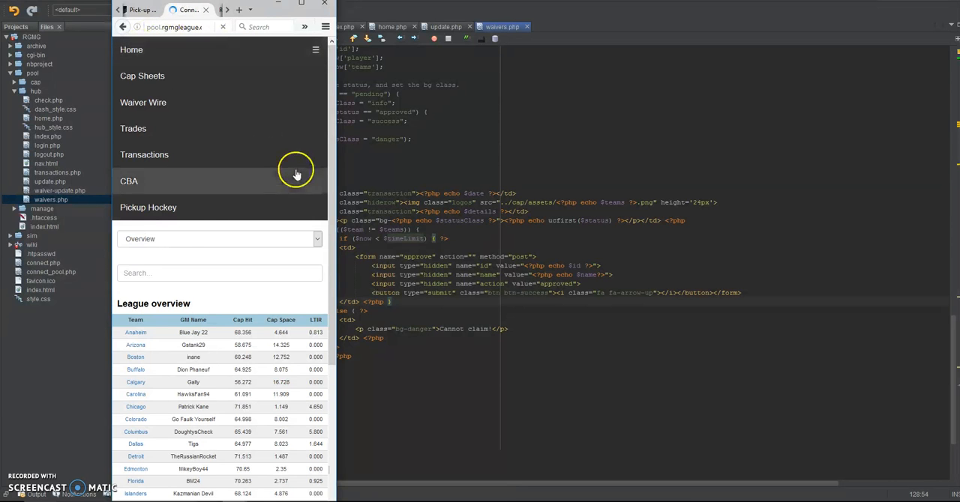